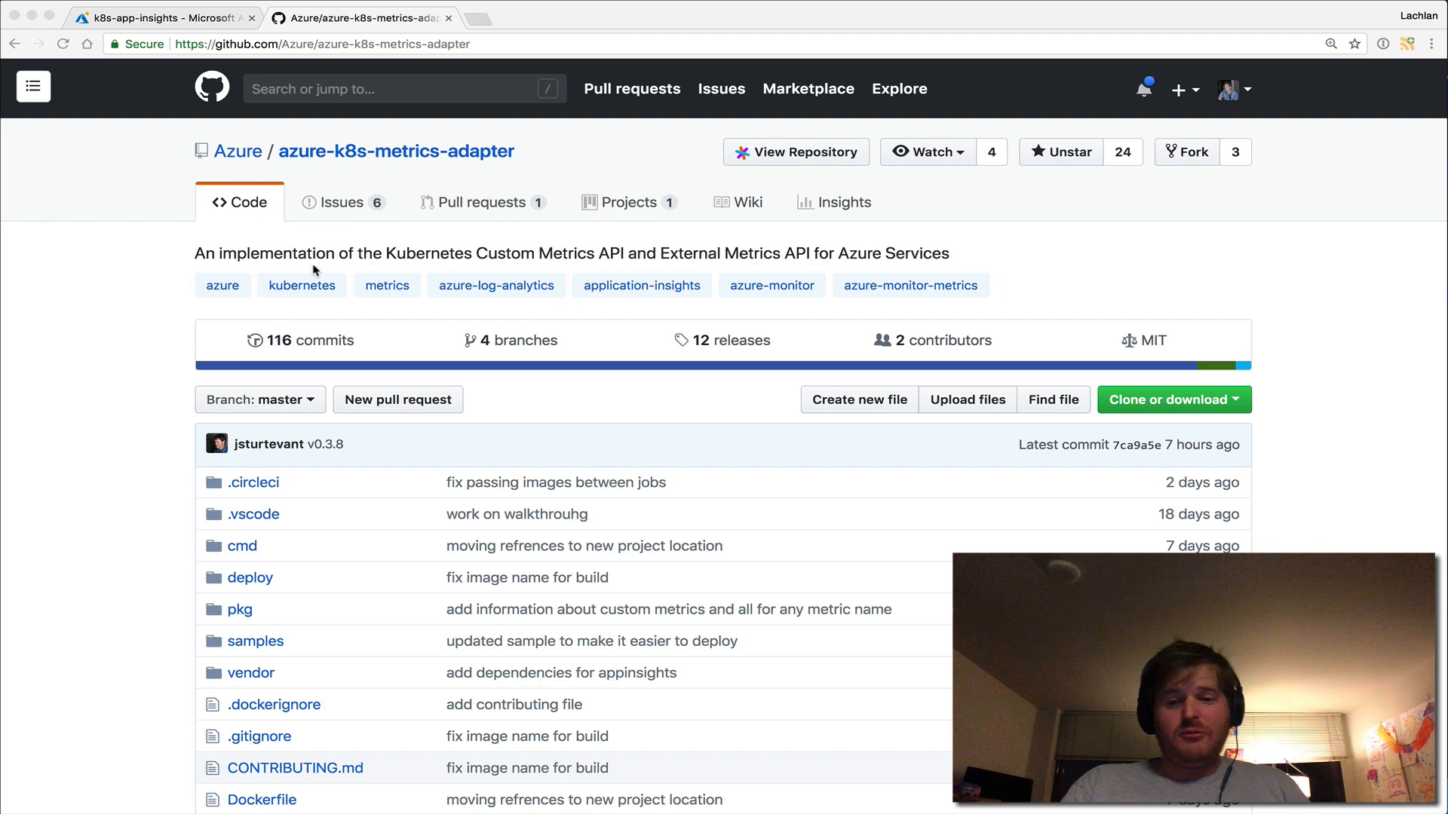
Scroll through the custom metrics samples overview down to the requests-per-second example link
scroll("down", 3)
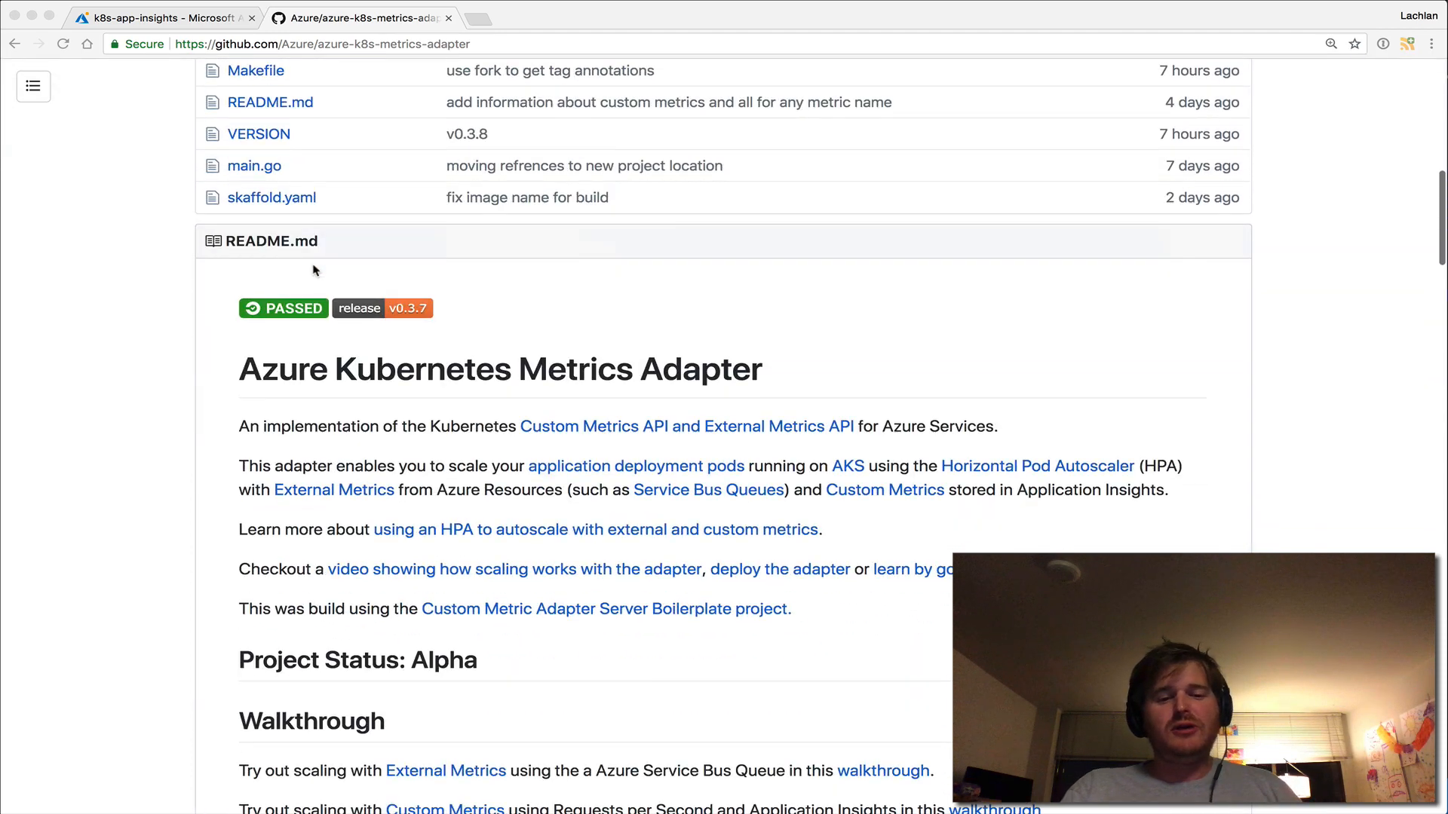
scroll("down", 3)
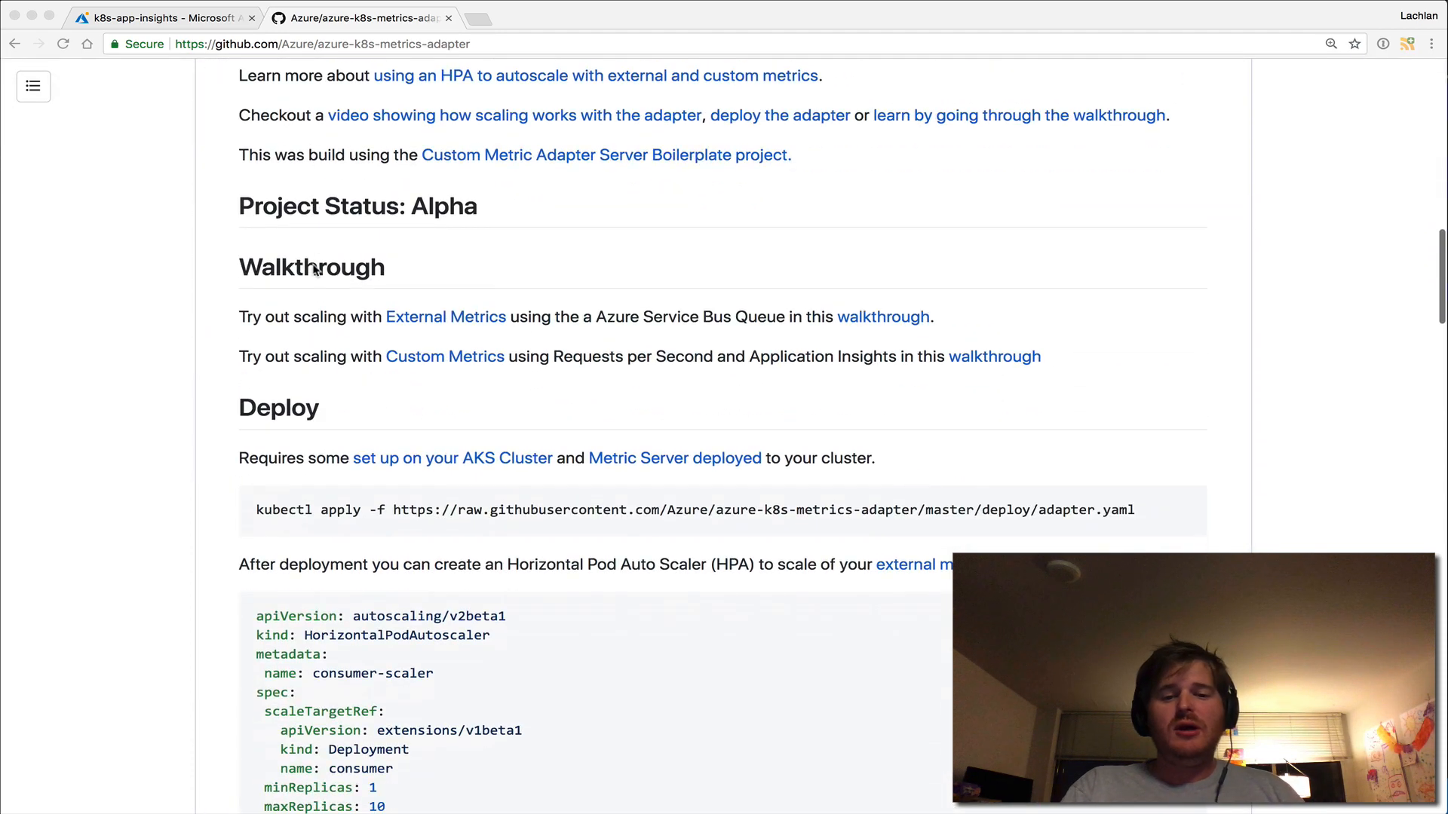
scroll("down", 3)
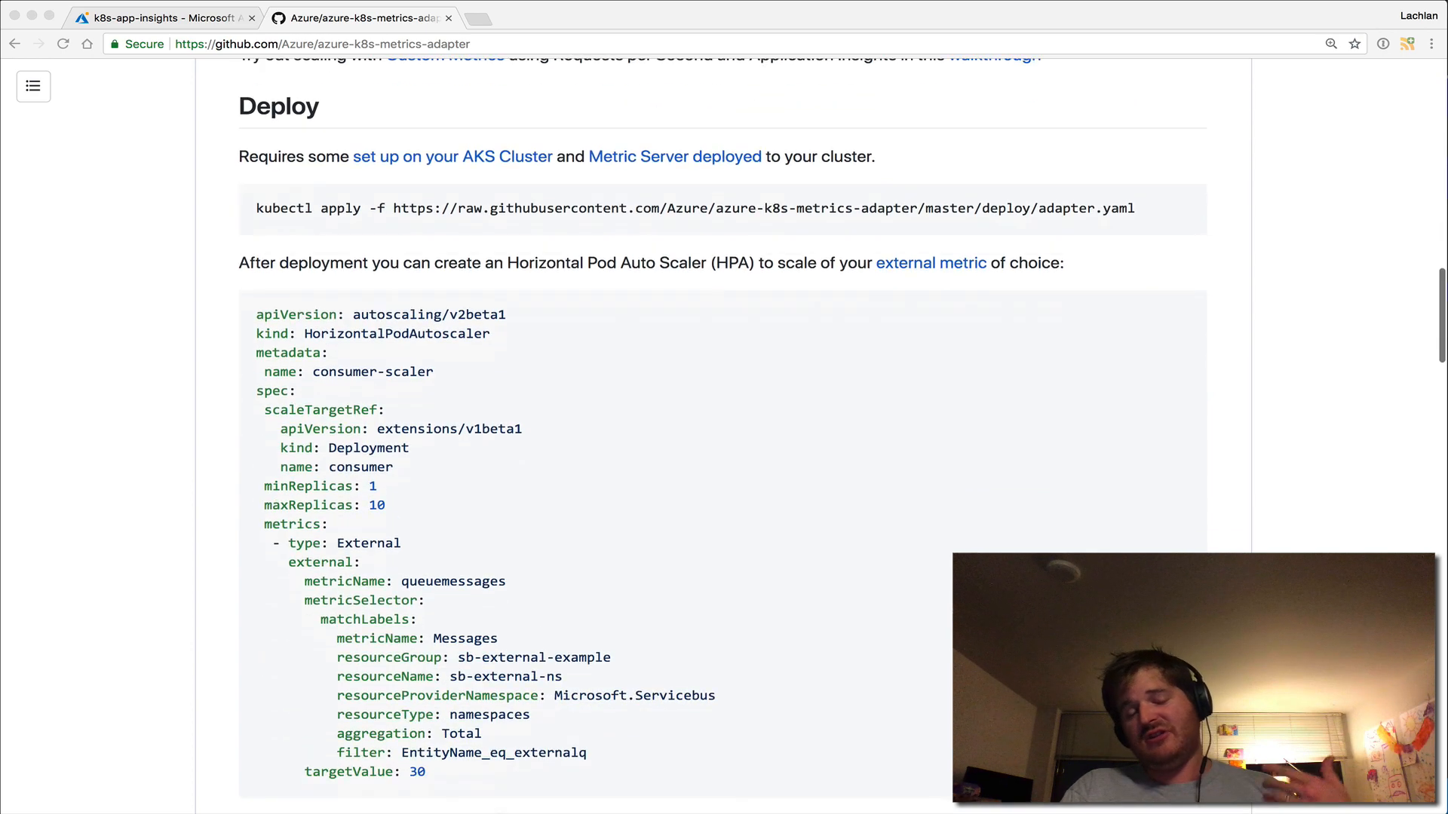
scroll("down", 3)
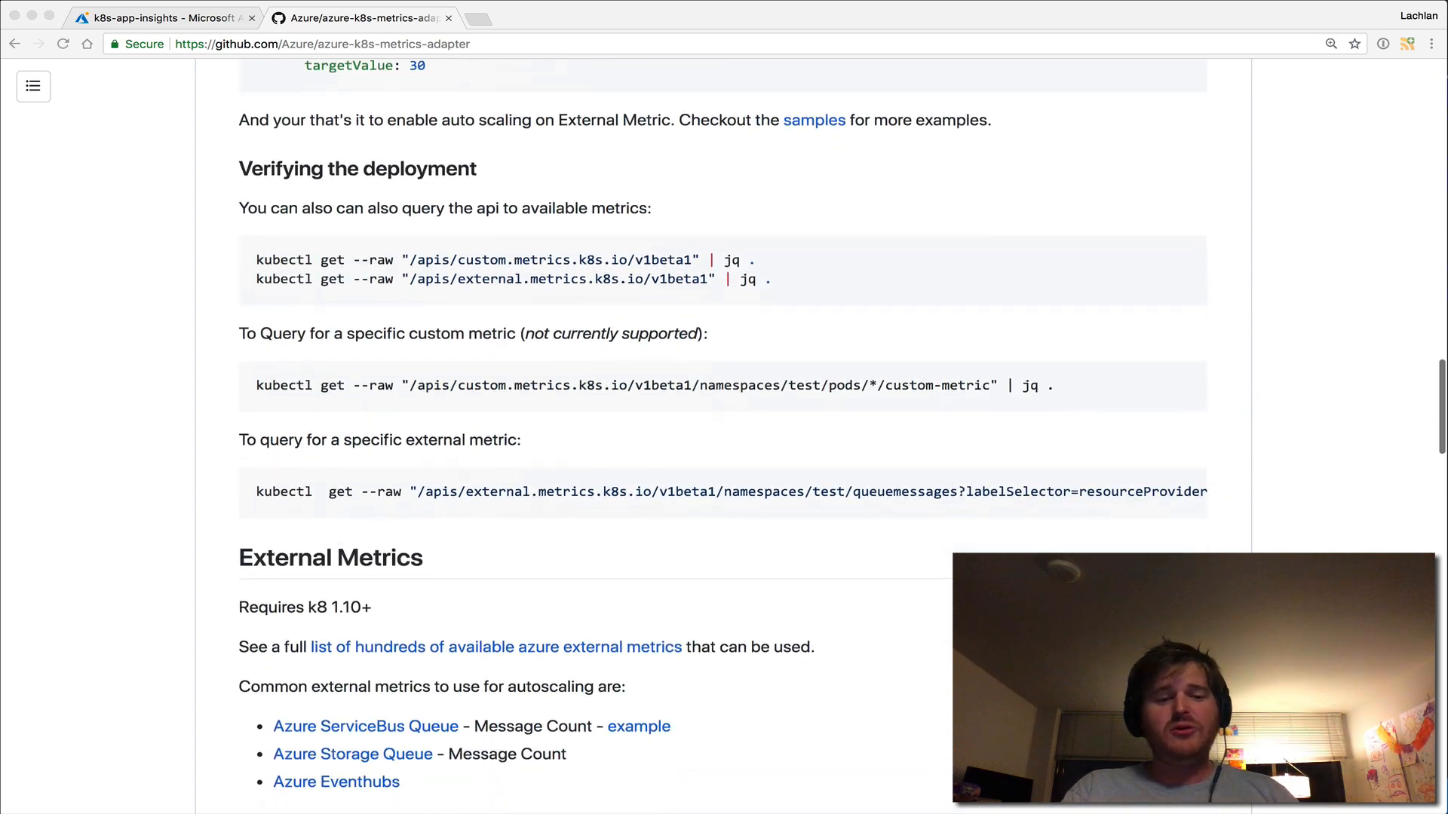
scroll("down", 3)
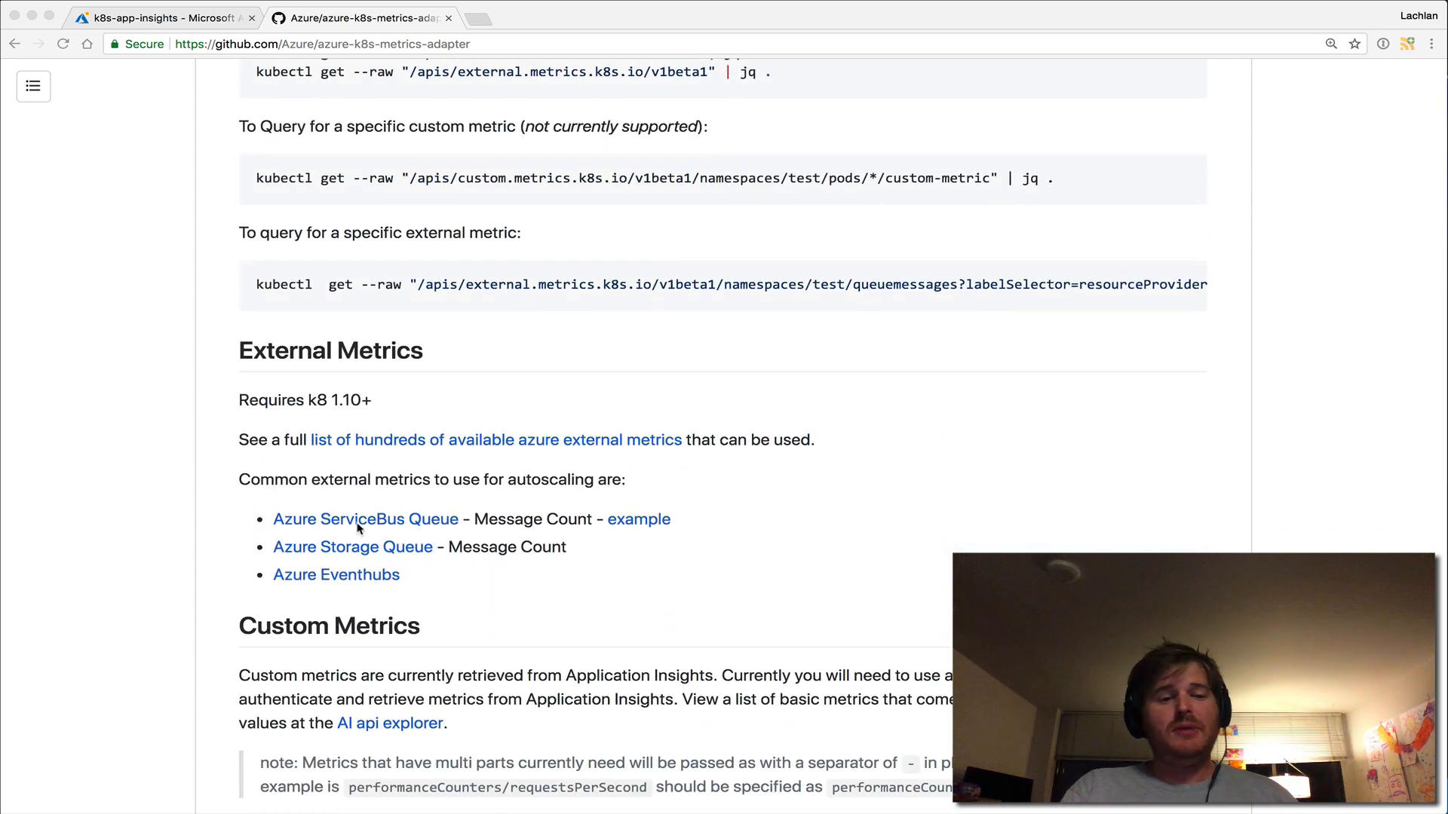
mouse_move(163, 533)
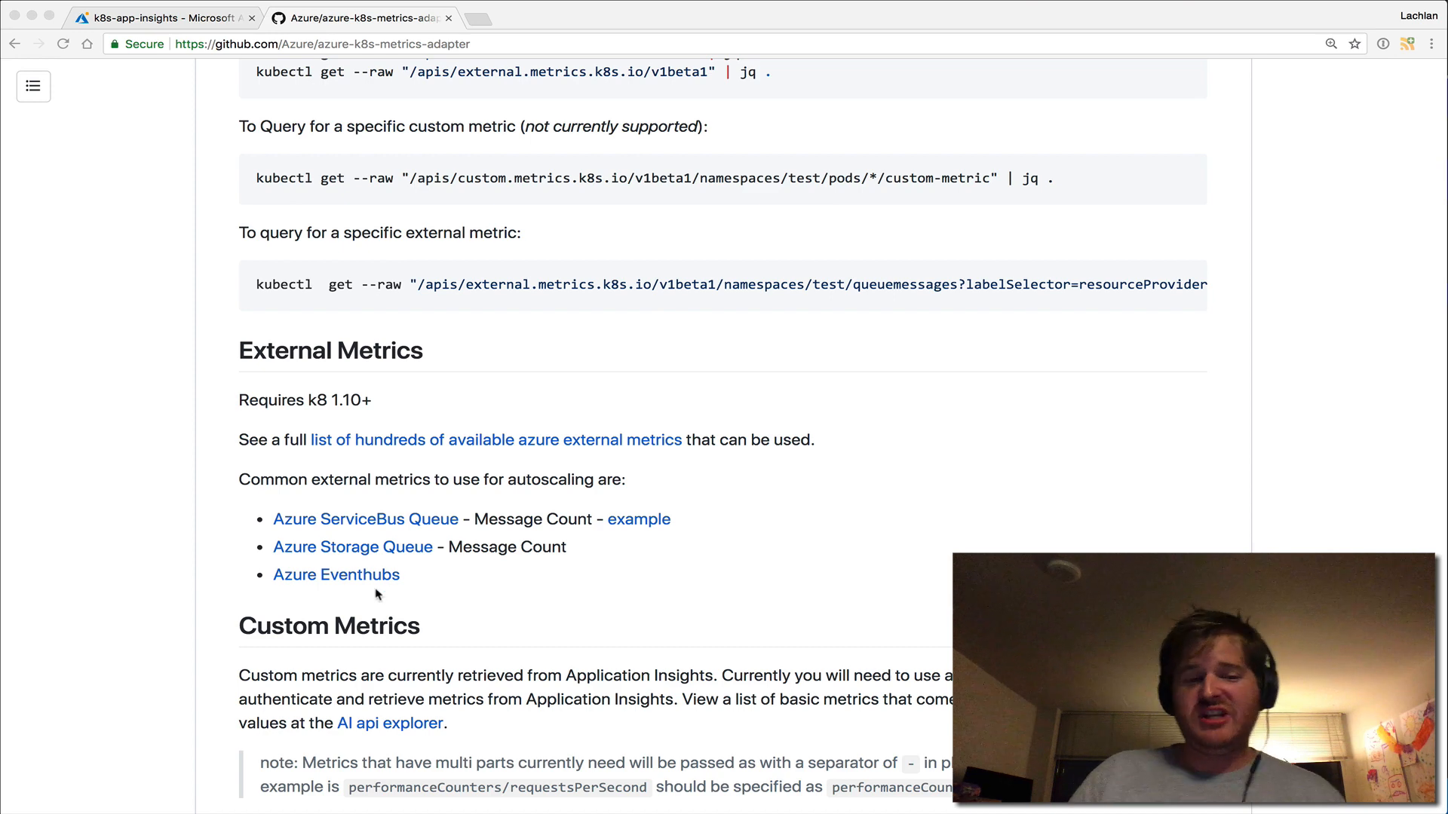
scroll("down", 3)
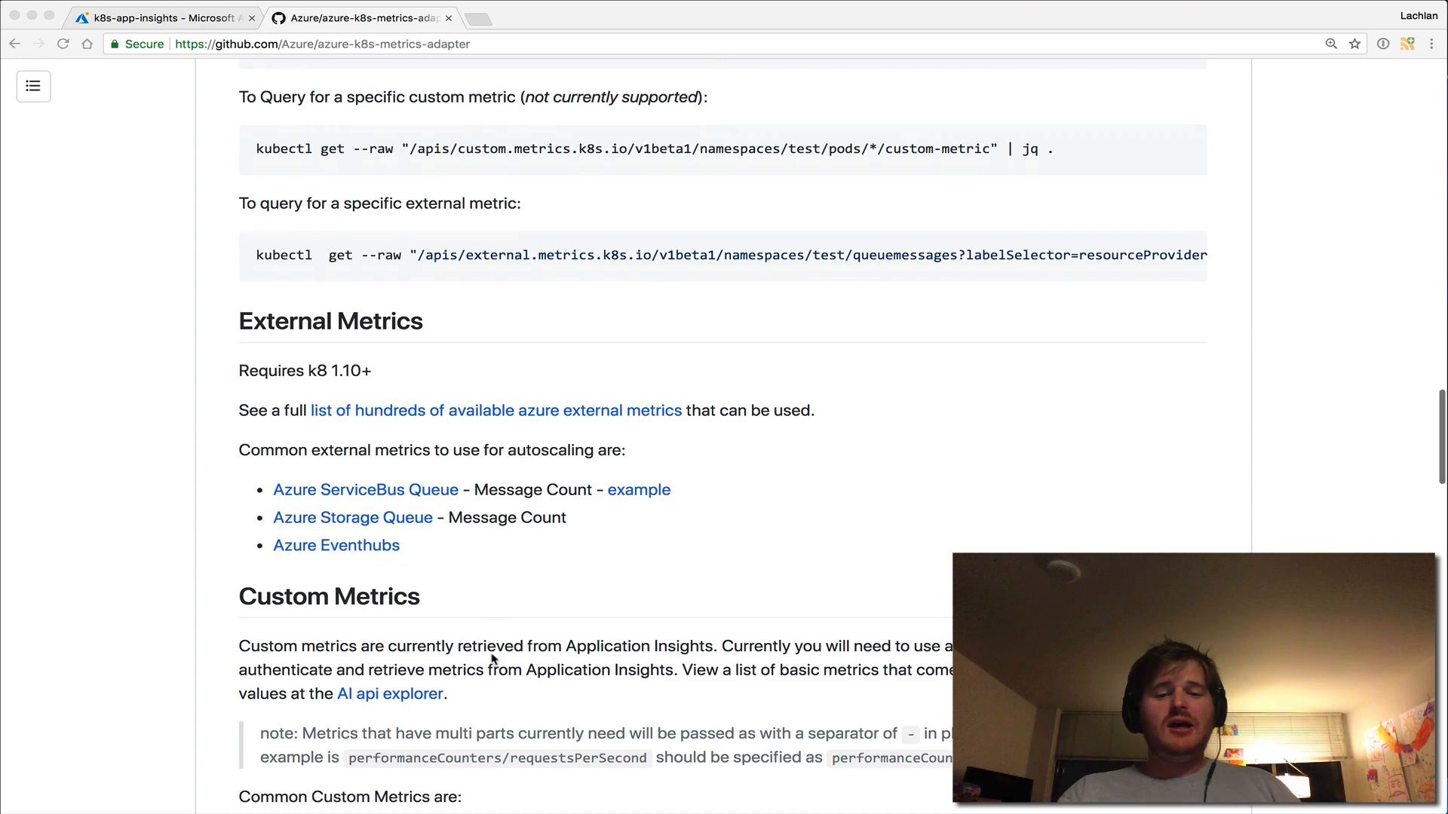
scroll("down", 3)
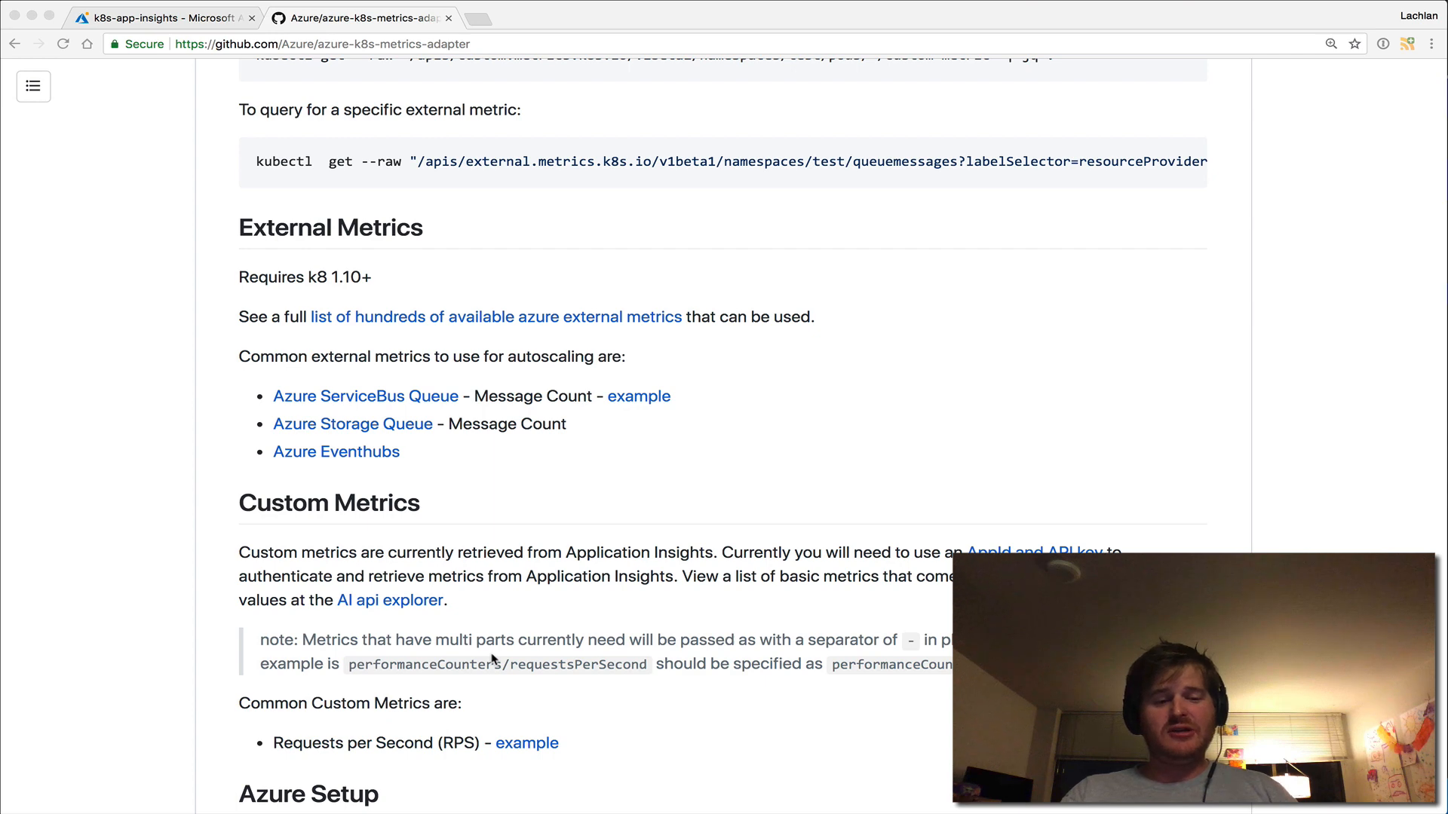
scroll("down", 3)
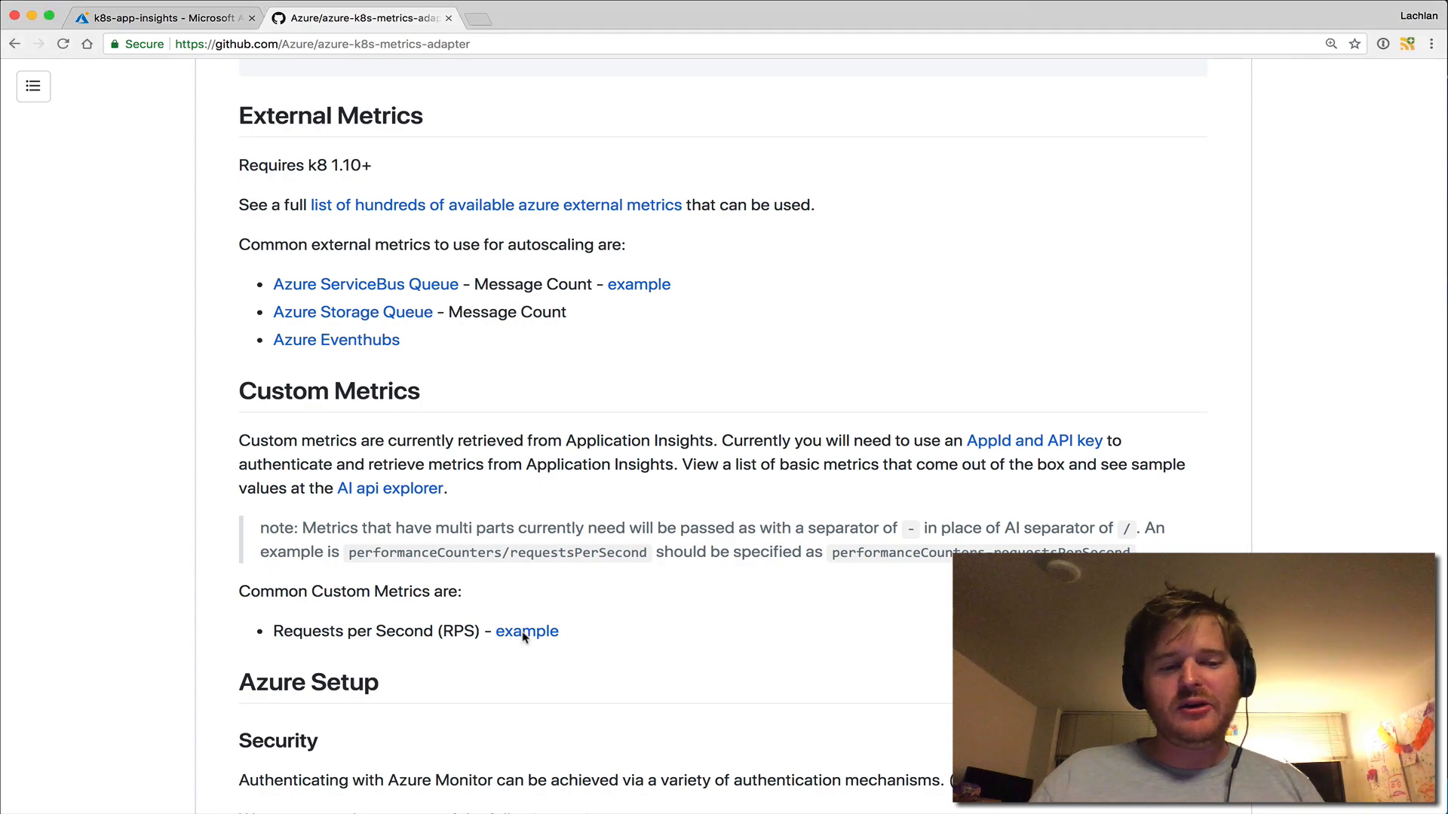
Read the requests-per-second sample README through its Application Insights setup steps
left_click(526, 630)
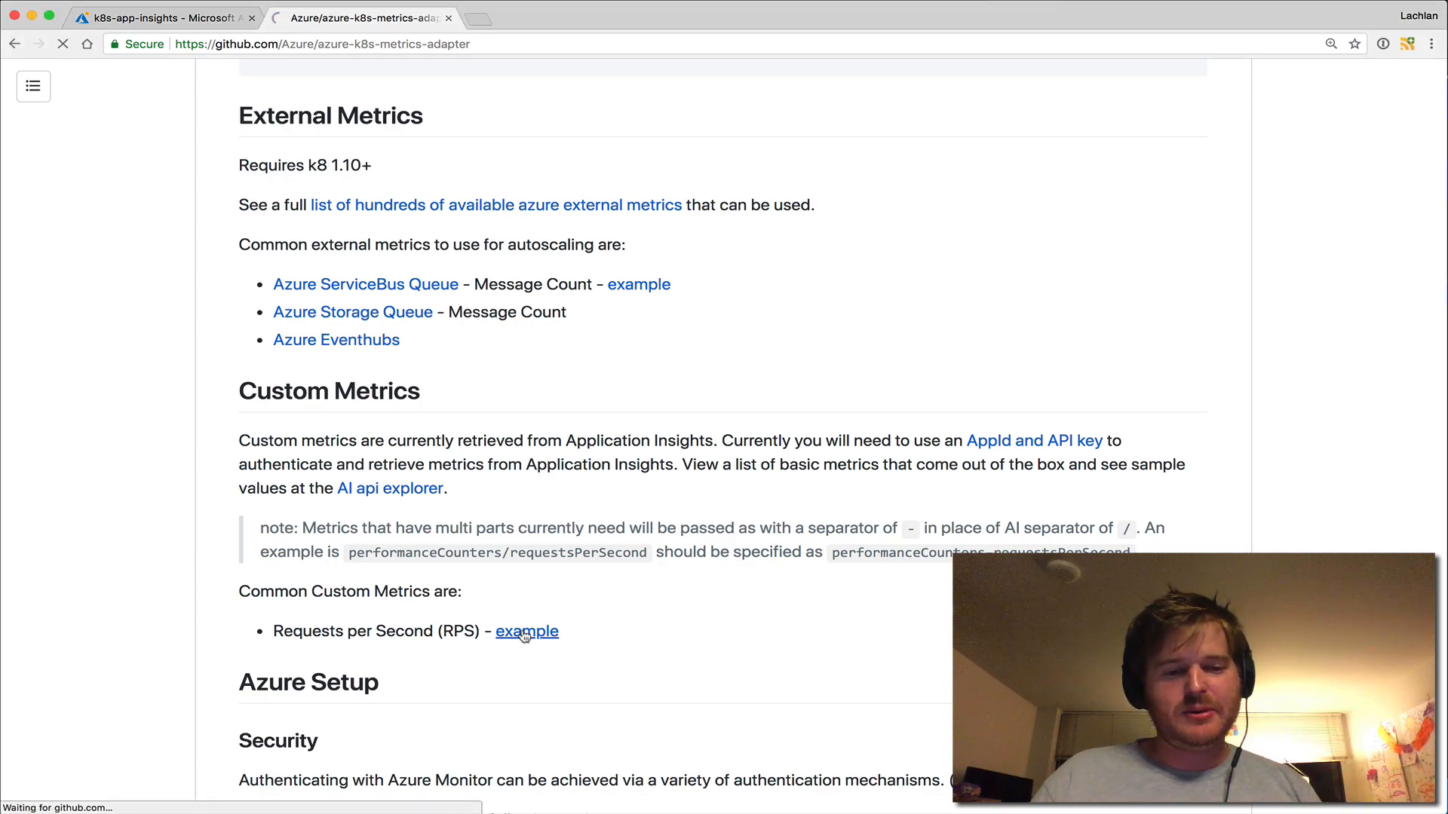
left_click(526, 630)
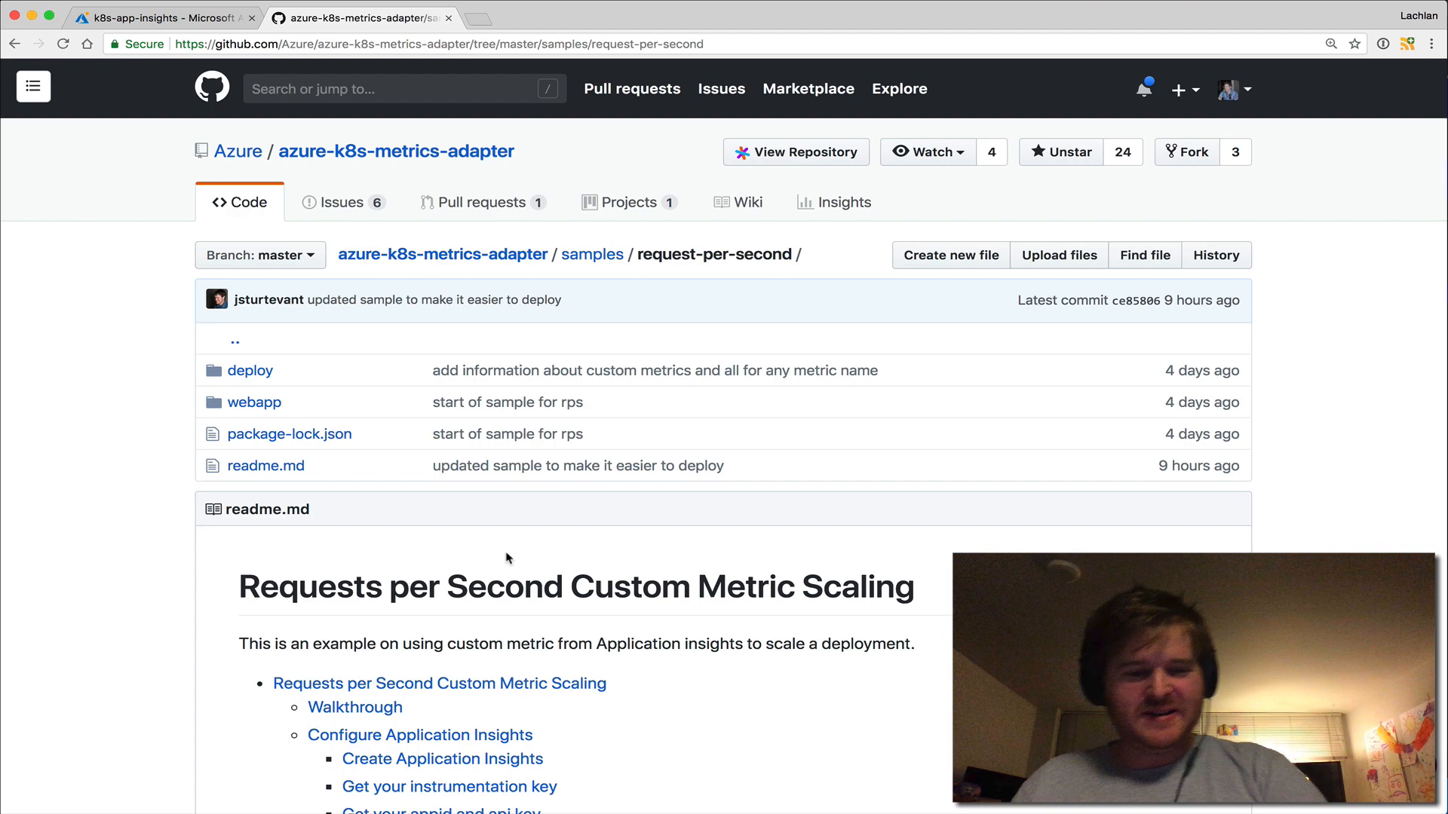
scroll("down", 3)
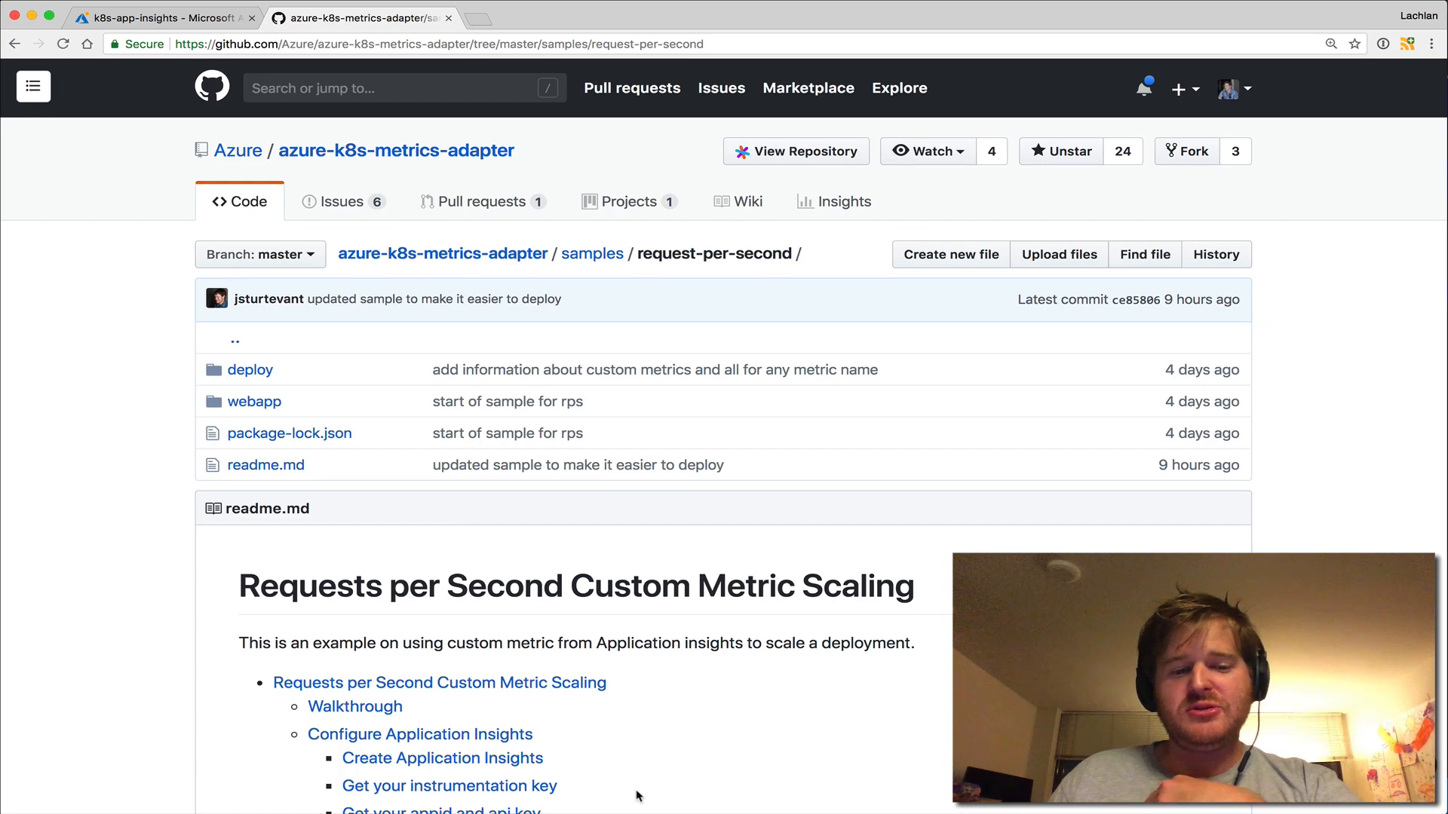
scroll("down", 3)
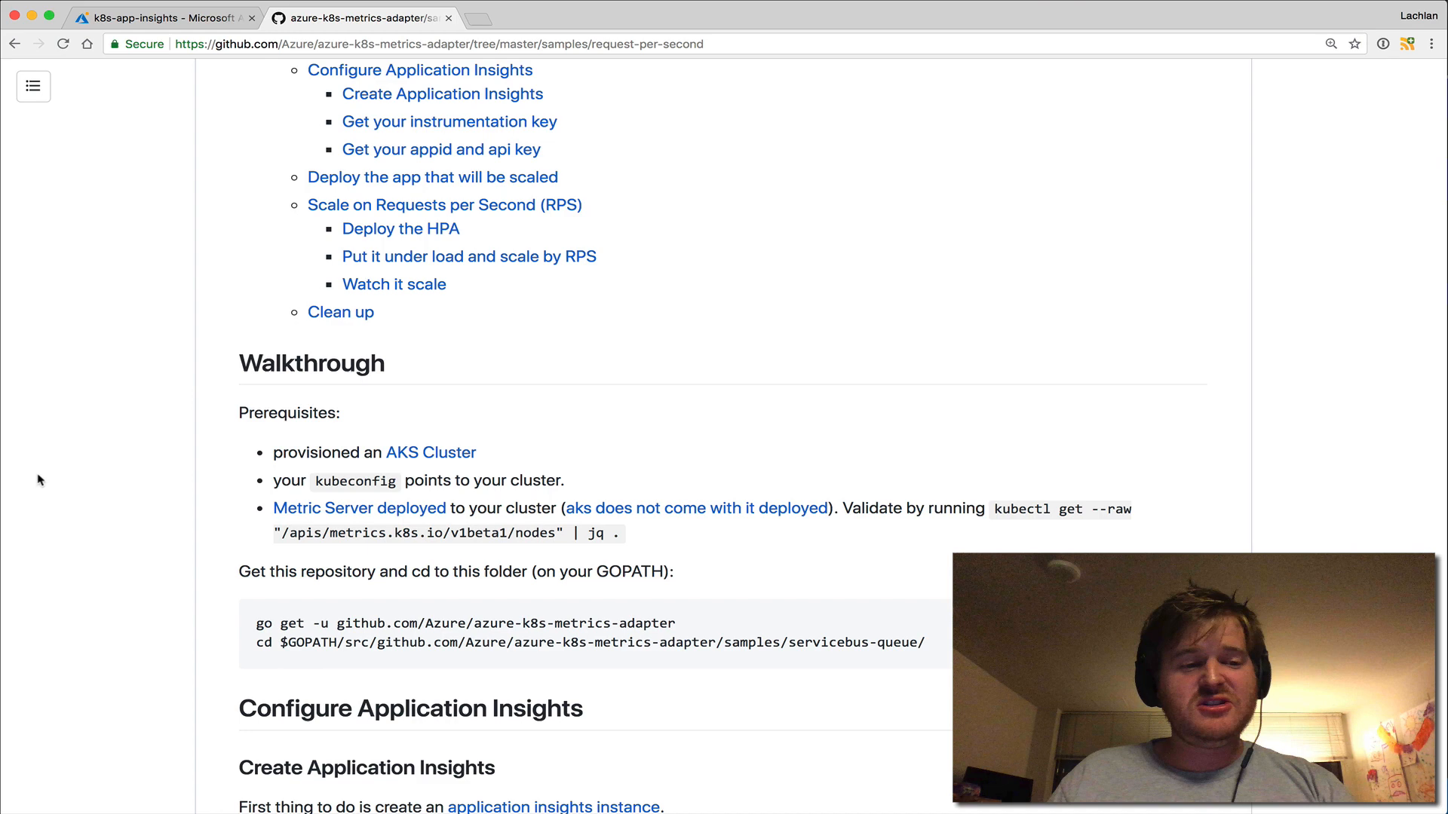
mouse_move(291, 564)
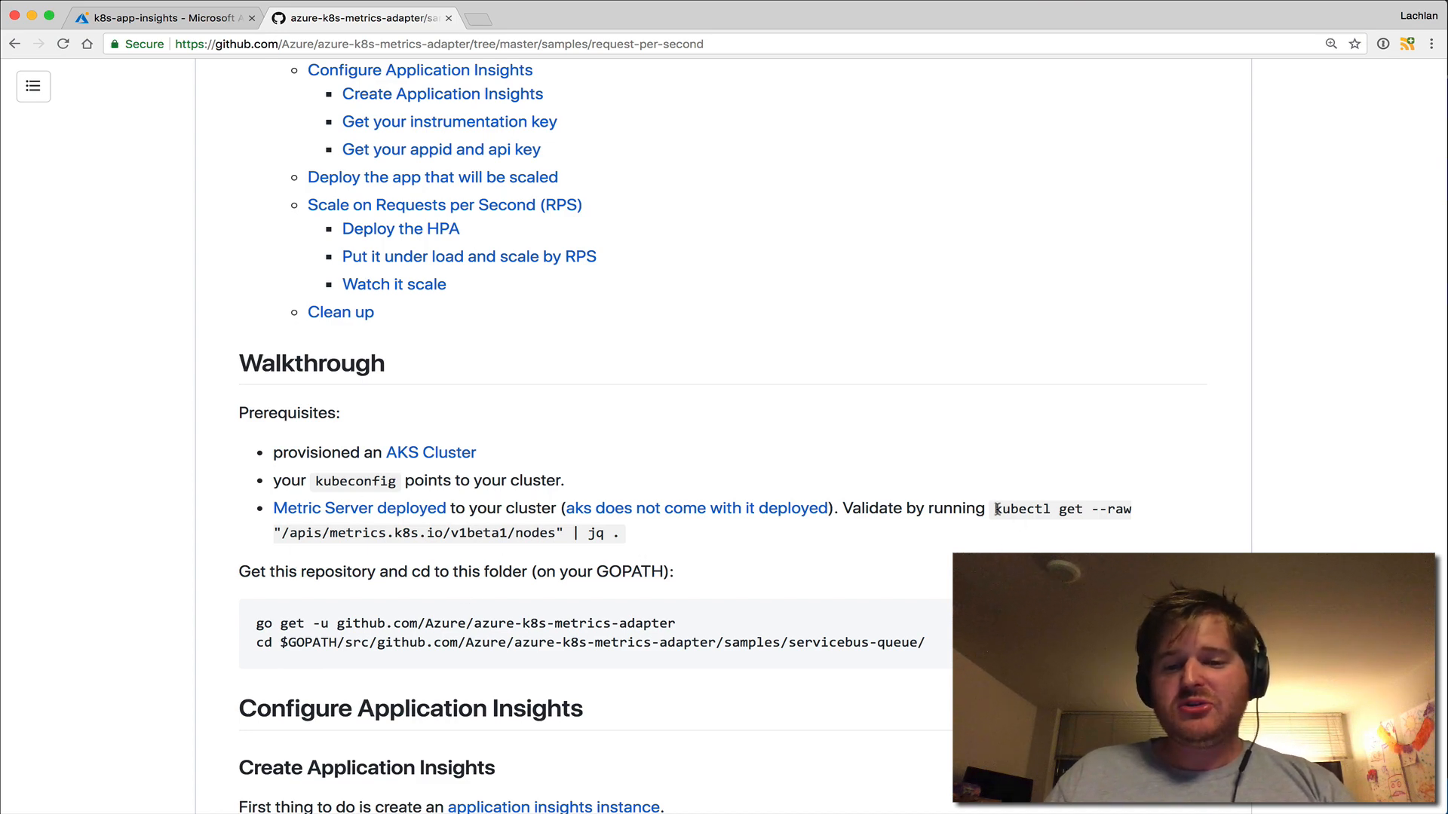
scroll("down", 3)
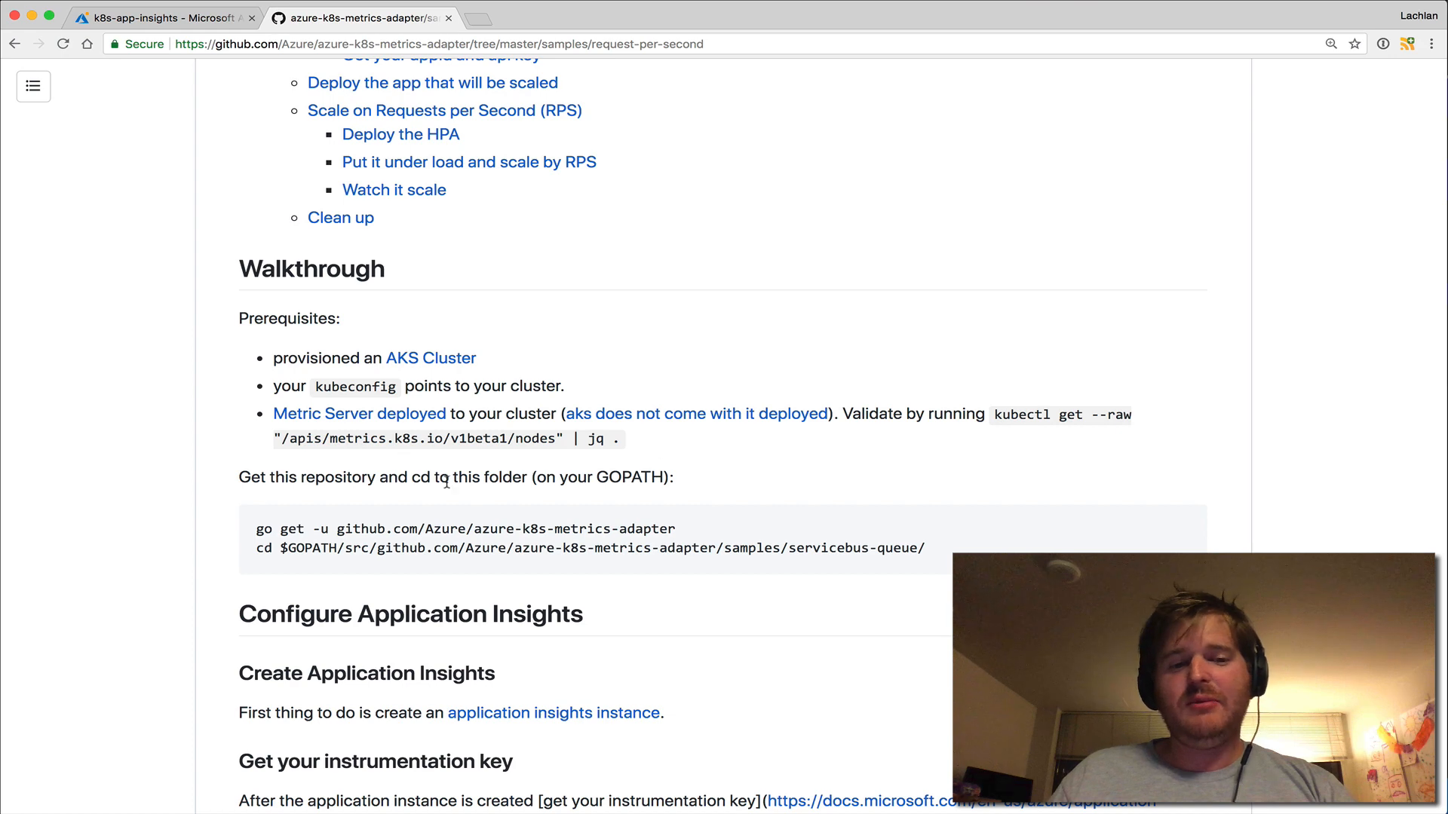
scroll("down", 3)
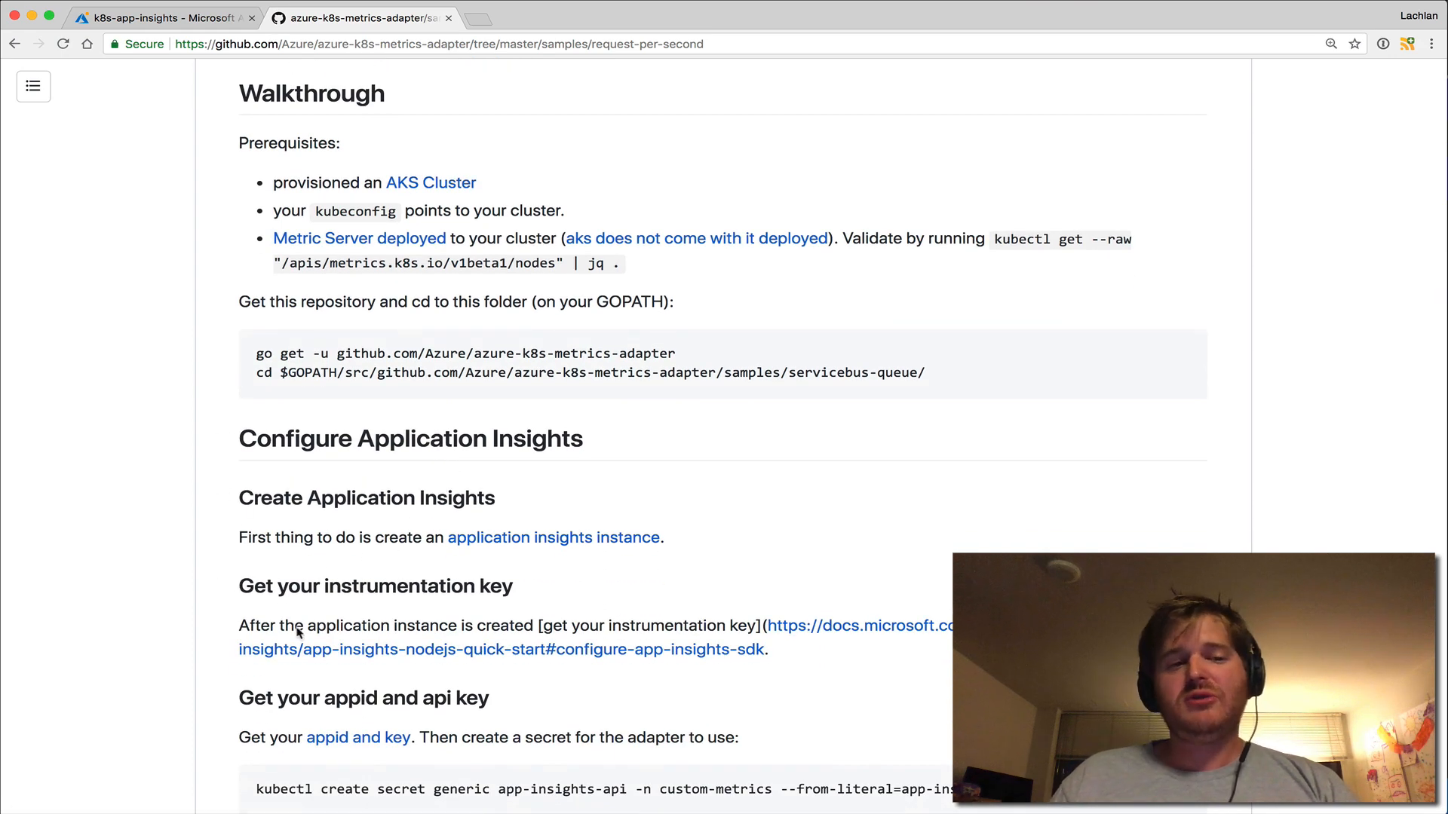
left_click(165, 17)
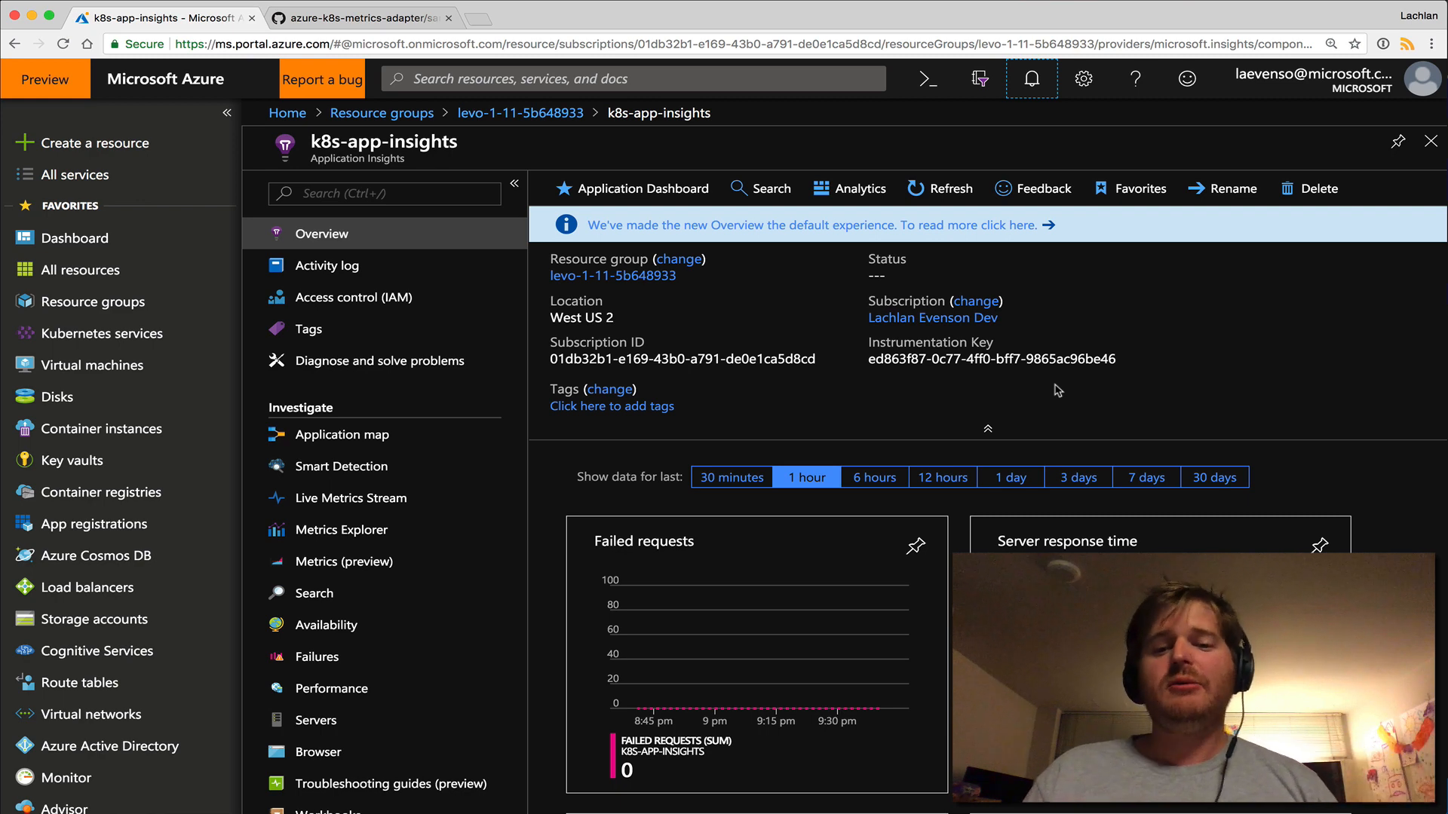
Check k8s-app-insights API Access and the Create API key pane, then return to the sample walkthrough
scroll("down", 3)
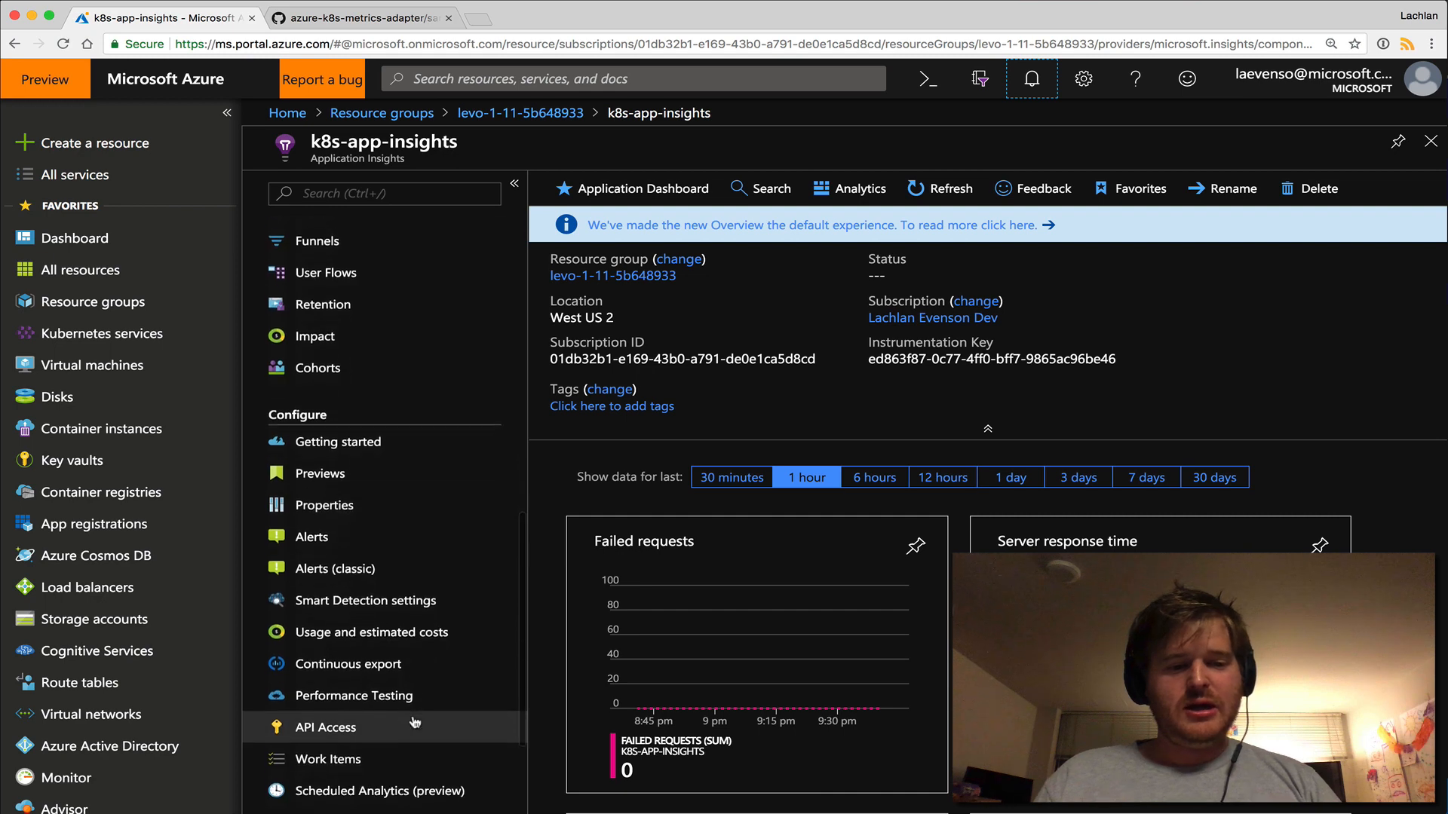
left_click(324, 727)
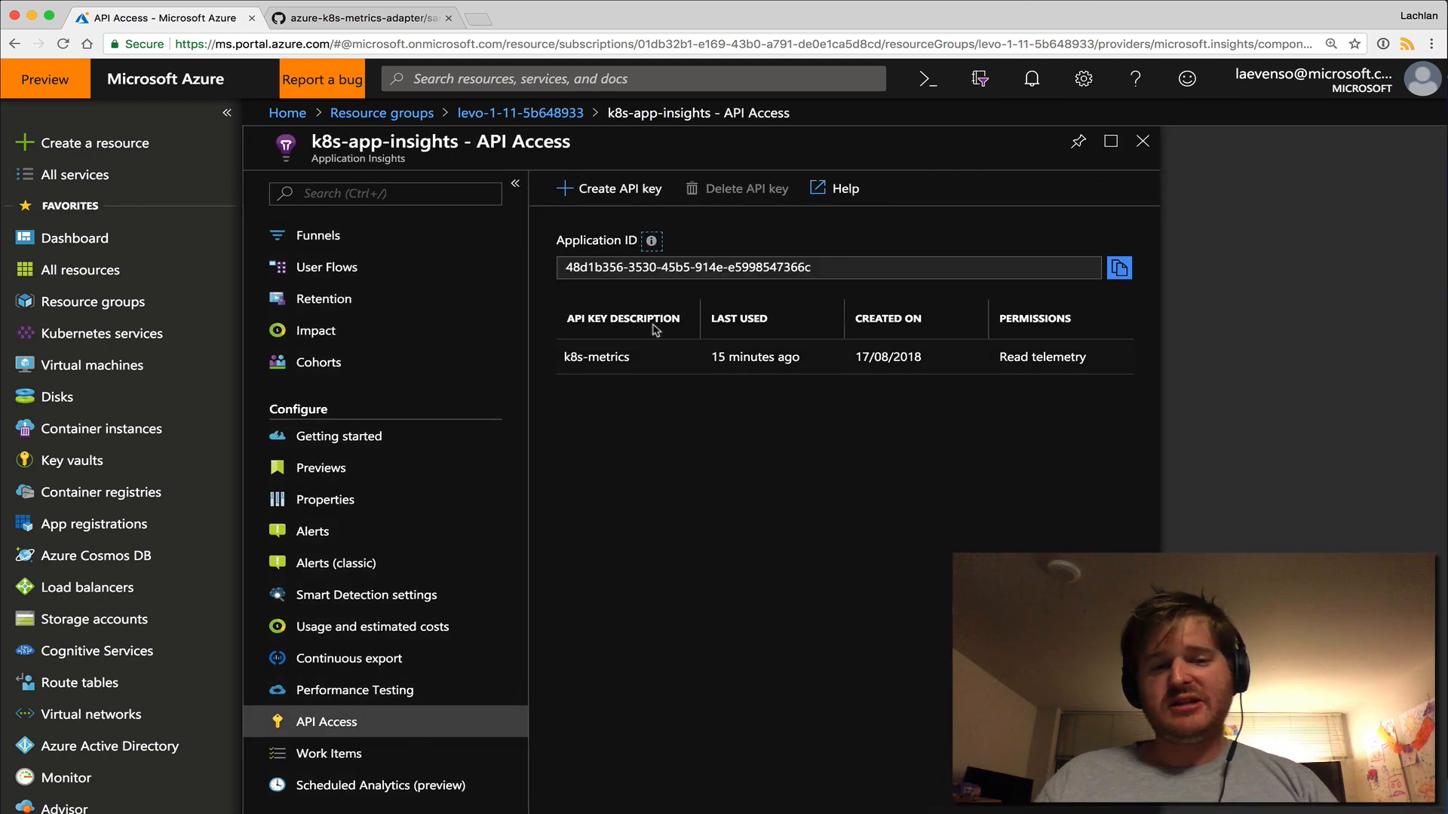
left_click(609, 189)
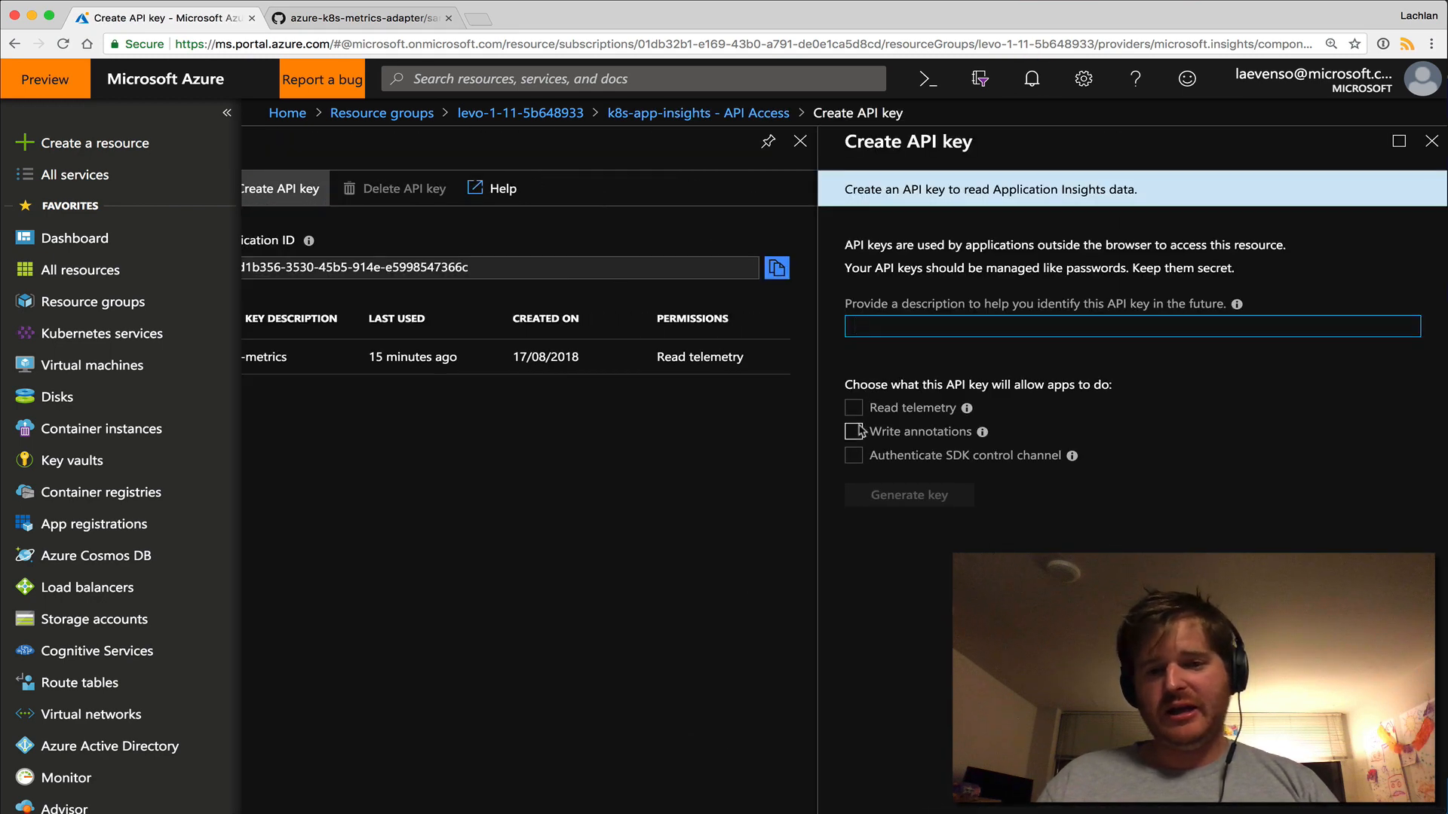
left_click(853, 407)
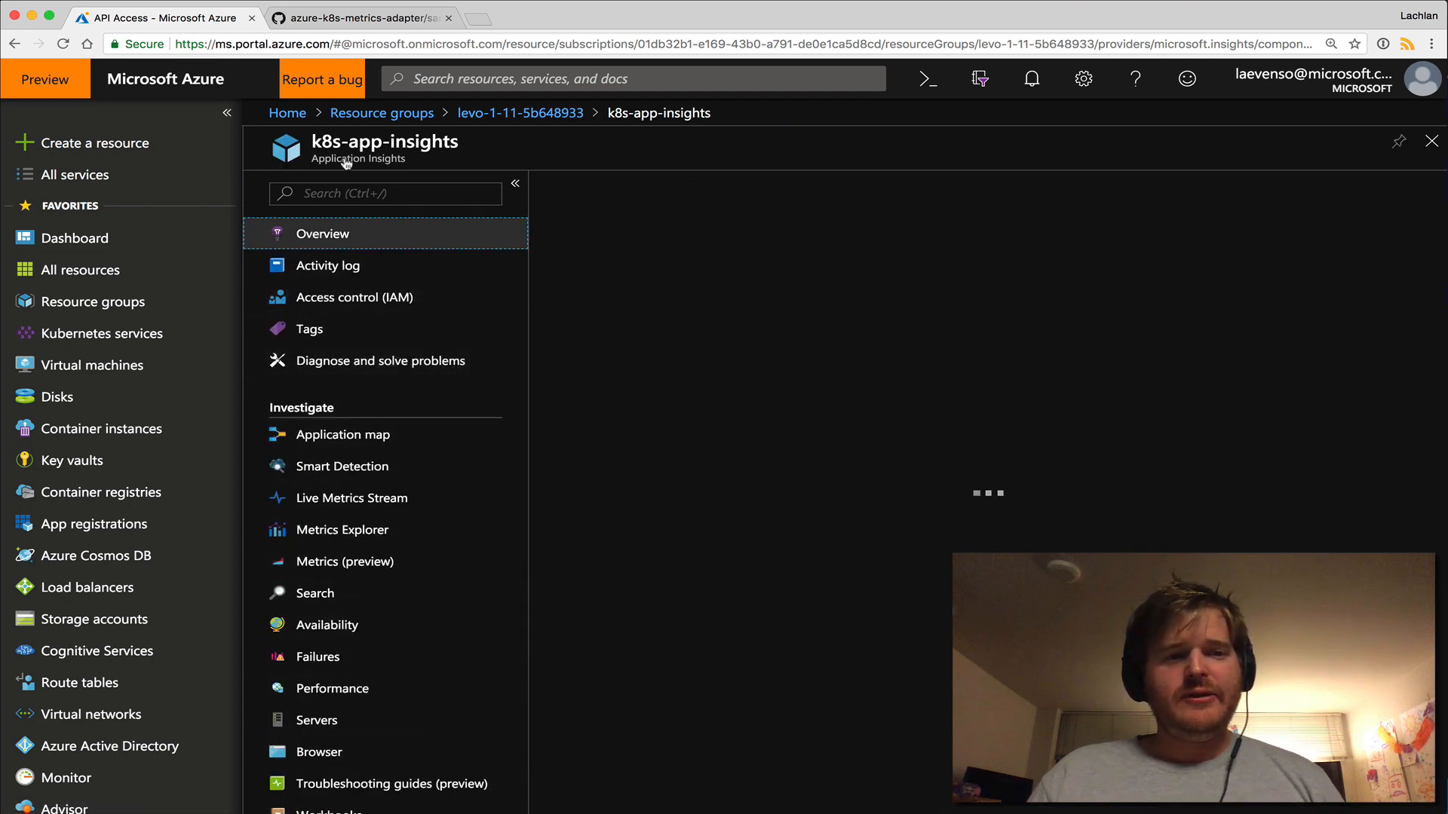
left_click(360, 18)
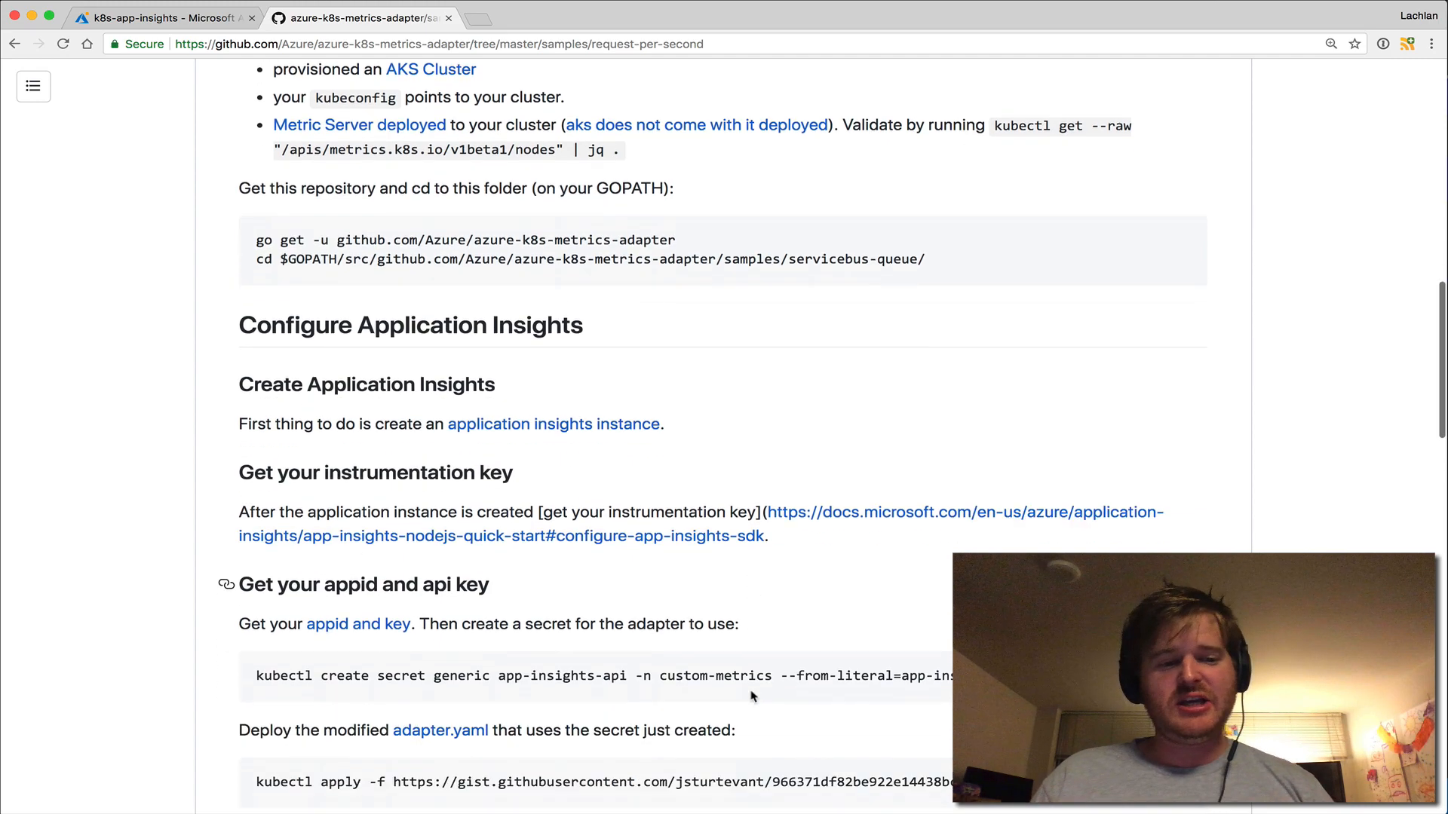
scroll("down", 3)
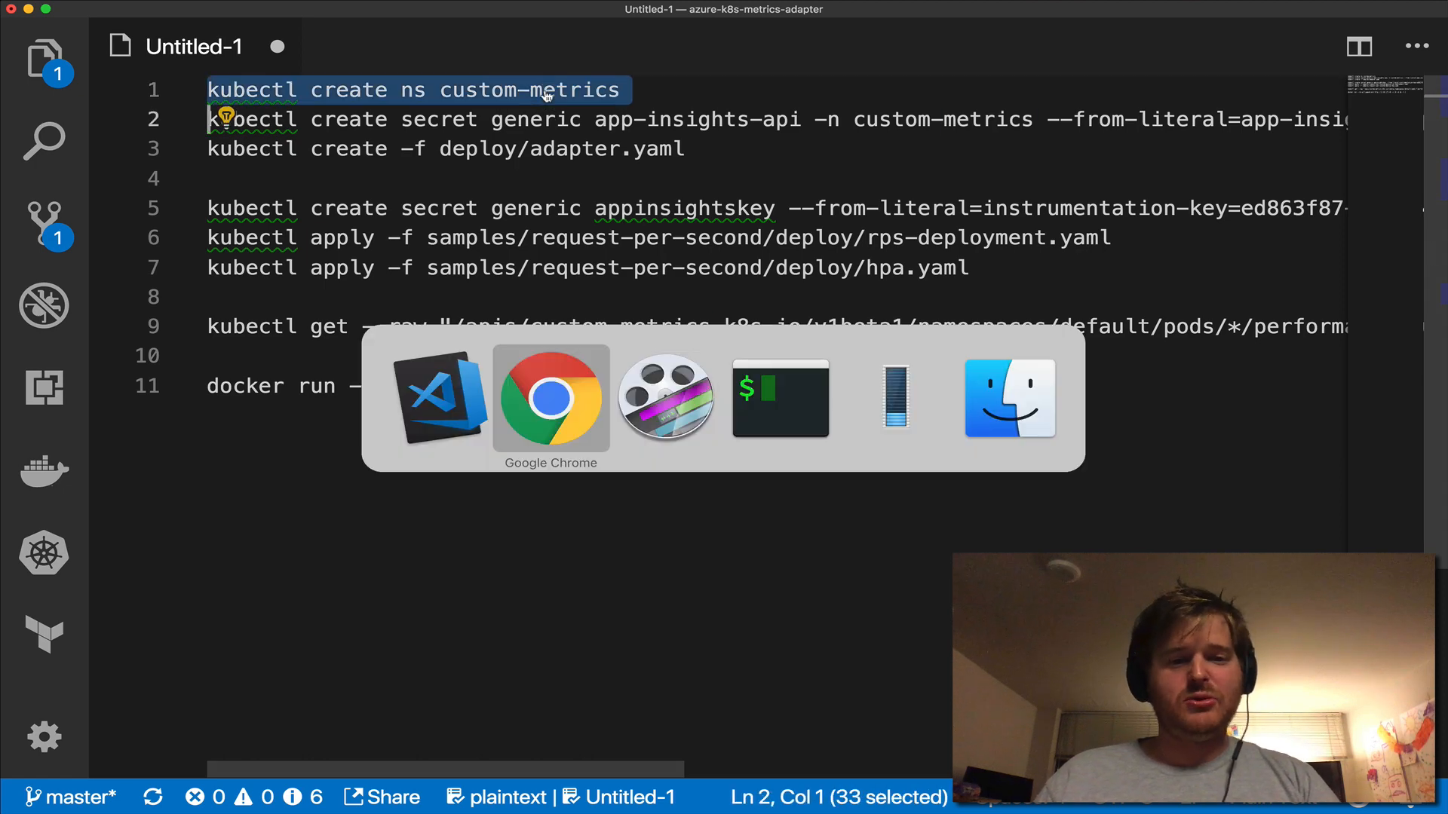
List pods, create the custom-metrics namespace and deploy the metrics adapter from deploy/adapter.yaml
left_click(780, 398)
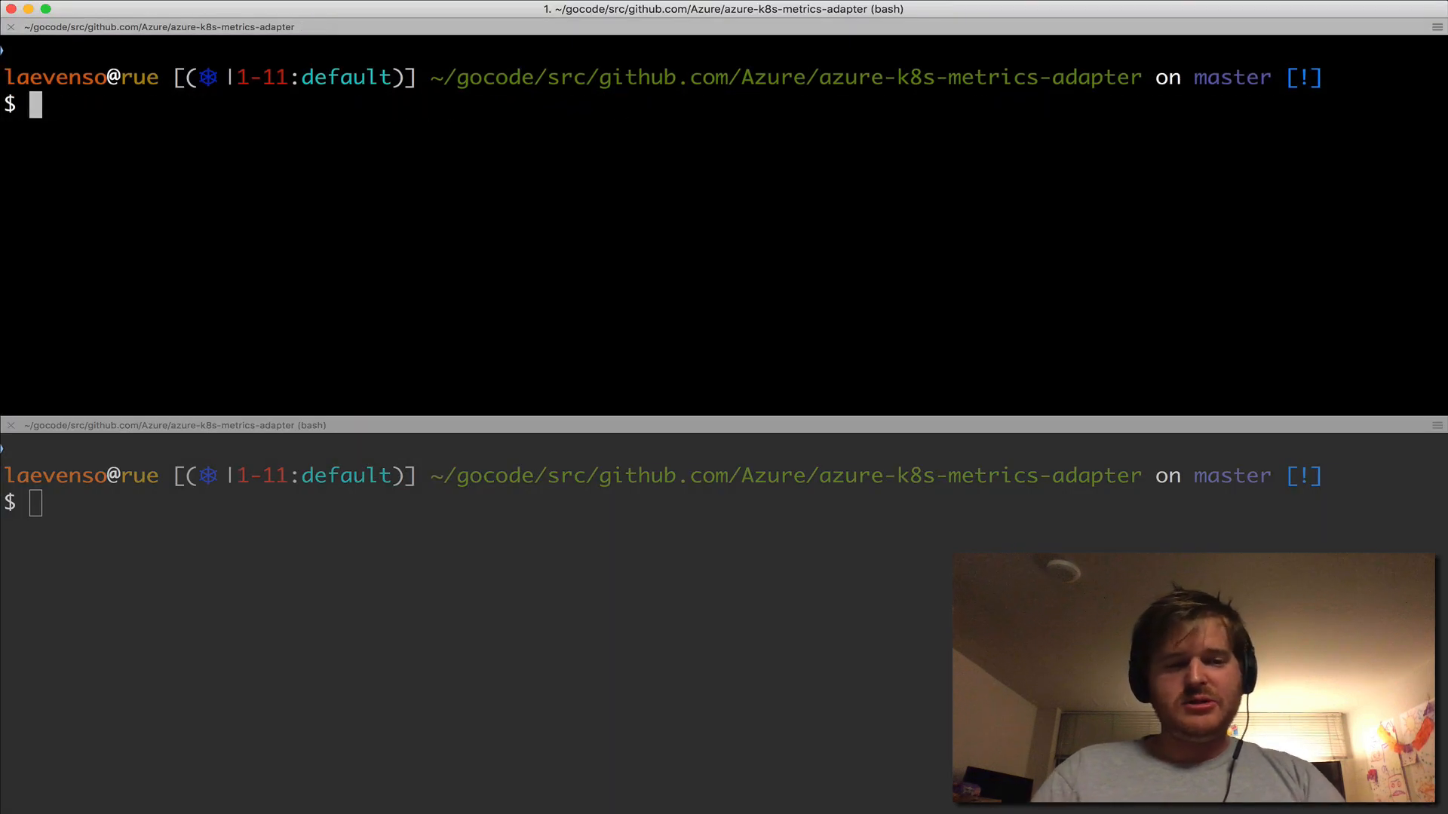
type("kubectl get pods")
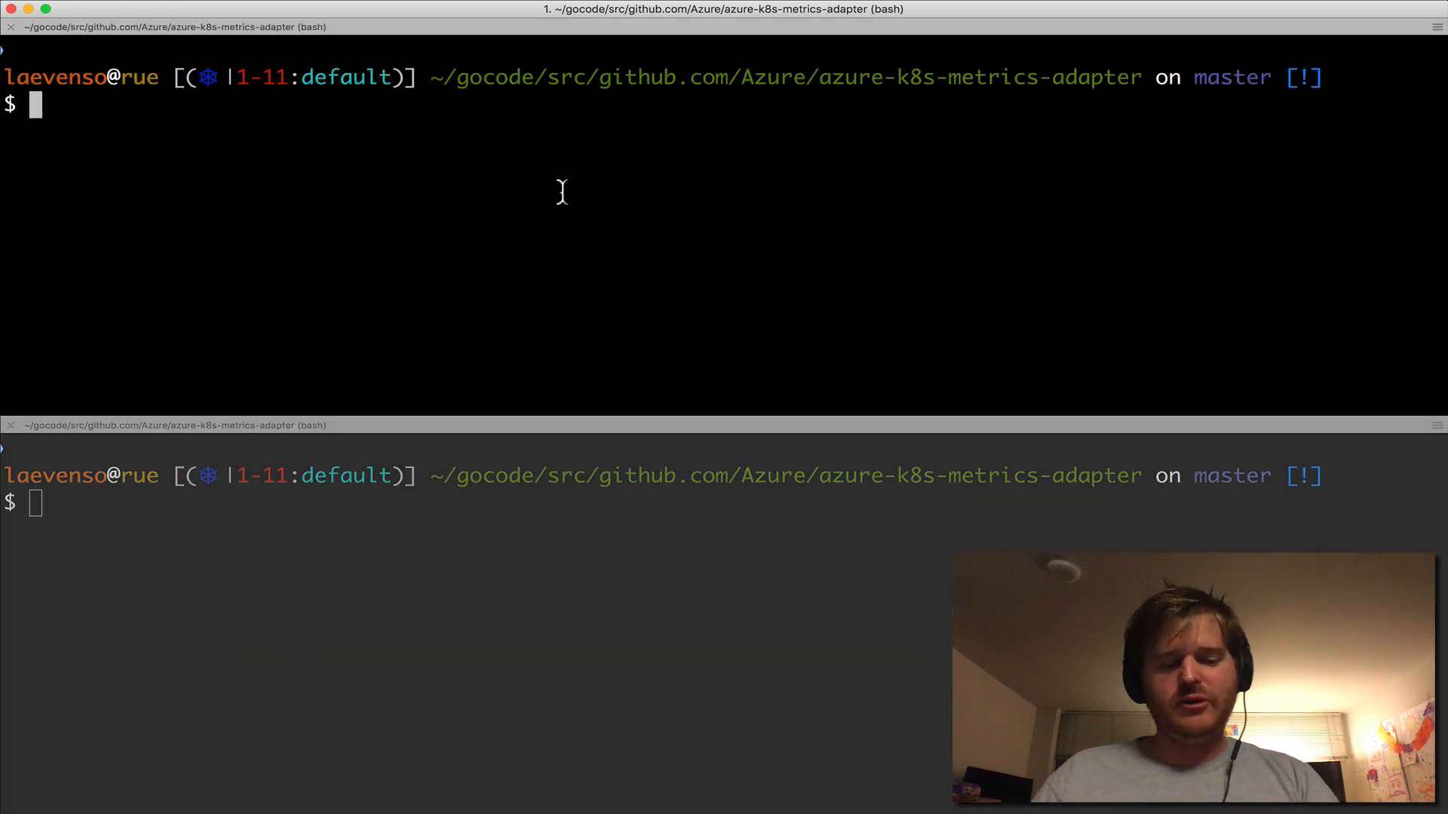
type("kubectl create ns custom-metrics")
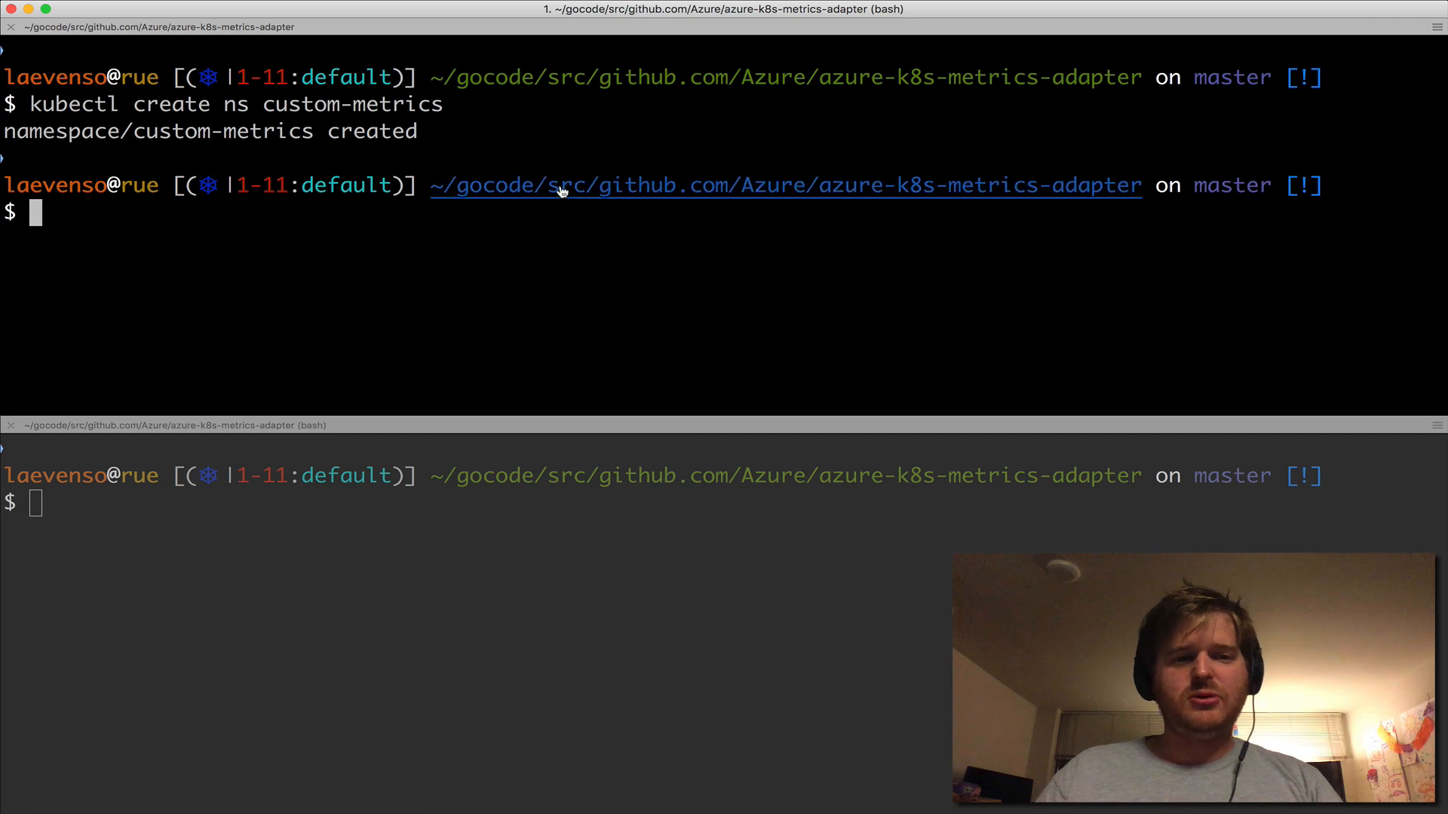
key("cmd+tab")
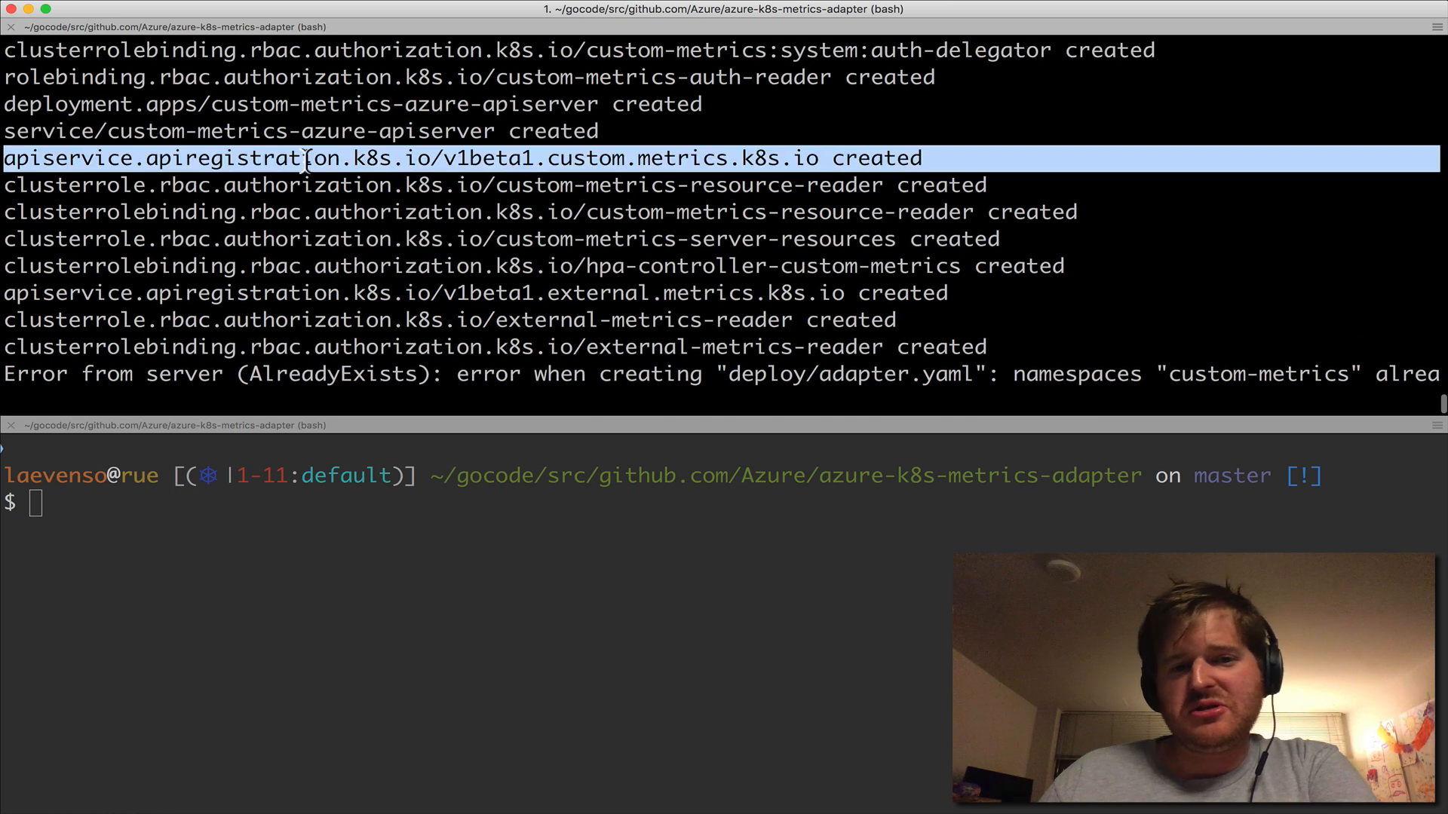
mouse_move(660, 265)
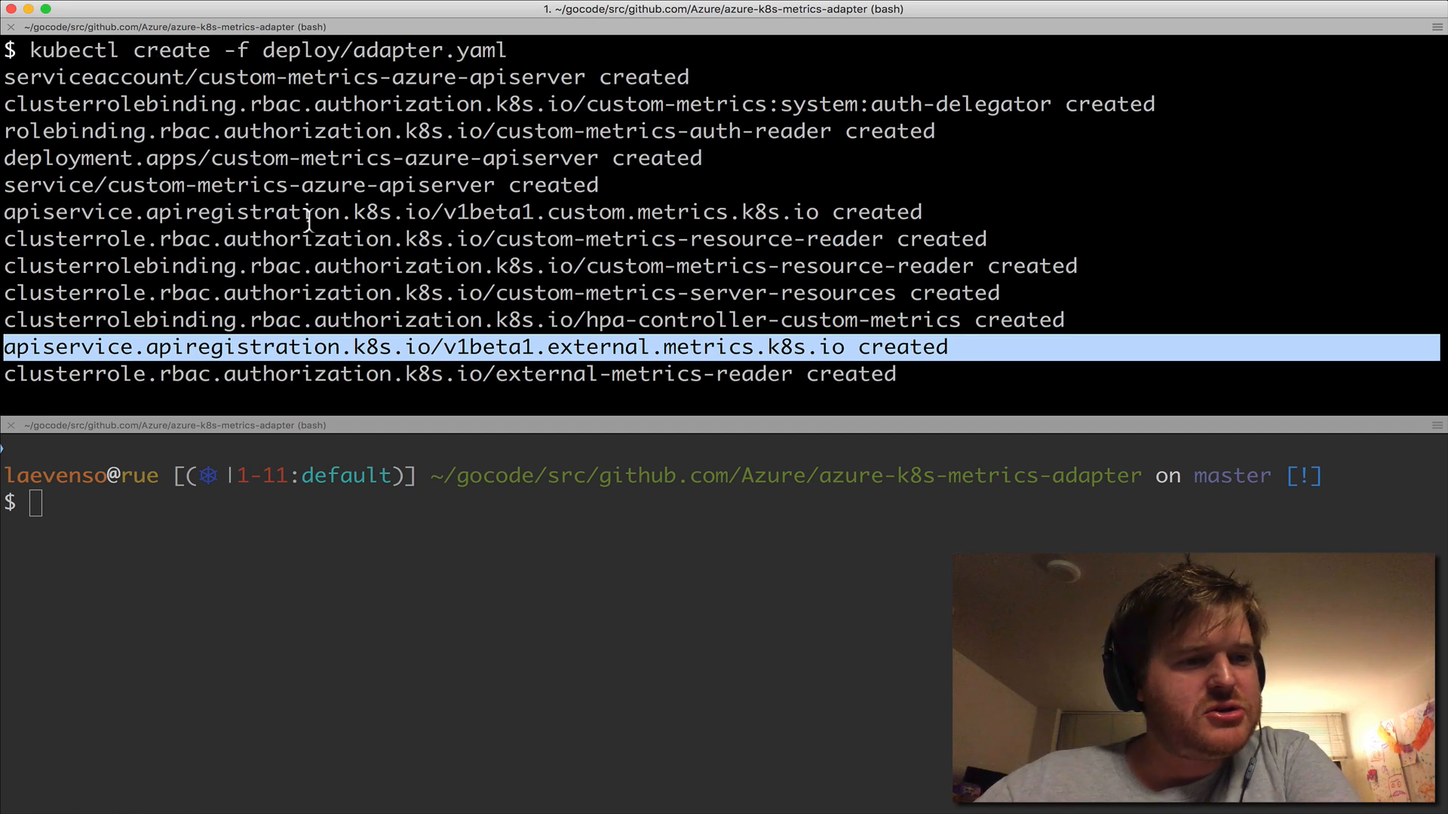
scroll("down", 3)
type("kubectl get p")
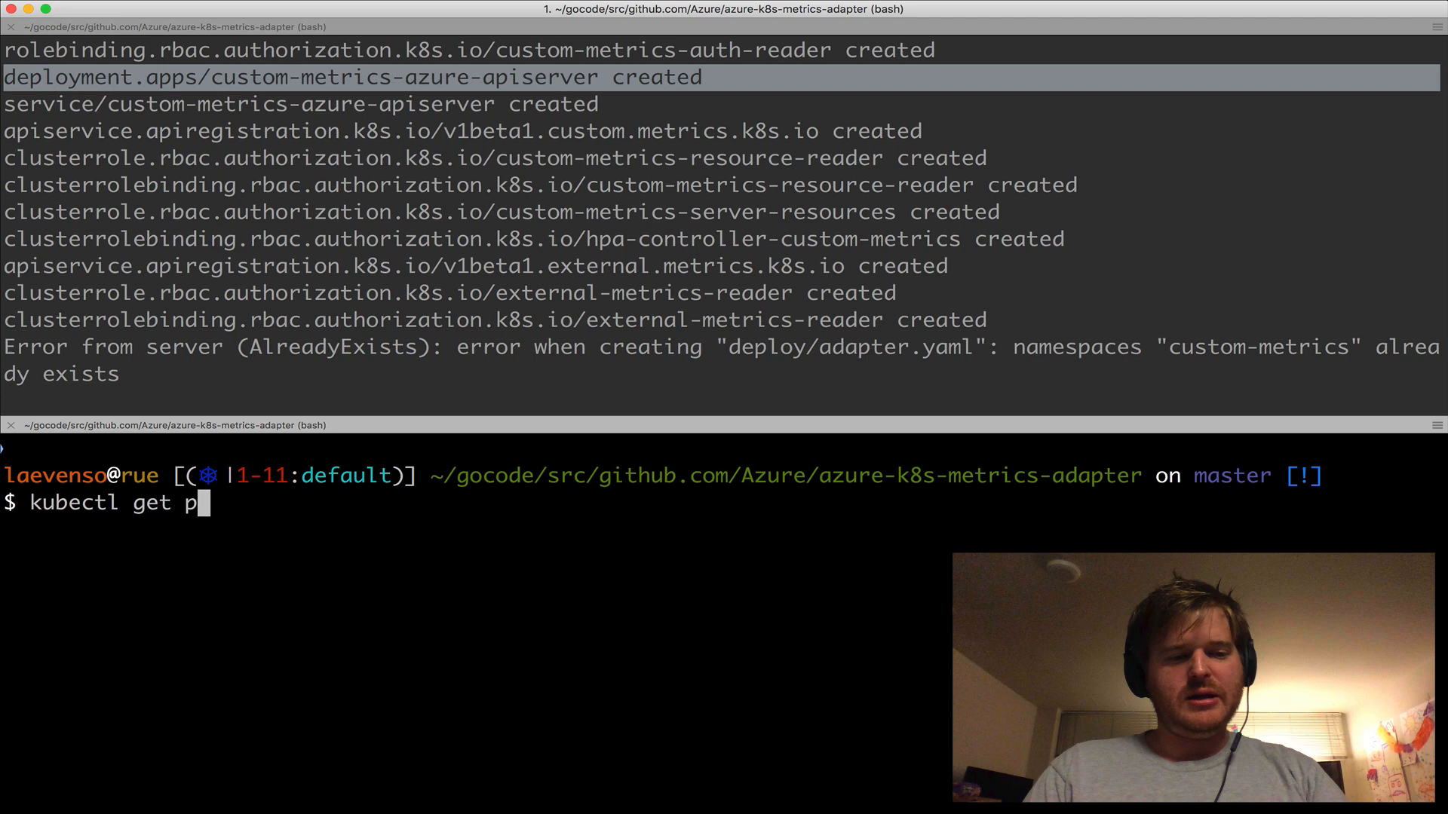
List pods in the custom-metrics namespace to confirm the adapter pod is Running
type("ods -n cust")
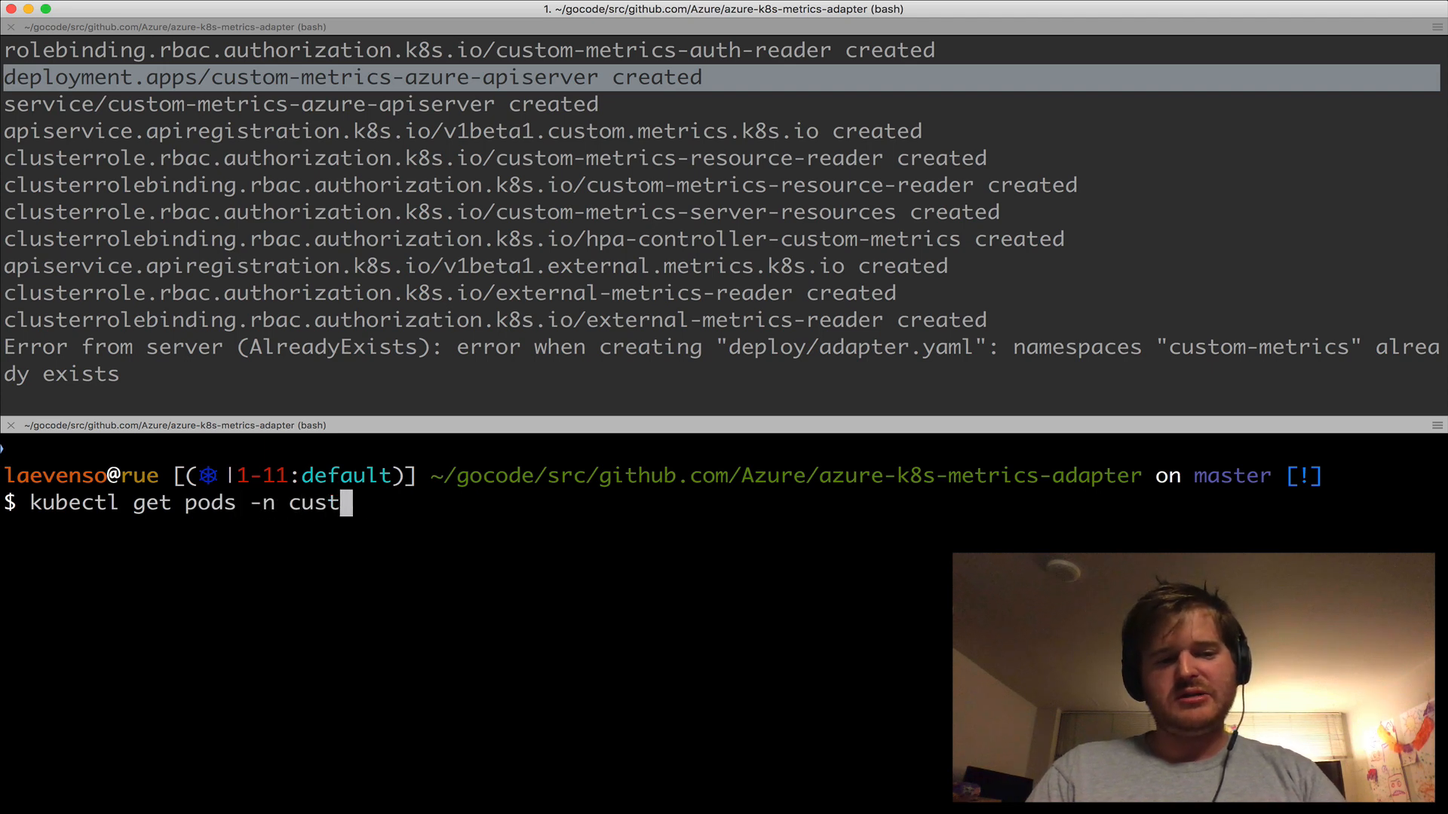
type("om-metrics")
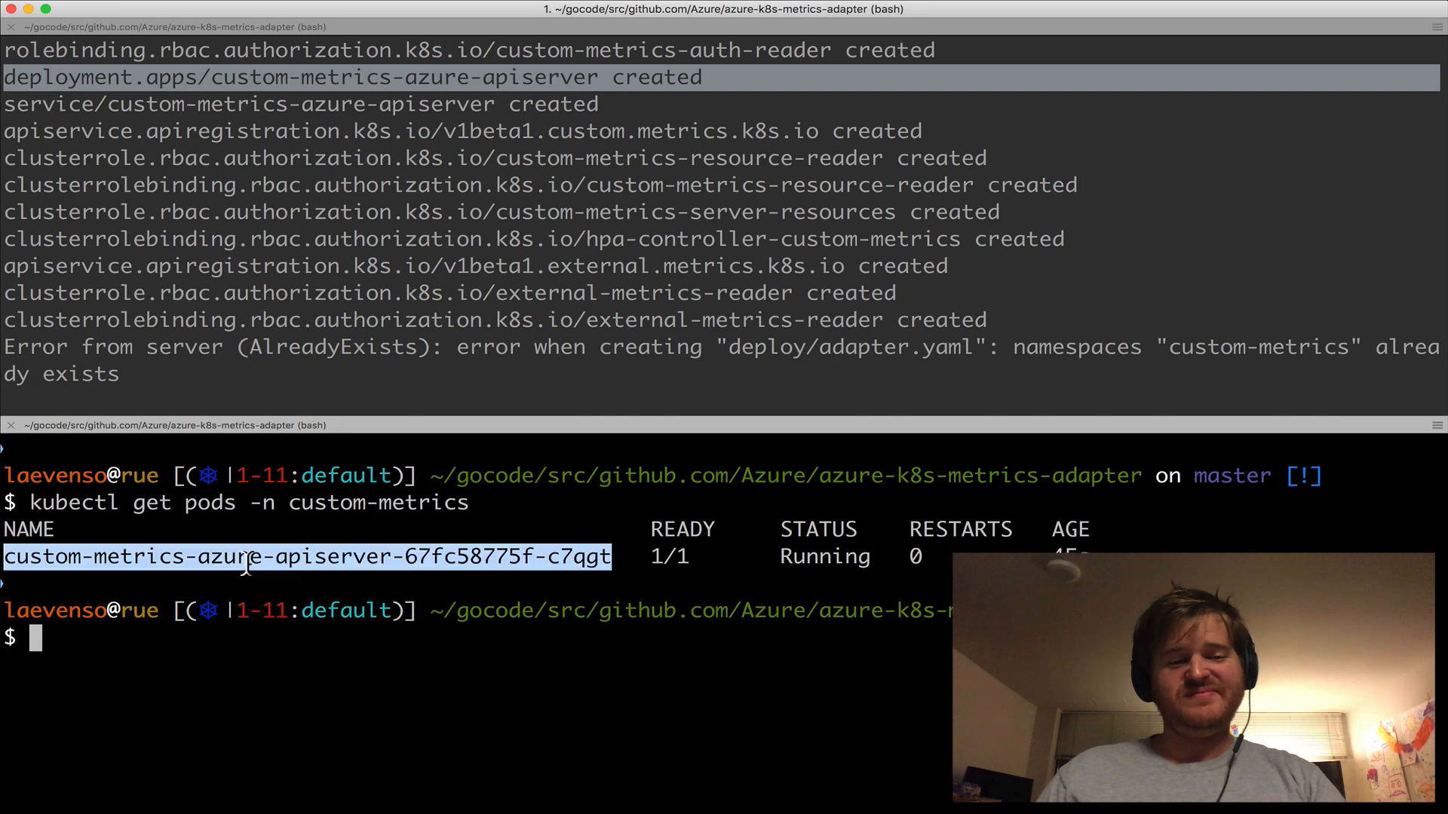
type("kubectl l")
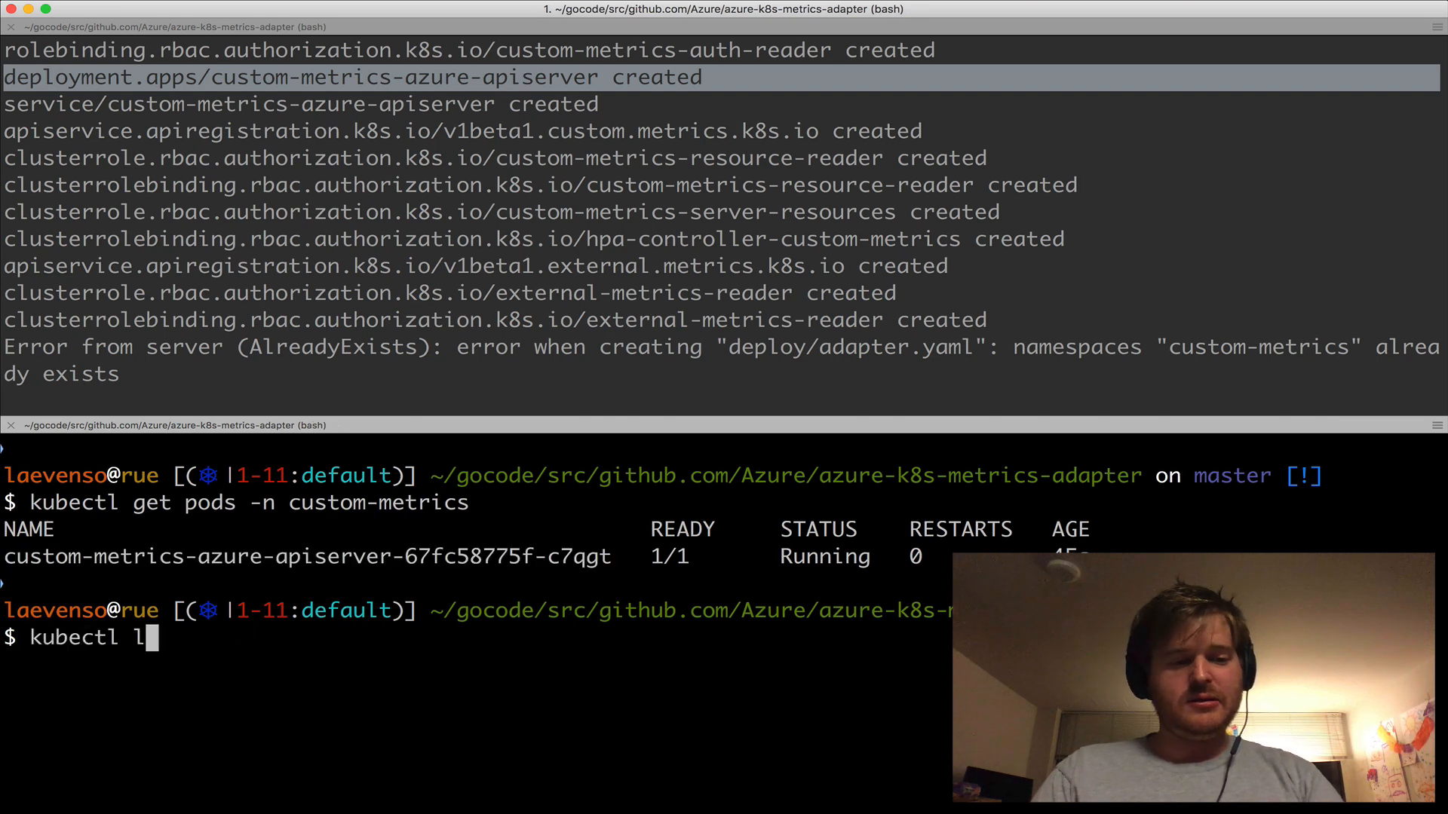
type("og")
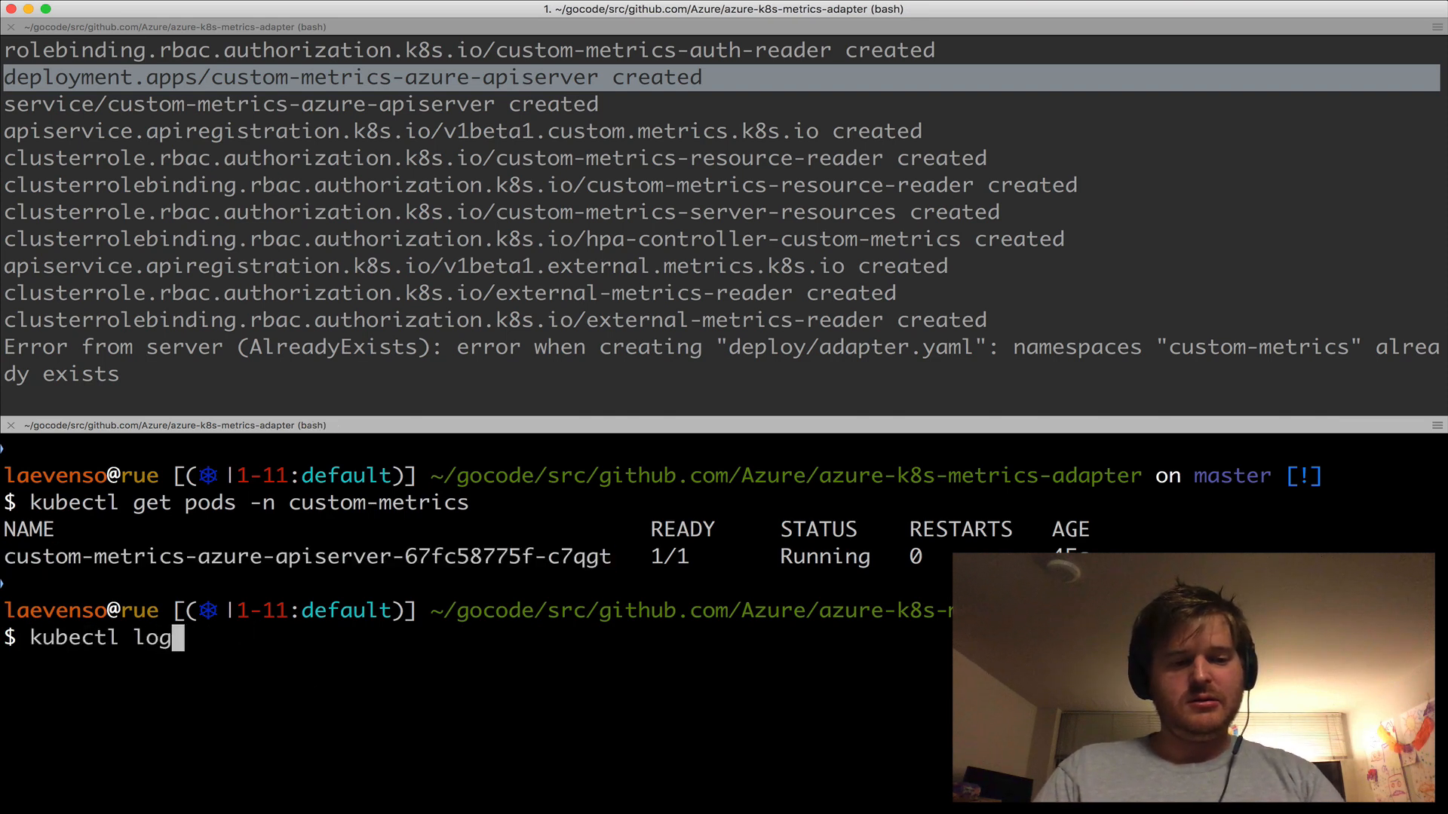
Stream the custom-metrics-azure-apiserver pod logs until it reports serving securely, then stop them
type("s -f custom-metrics-azure-apiserver-67fc58775f-c7qgt -")
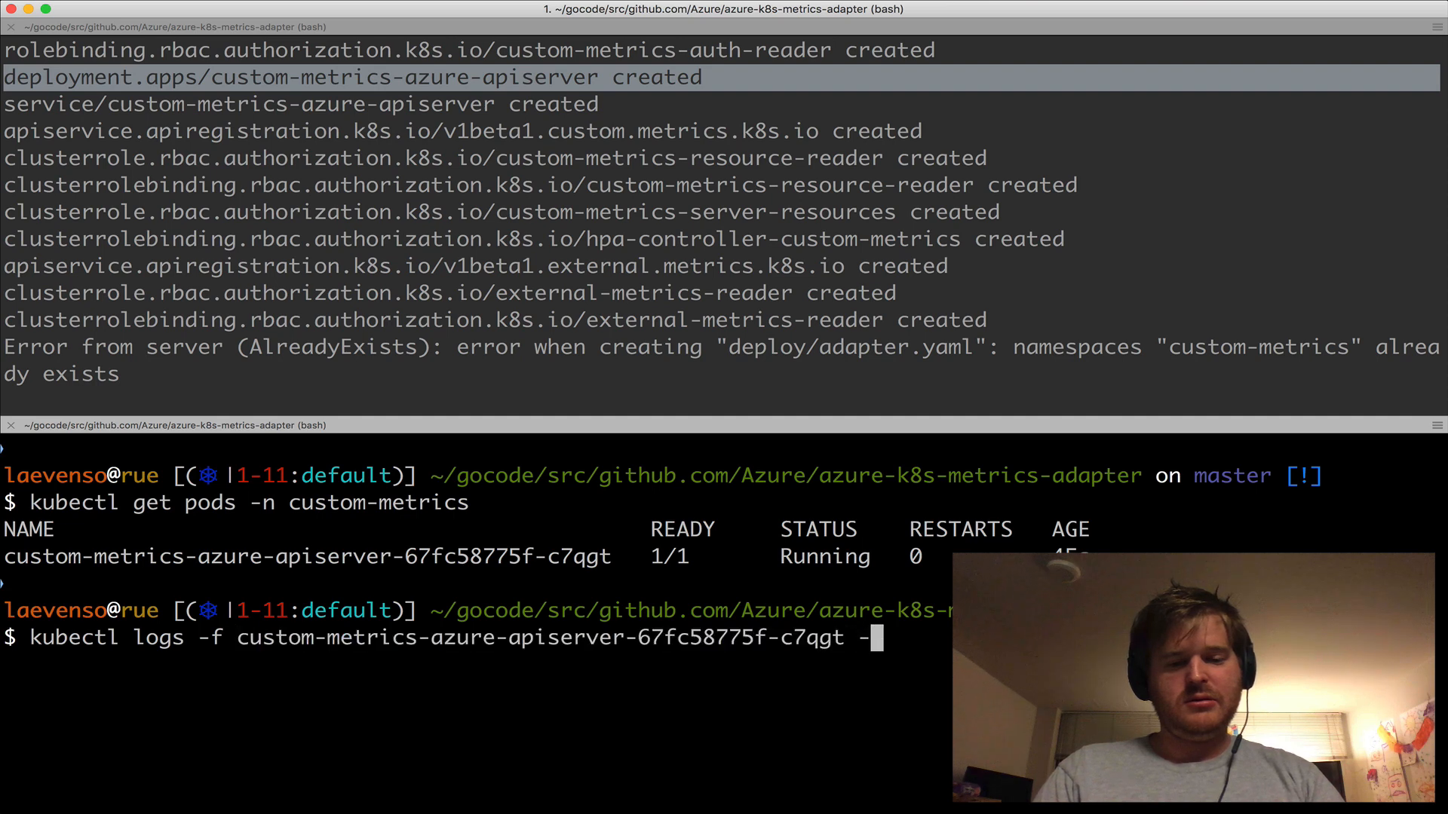
type("n custo")
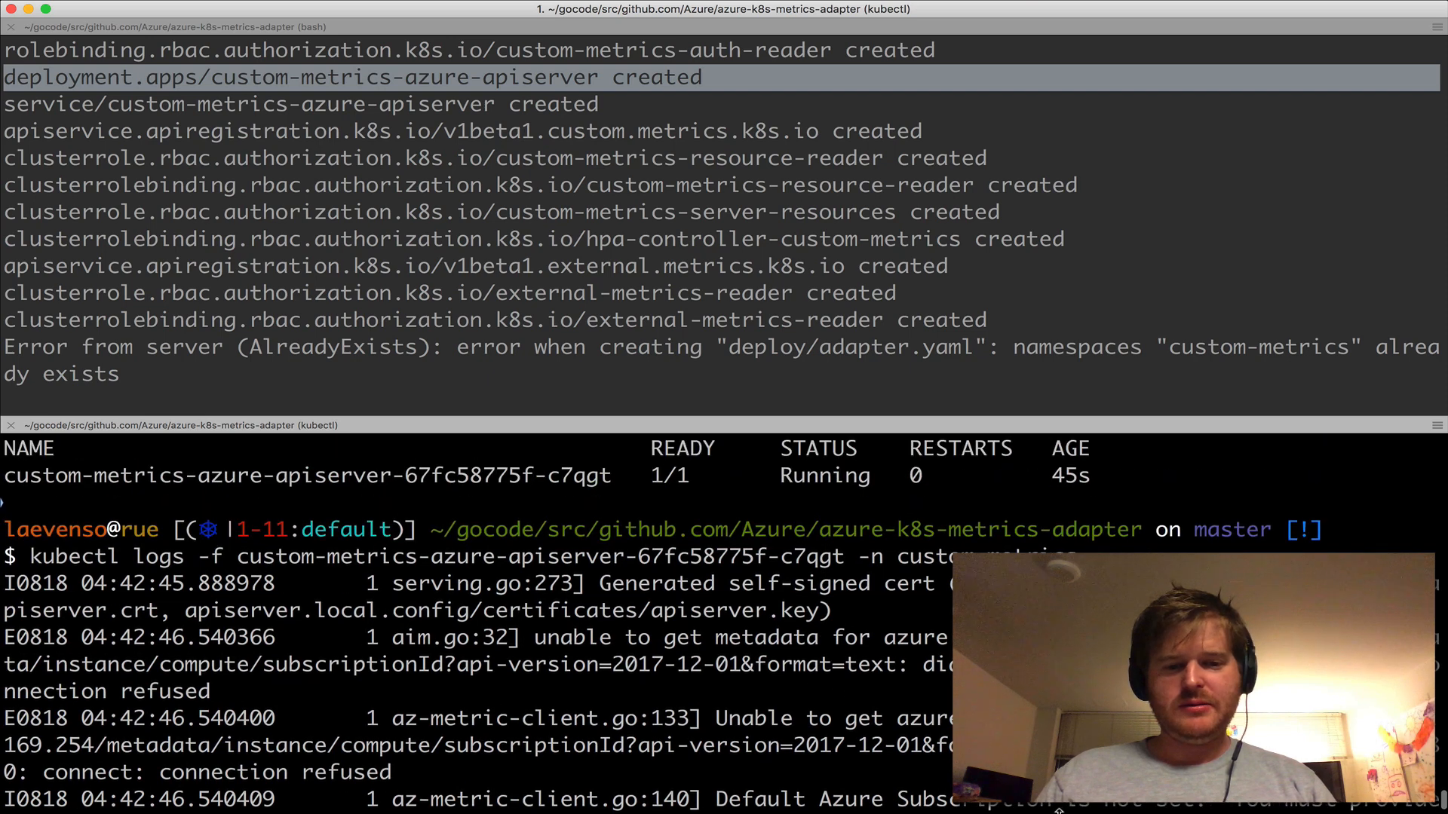
scroll("down", 3)
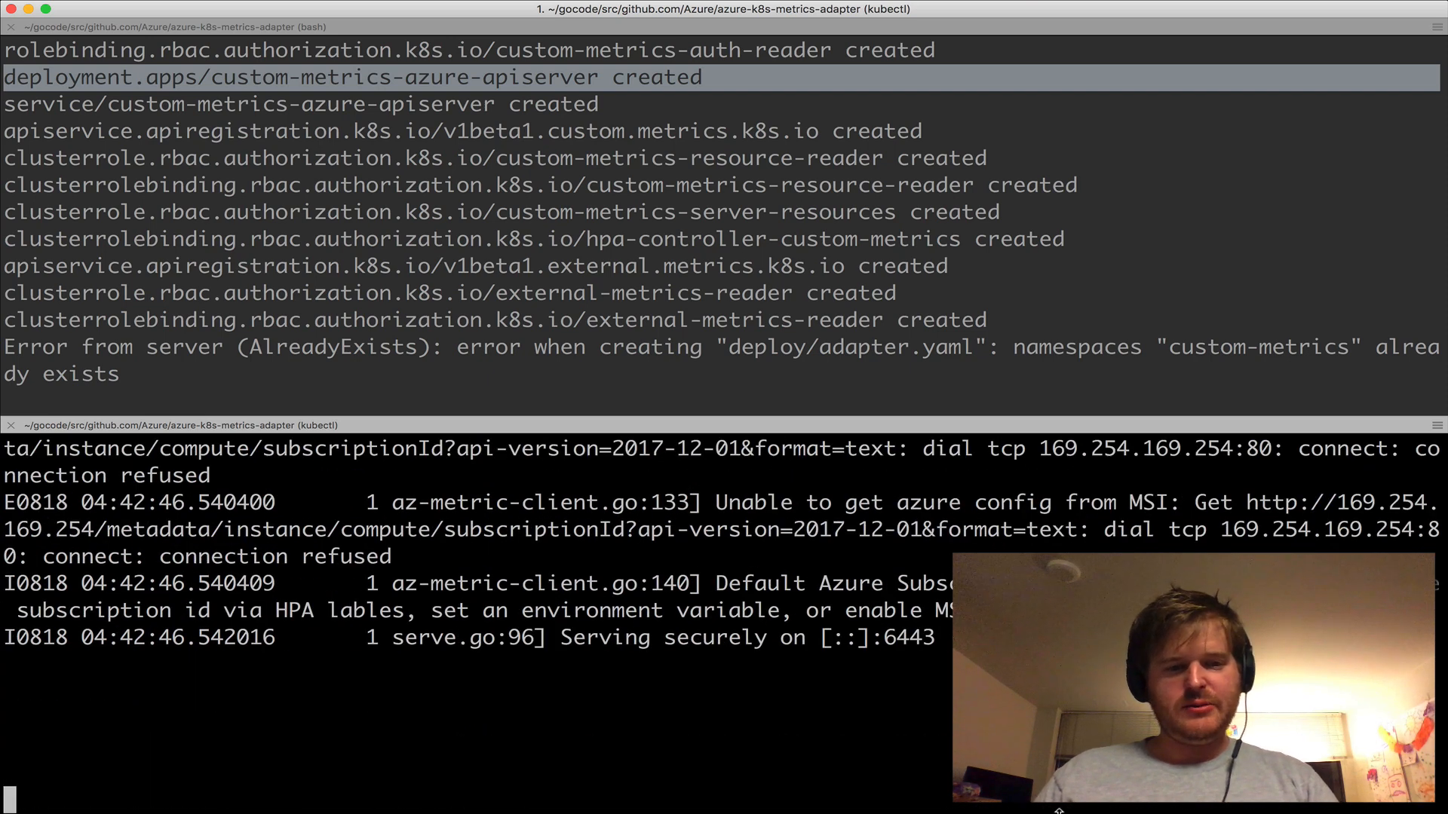
key("ctrl+c")
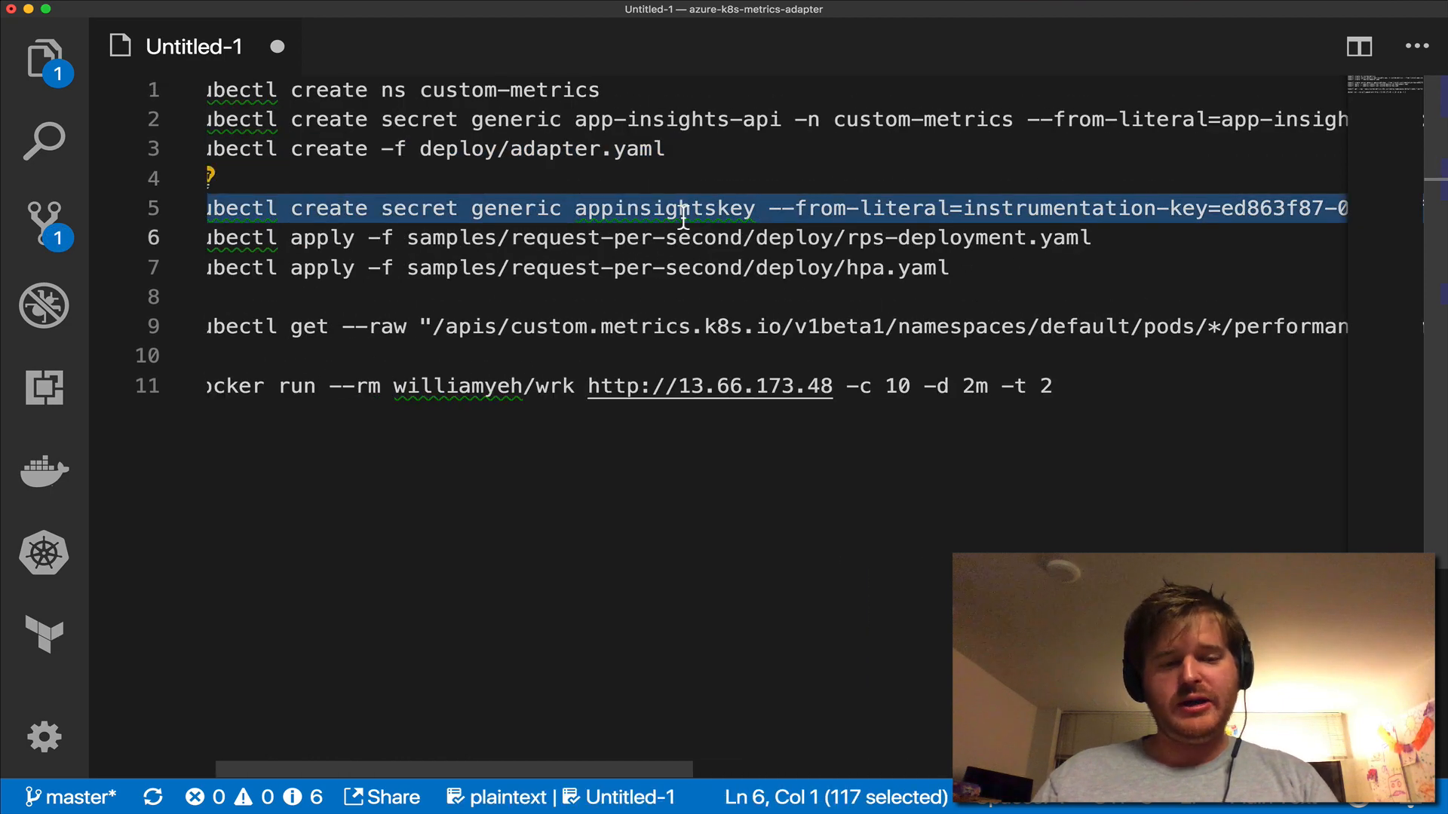
mouse_move(525, 238)
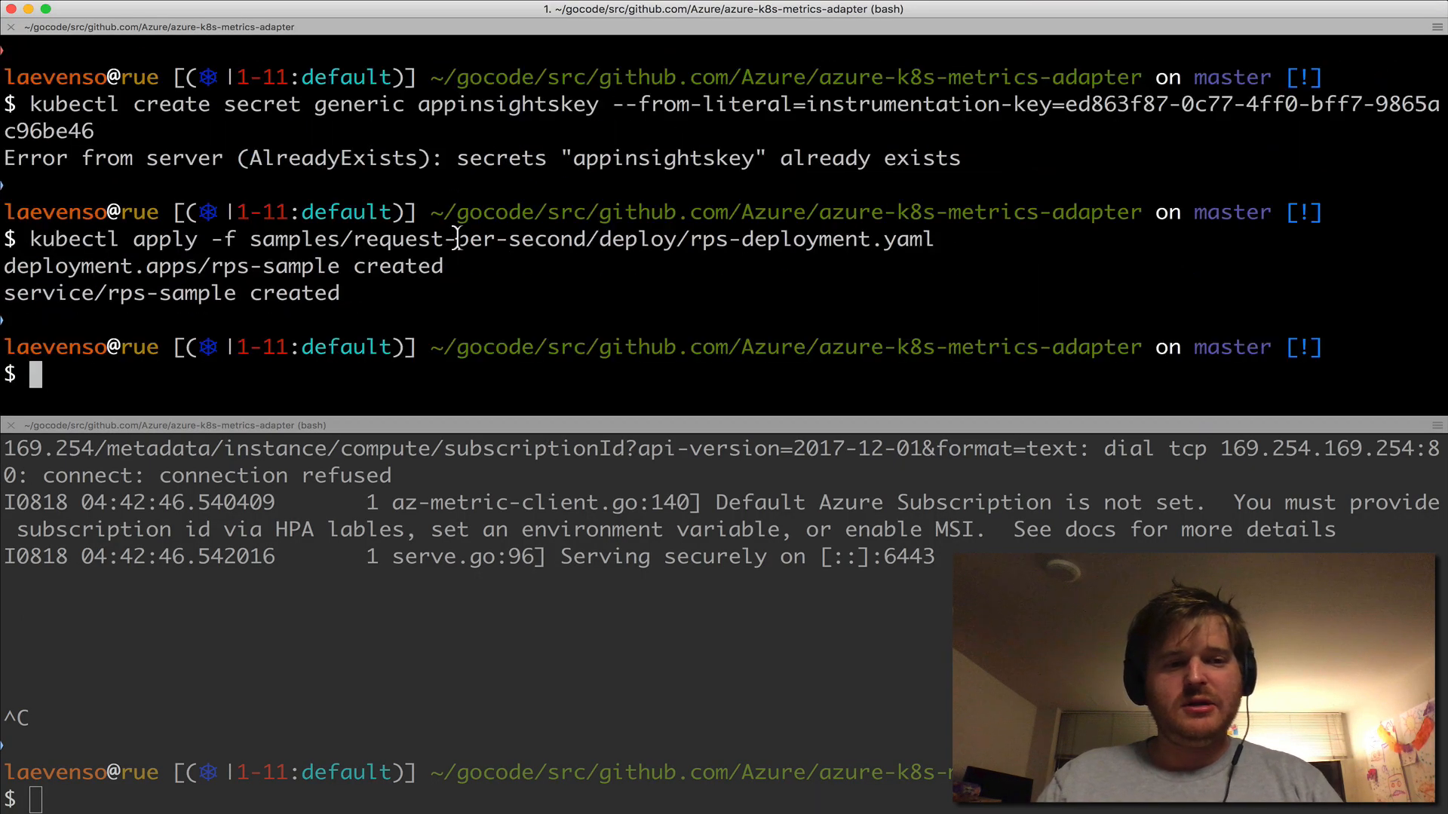
Create the rps-sample deployment and prepare the kubectl apply of samples/request-per-second/deploy/hpa.yaml
type("kubectl get pods")
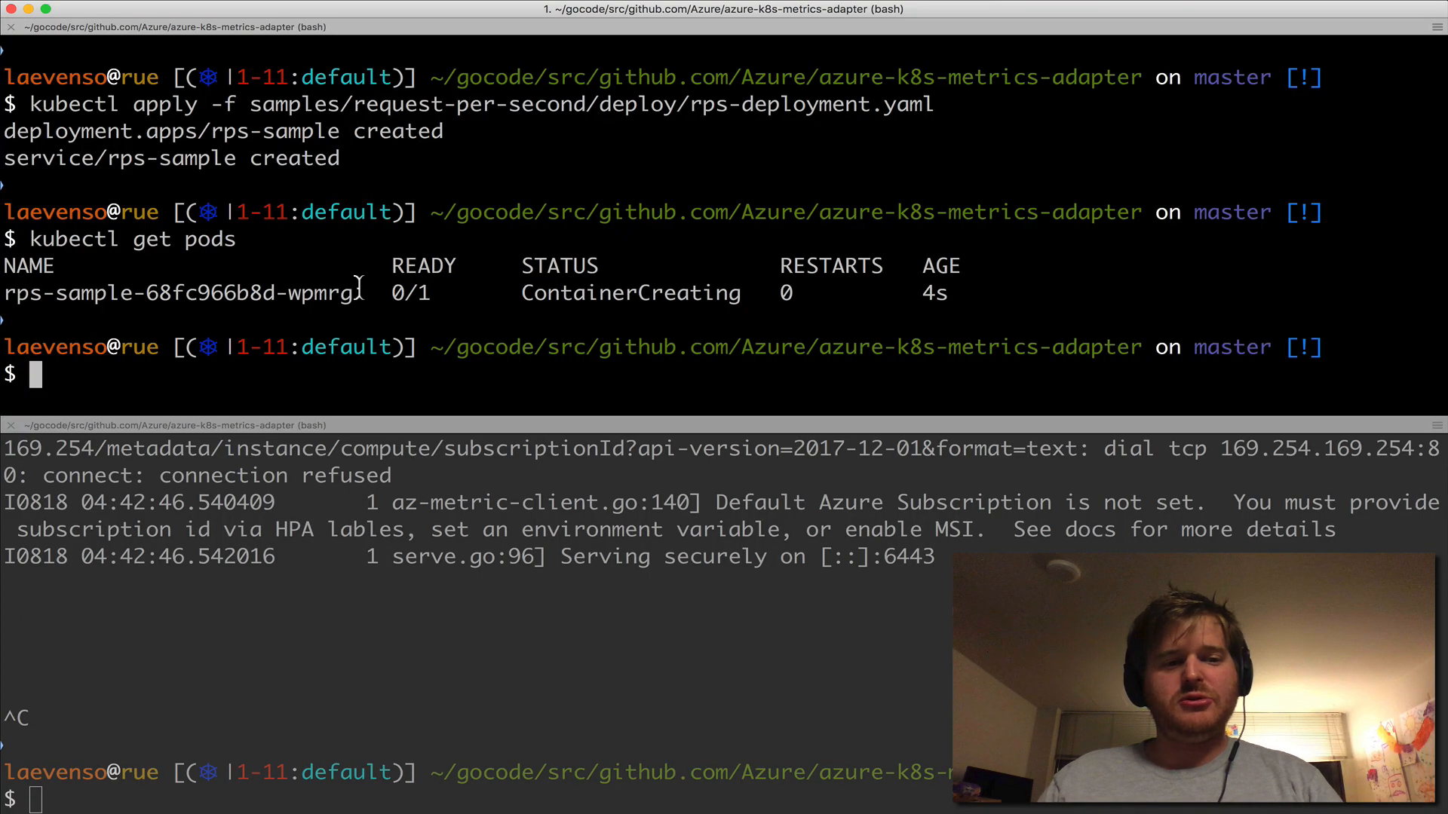
type("kubectl apply -f samples/request-per-second/deploy/hpa.yaml")
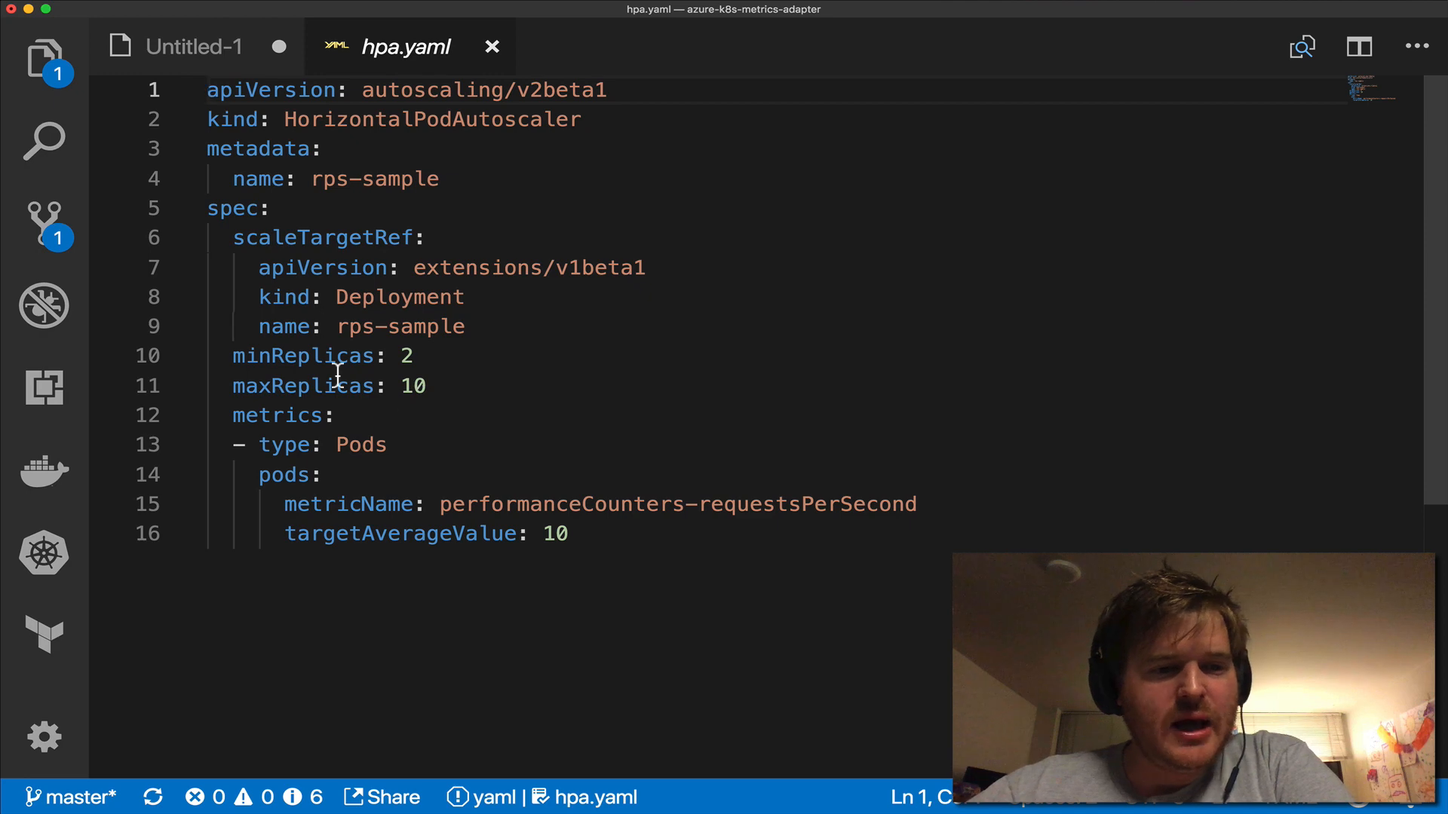
Highlight minReplicas 2, maxReplicas 10 and the requests-per-second metricName in hpa.yaml
double_click(302, 355)
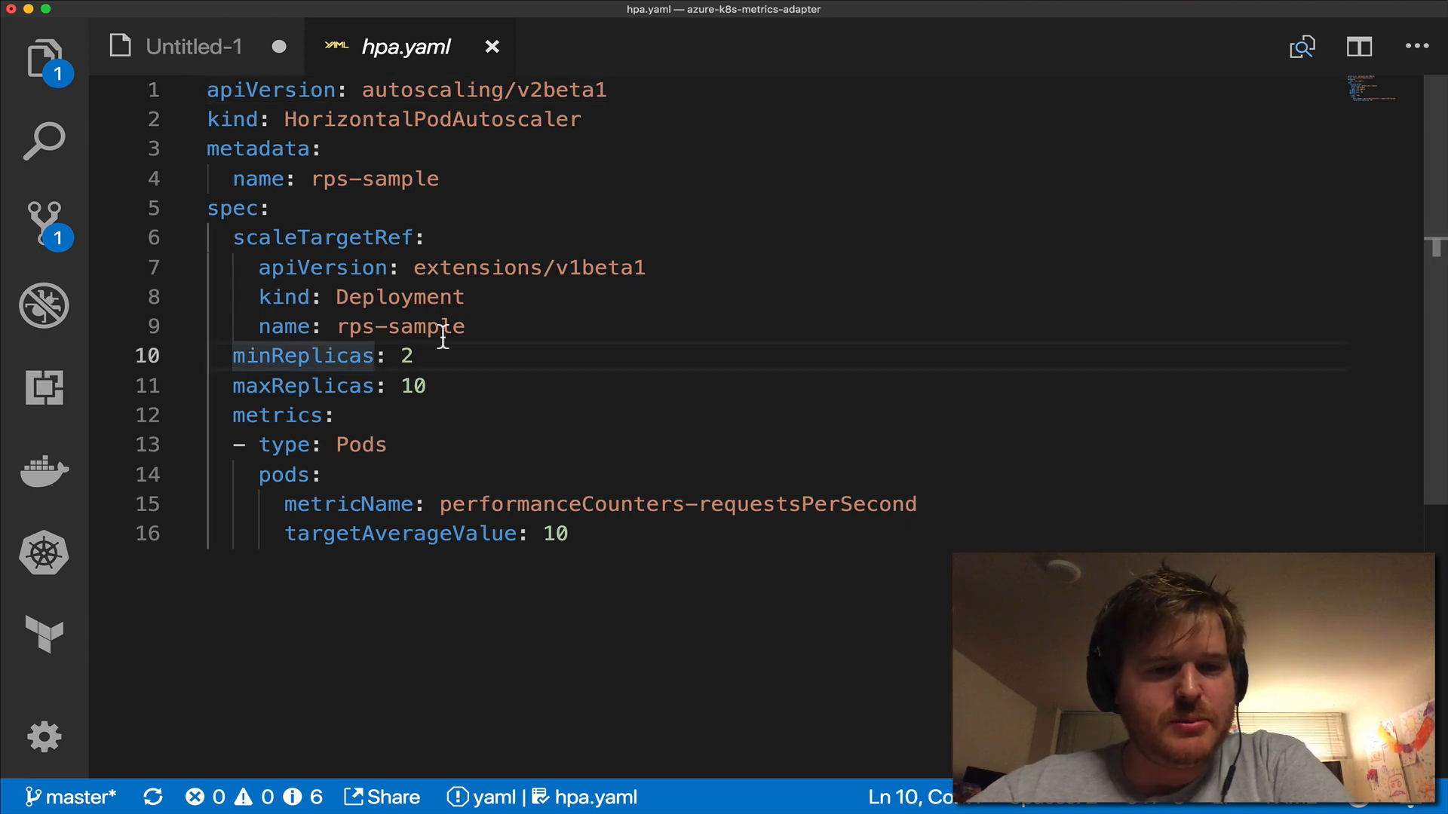
double_click(302, 386)
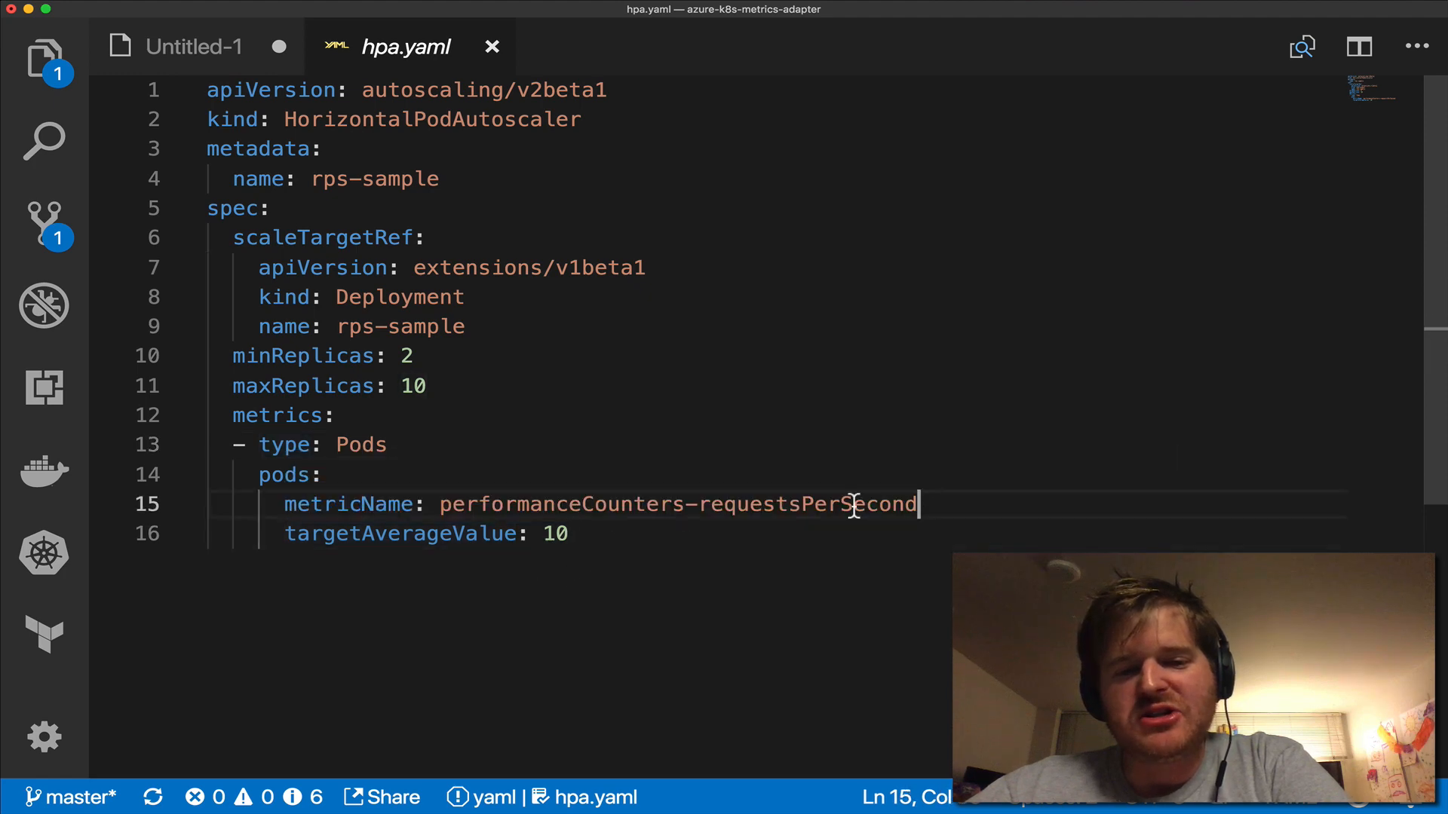
left_click_drag(914, 504, 441, 505)
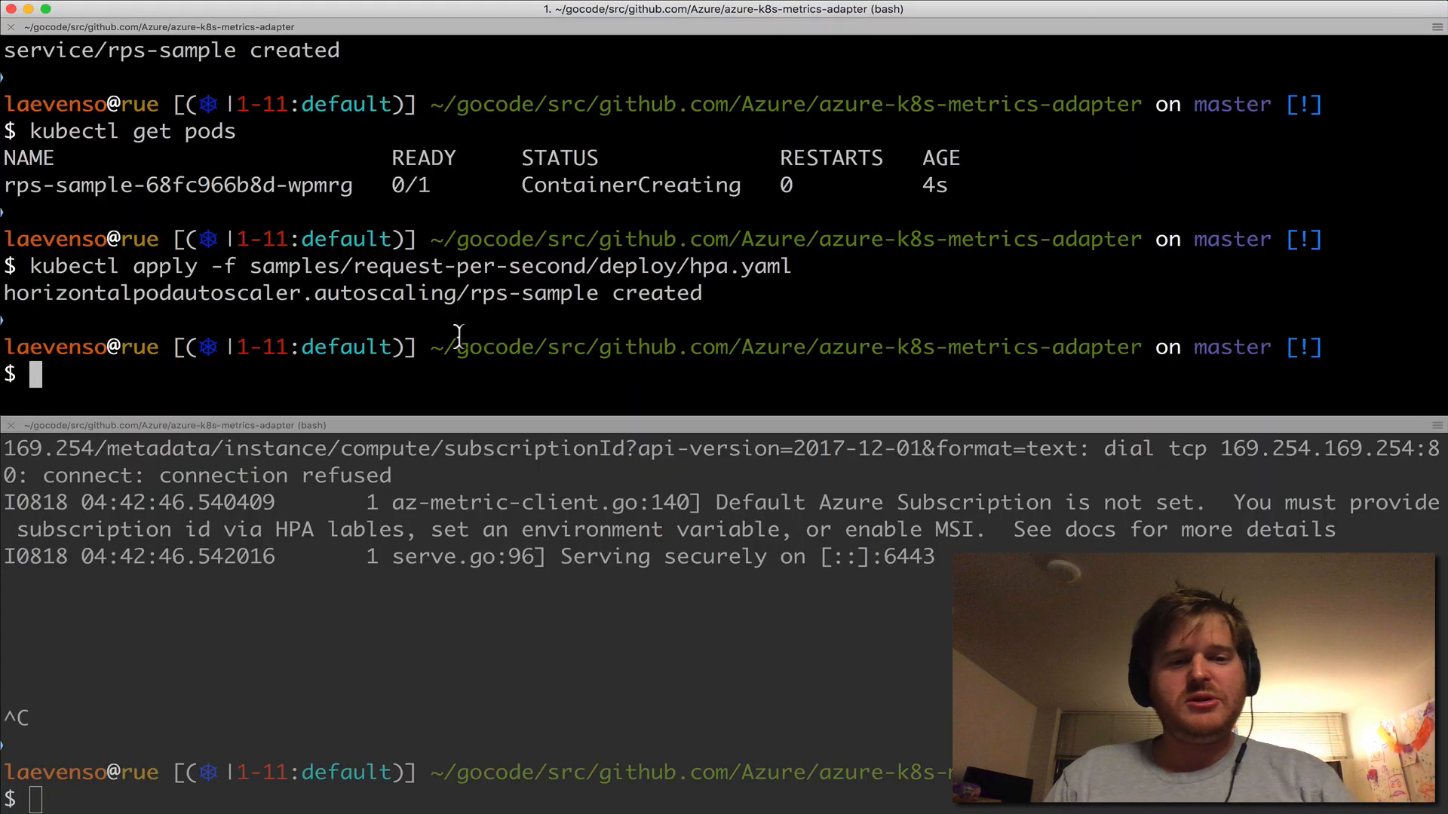
mouse_move(496, 347)
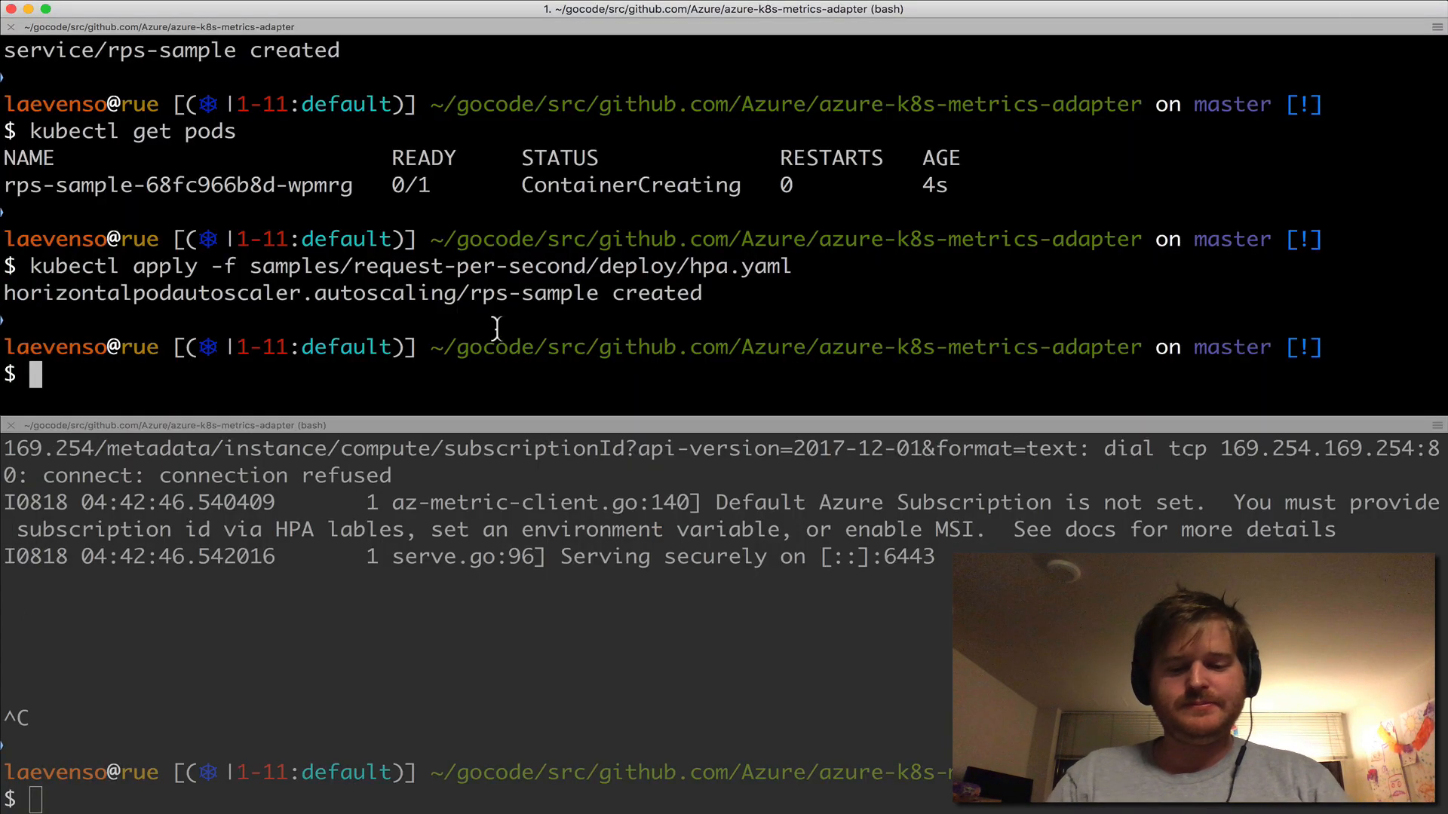
List the two Running rps-sample pods and the autoscaler showing a 0/10 target with 2 replicas
type("kubectl get pods")
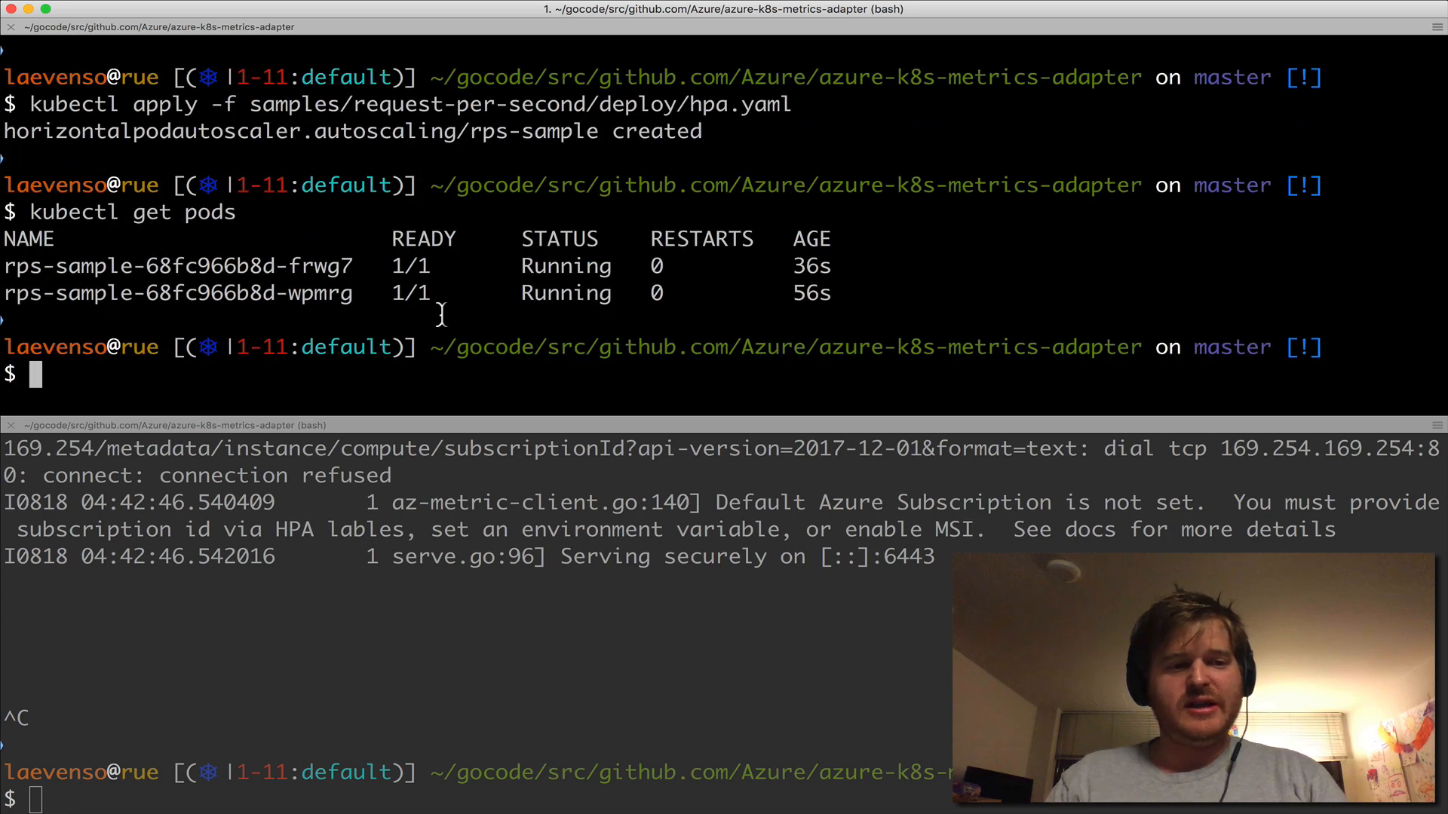
type("kubectl get hpa")
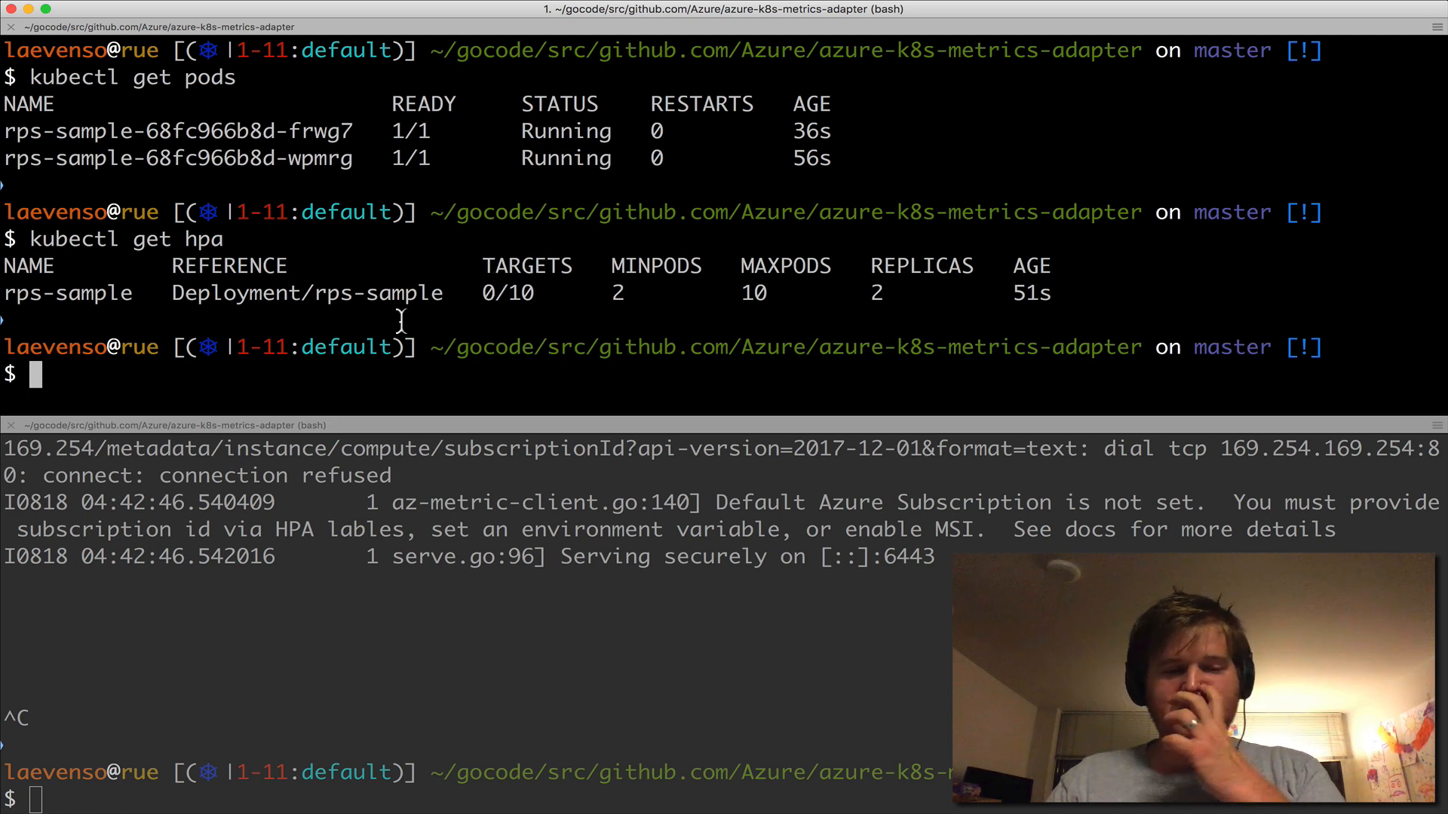
double_click(506, 293)
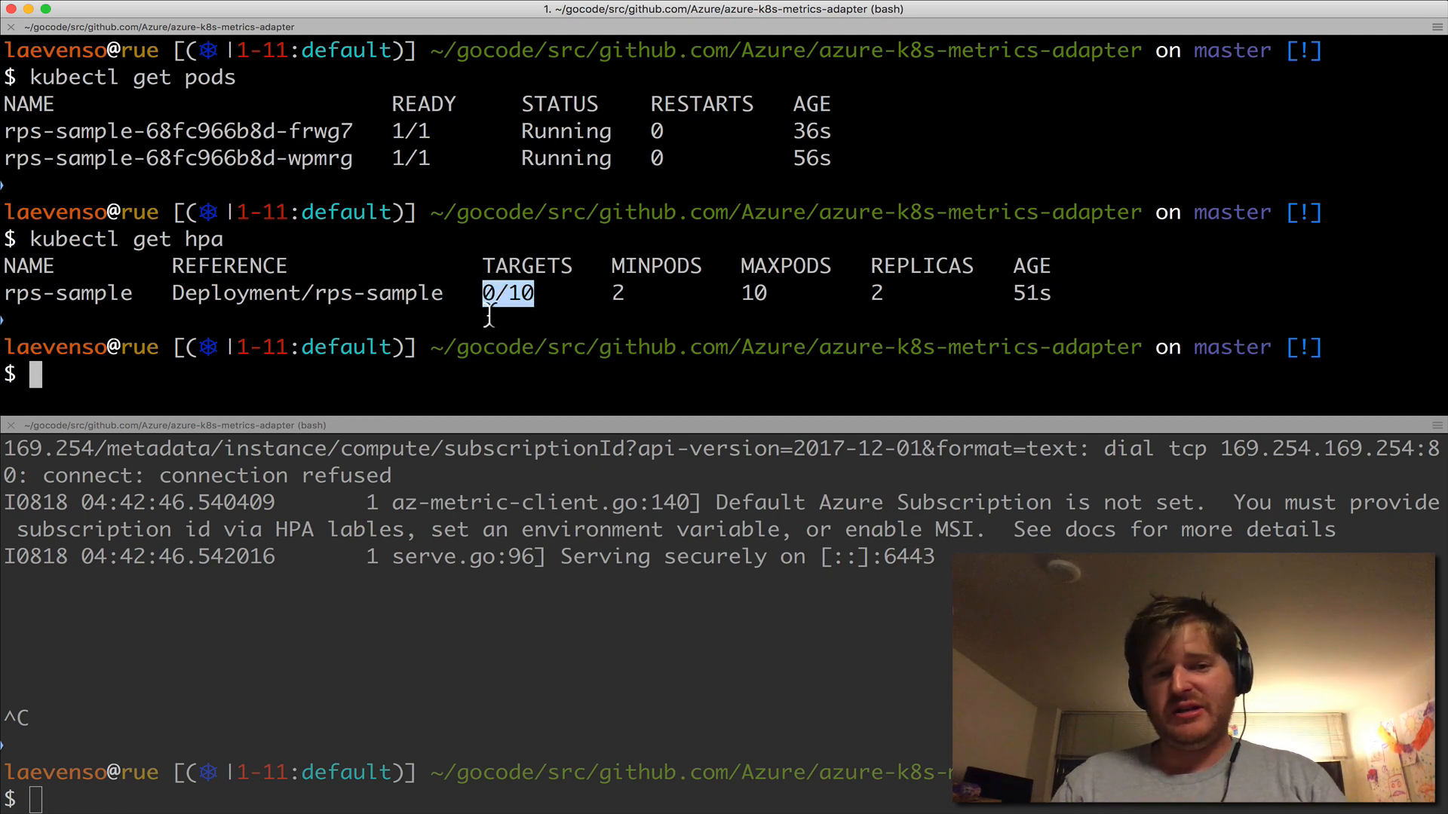
mouse_move(609, 291)
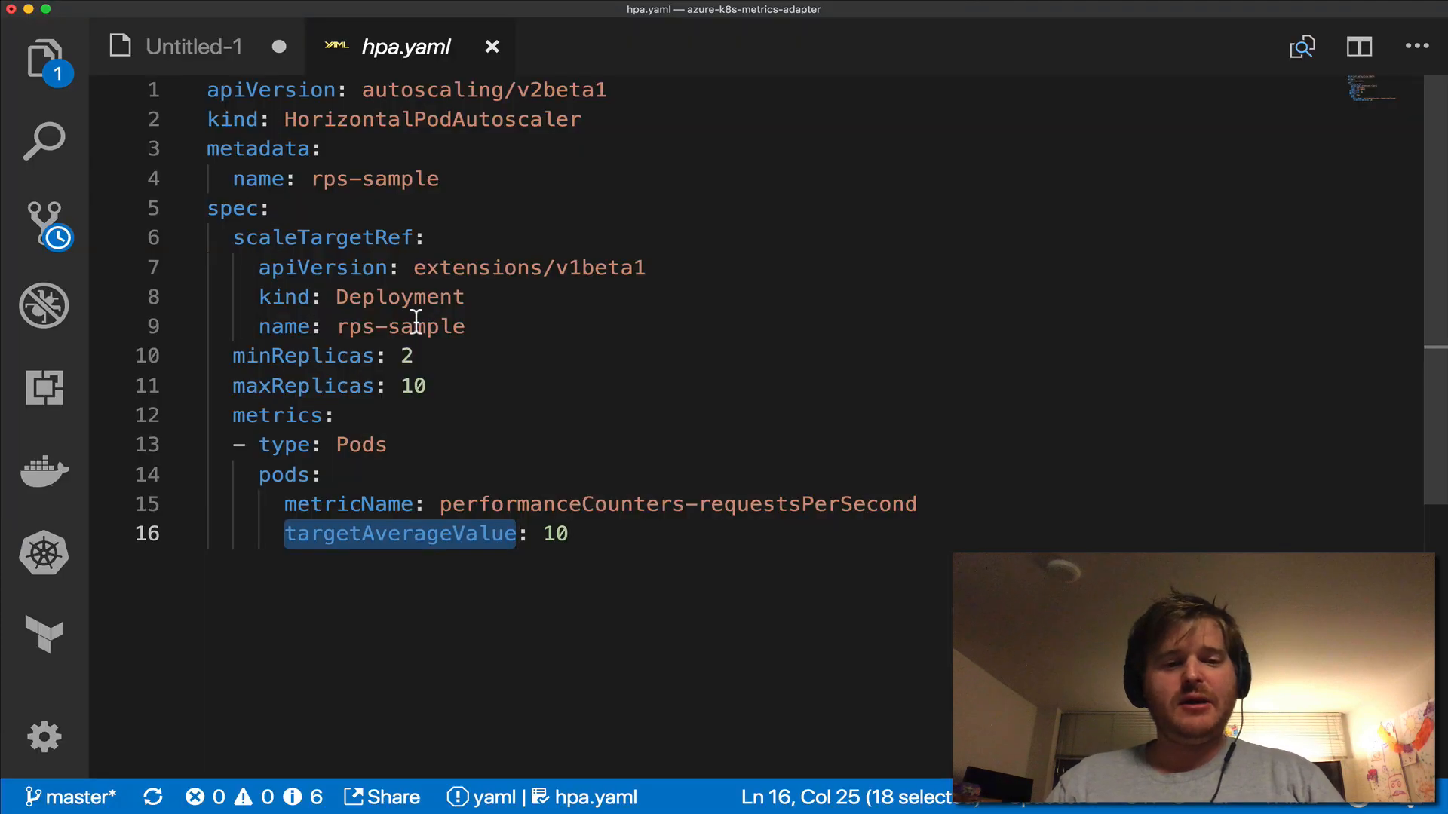
Review the raw custom-metrics requestsPerSecond jq query in the notes alongside the HPA target value
left_click(193, 47)
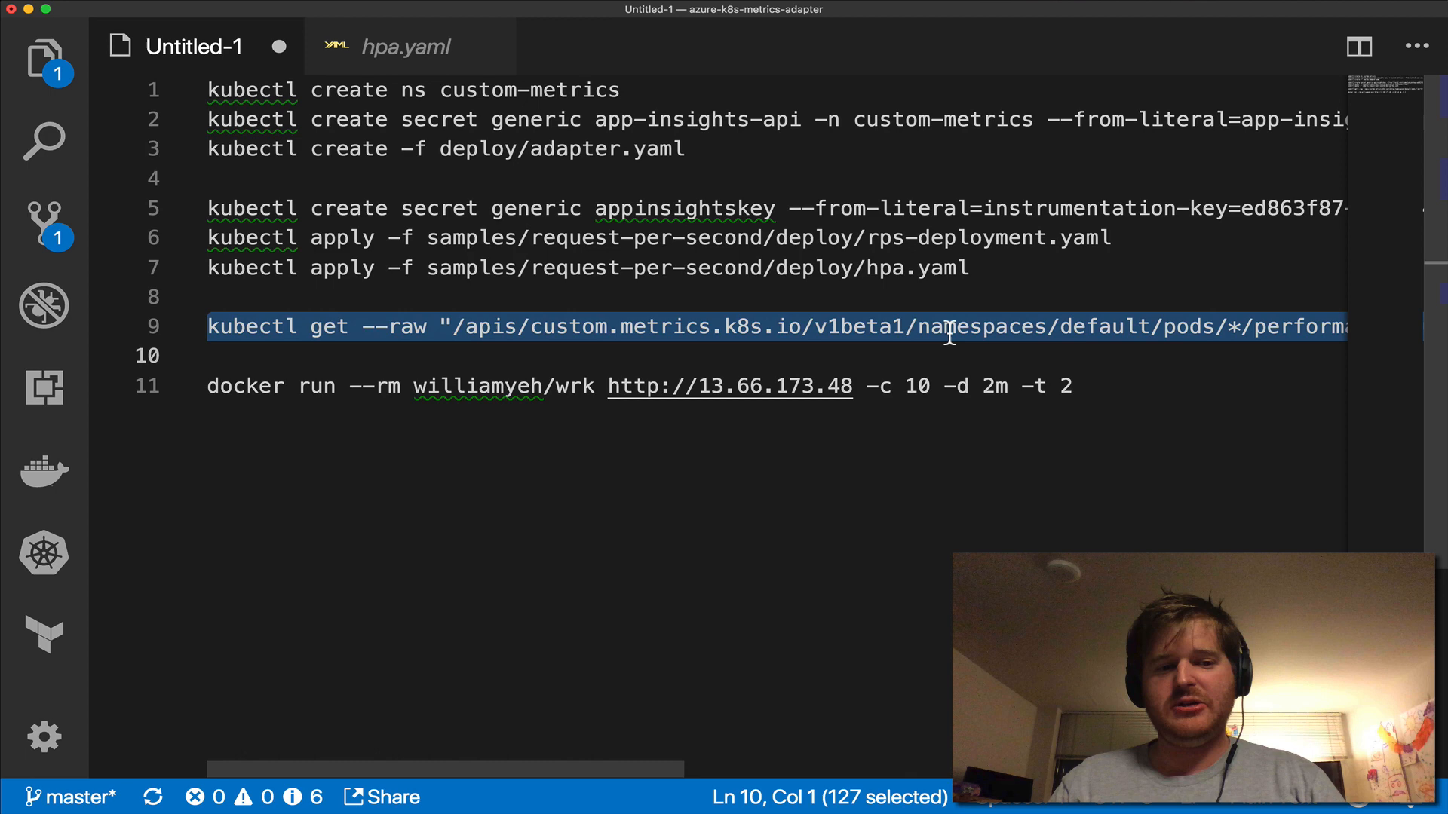
scroll("right", 3)
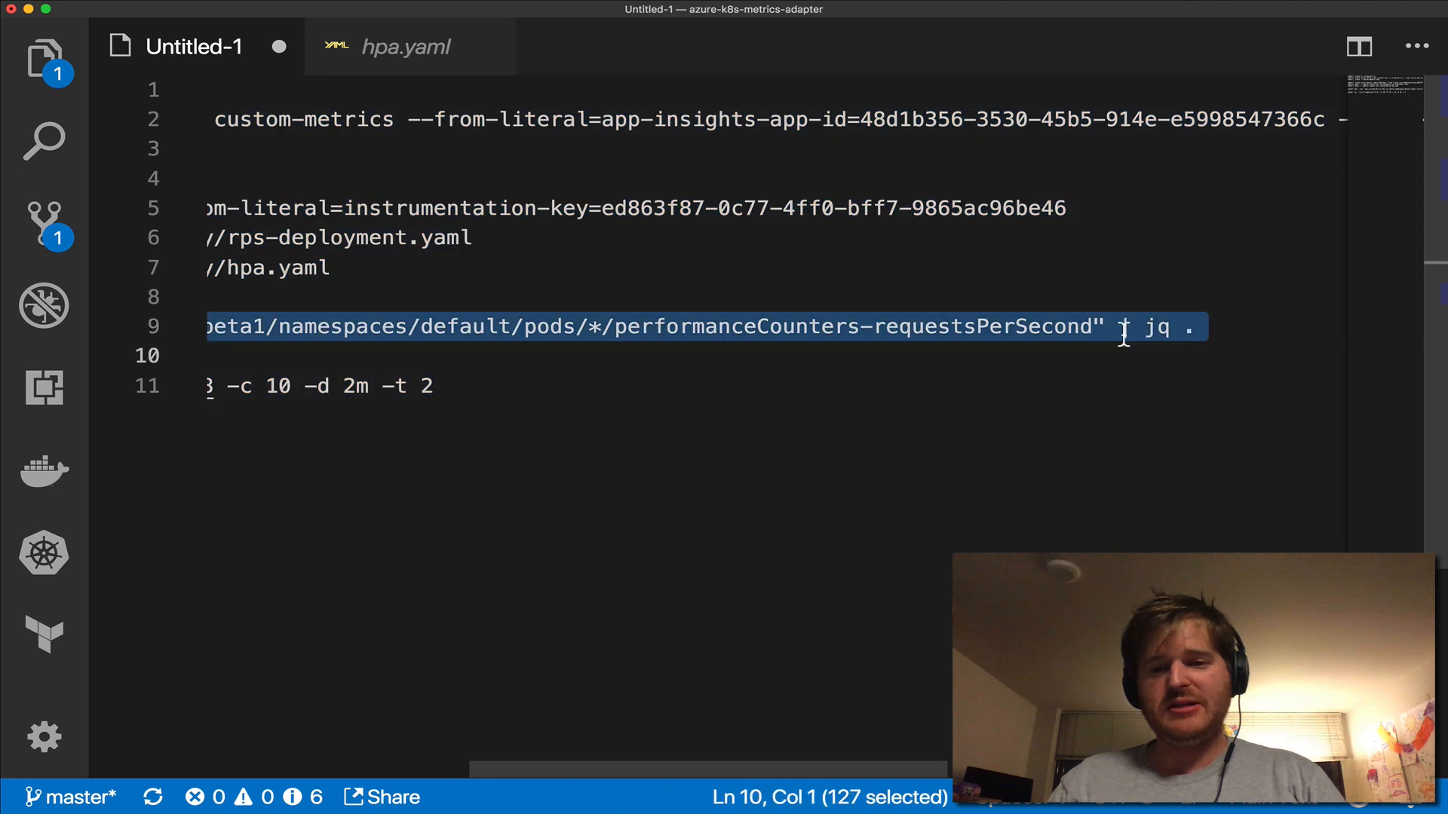
left_click(405, 46)
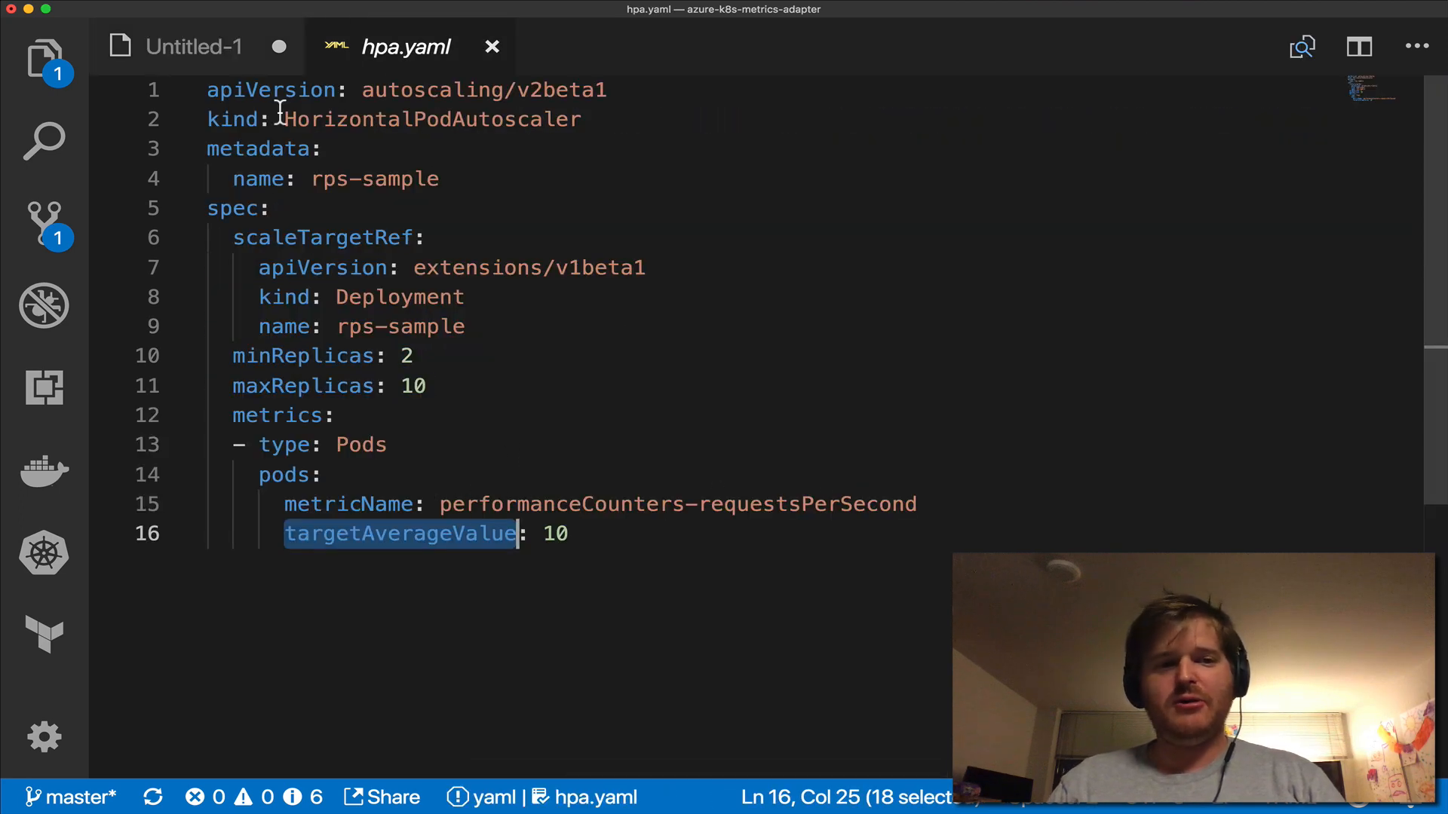
key("cmd+tab")
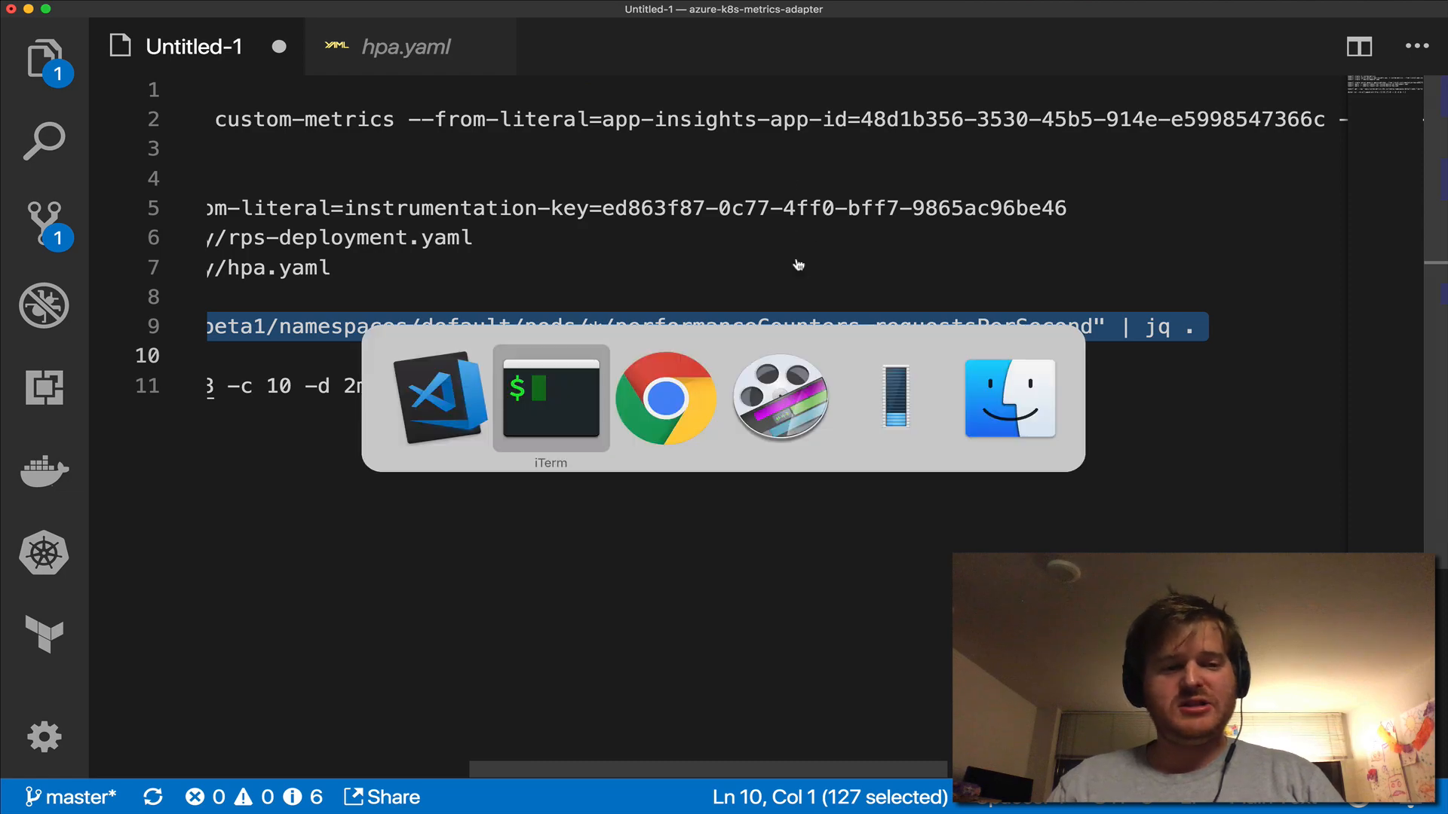
Scroll the jq-formatted custom metrics JSON showing requestsPerSecond at 0 and start listing services
left_click(550, 398)
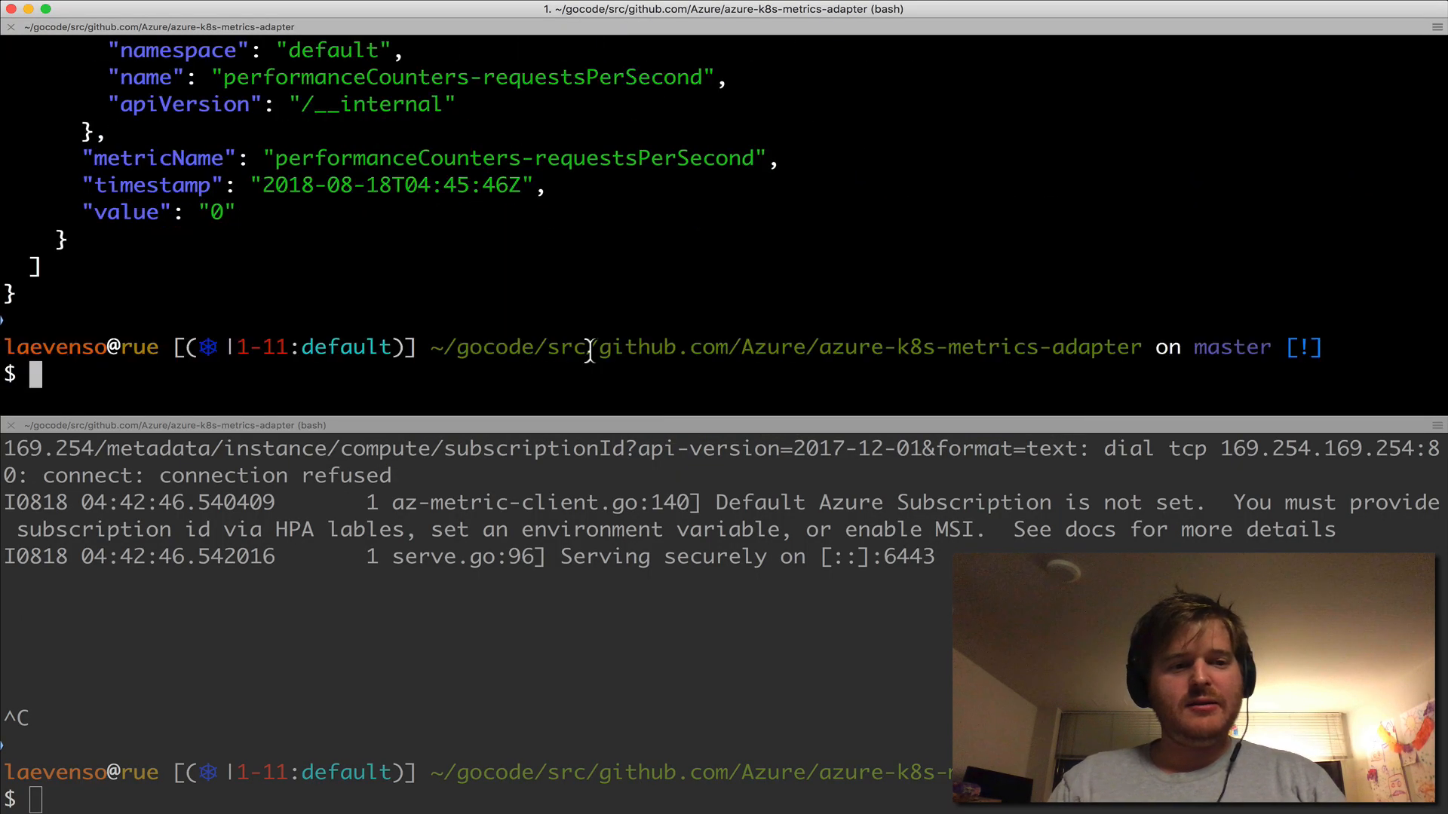
scroll("up", 3)
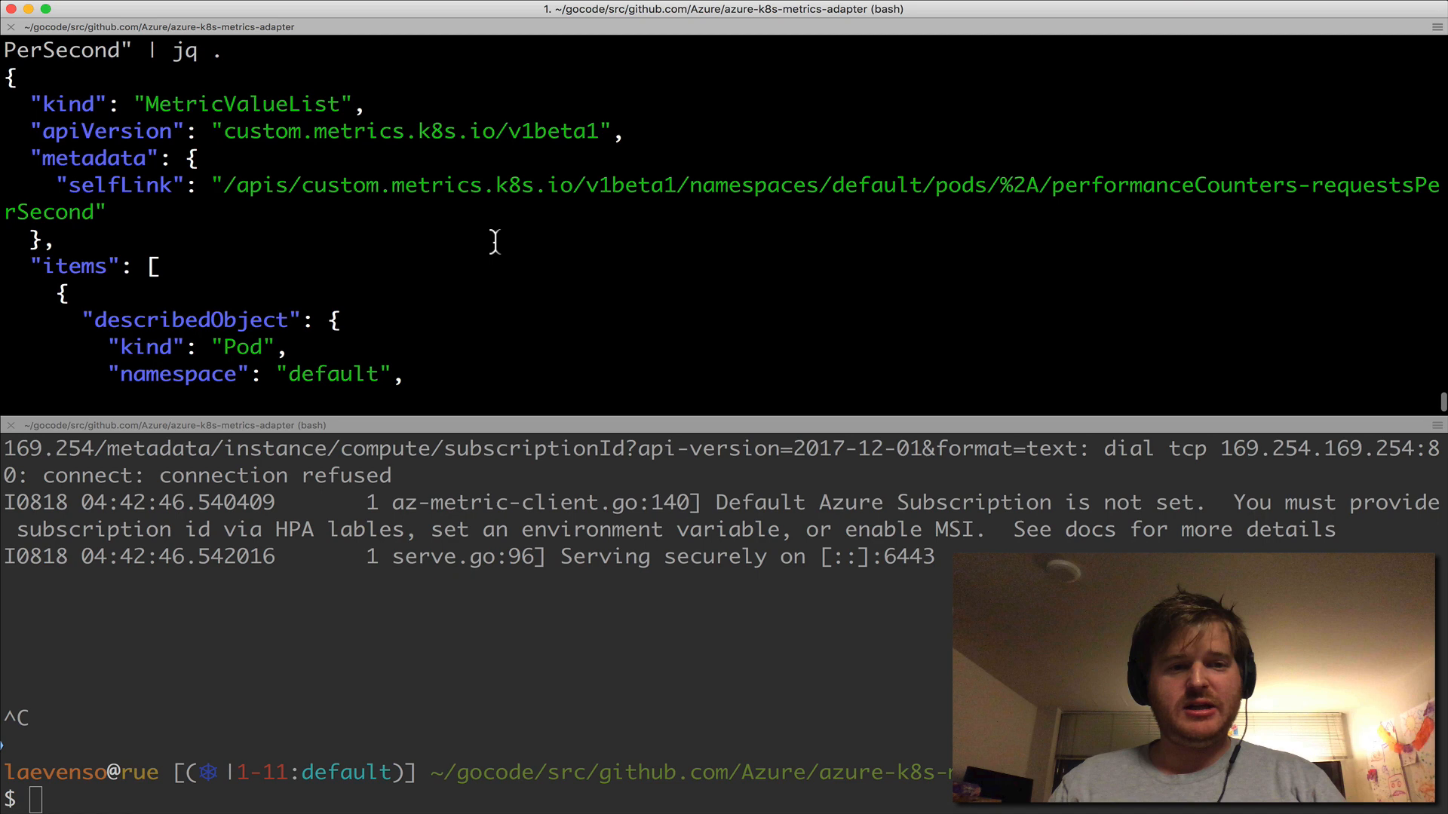
scroll("down", 3)
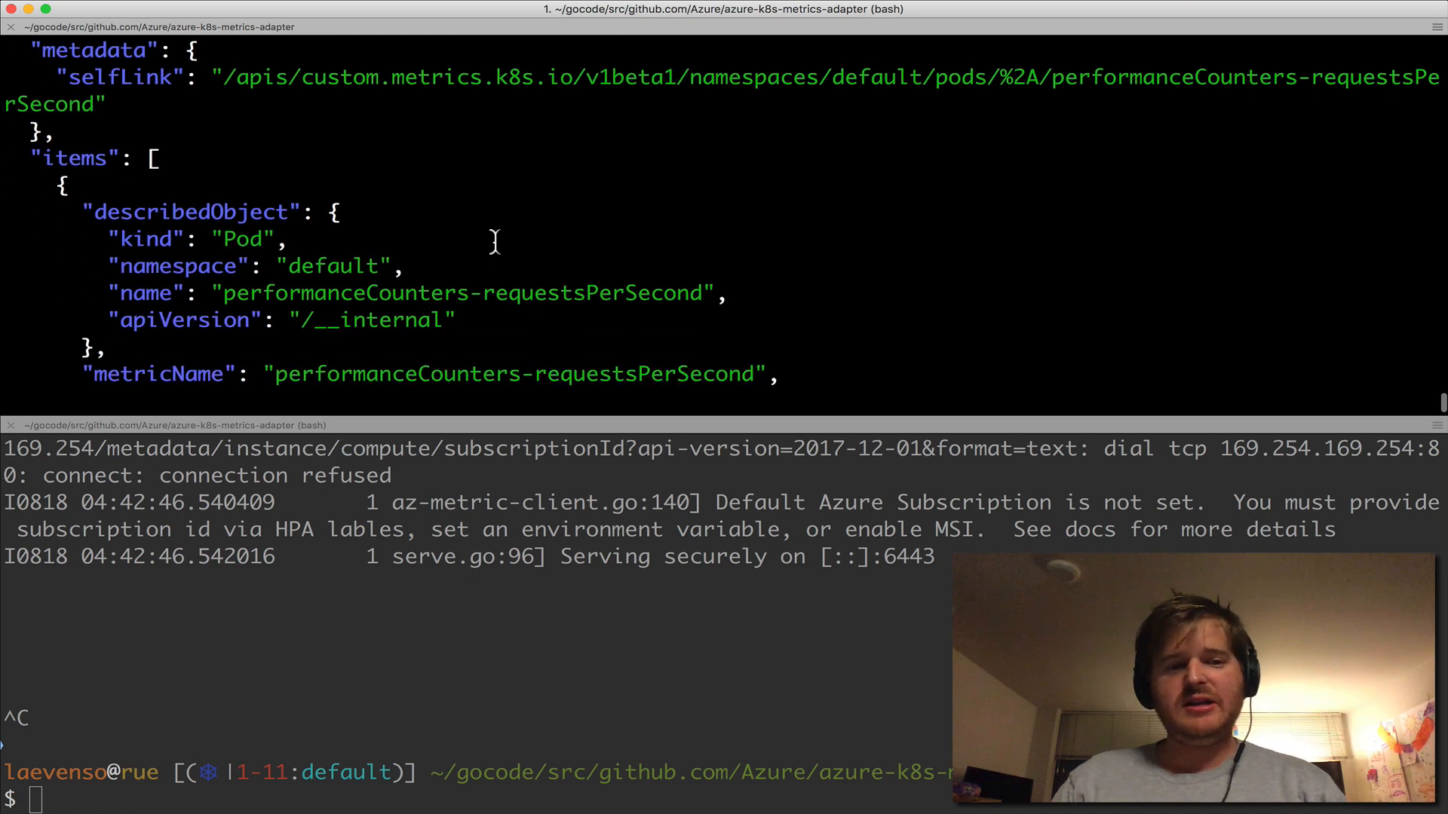
scroll("down", 3)
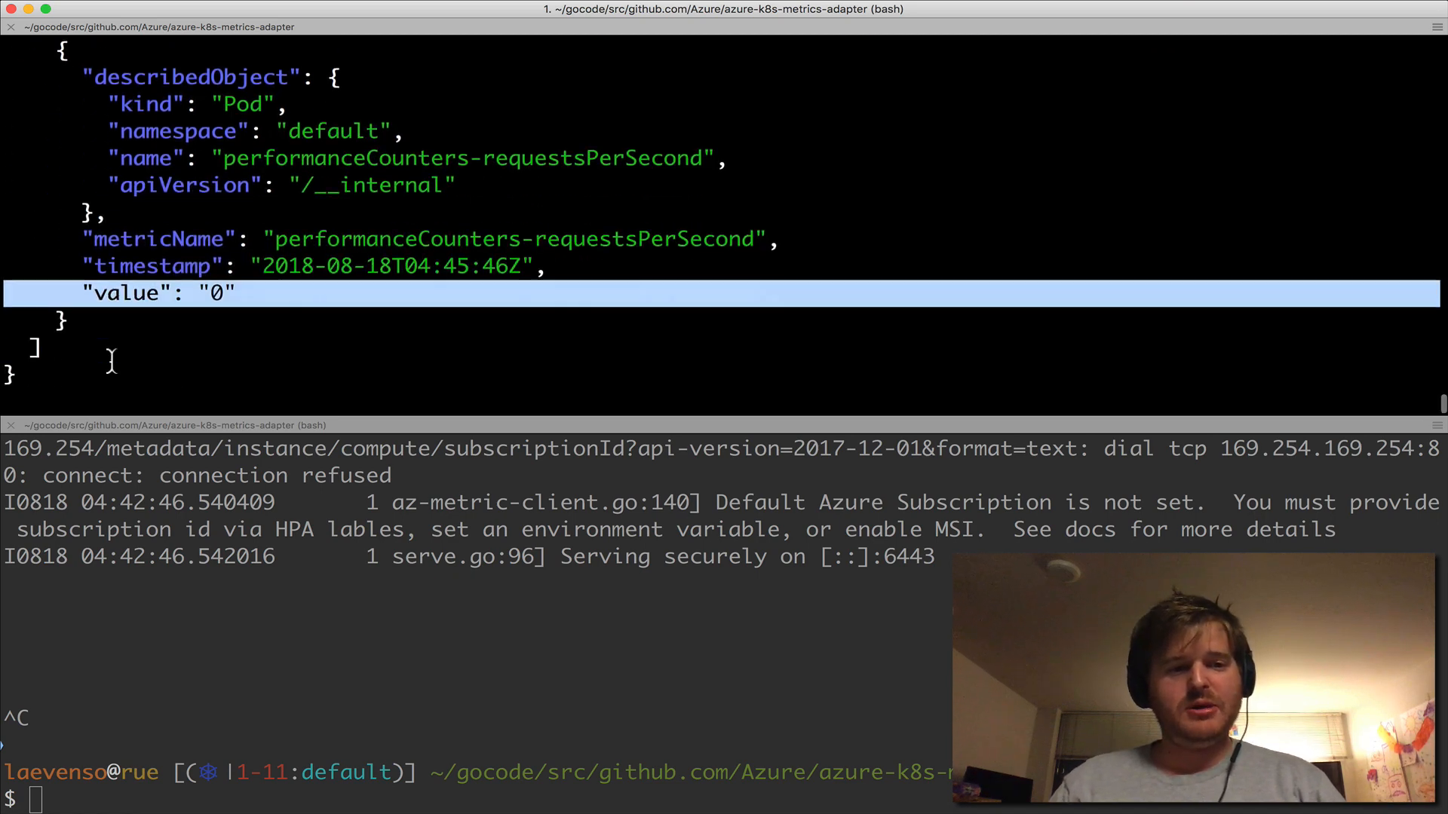
scroll("up", 3)
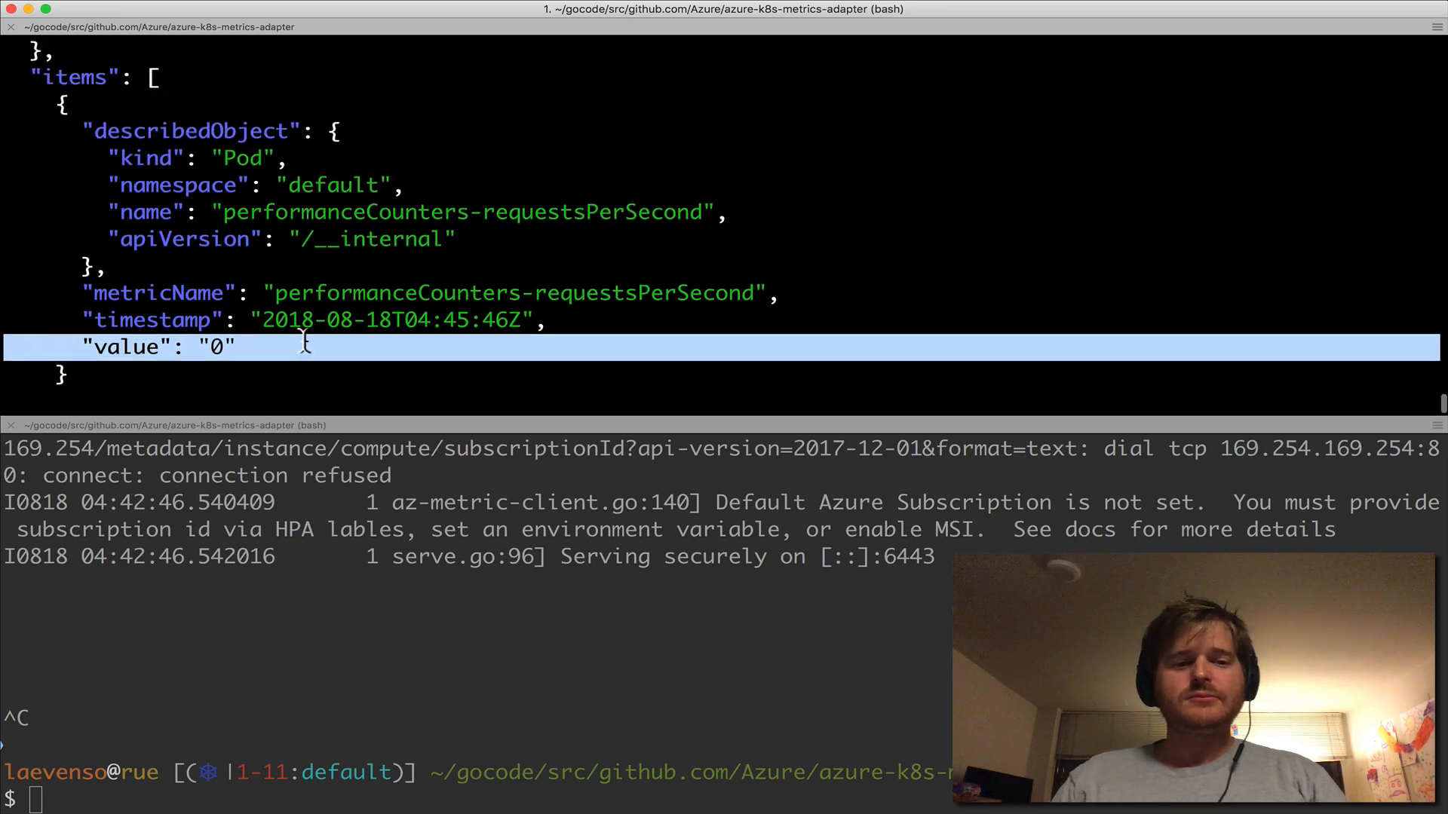
type("kubectl get s")
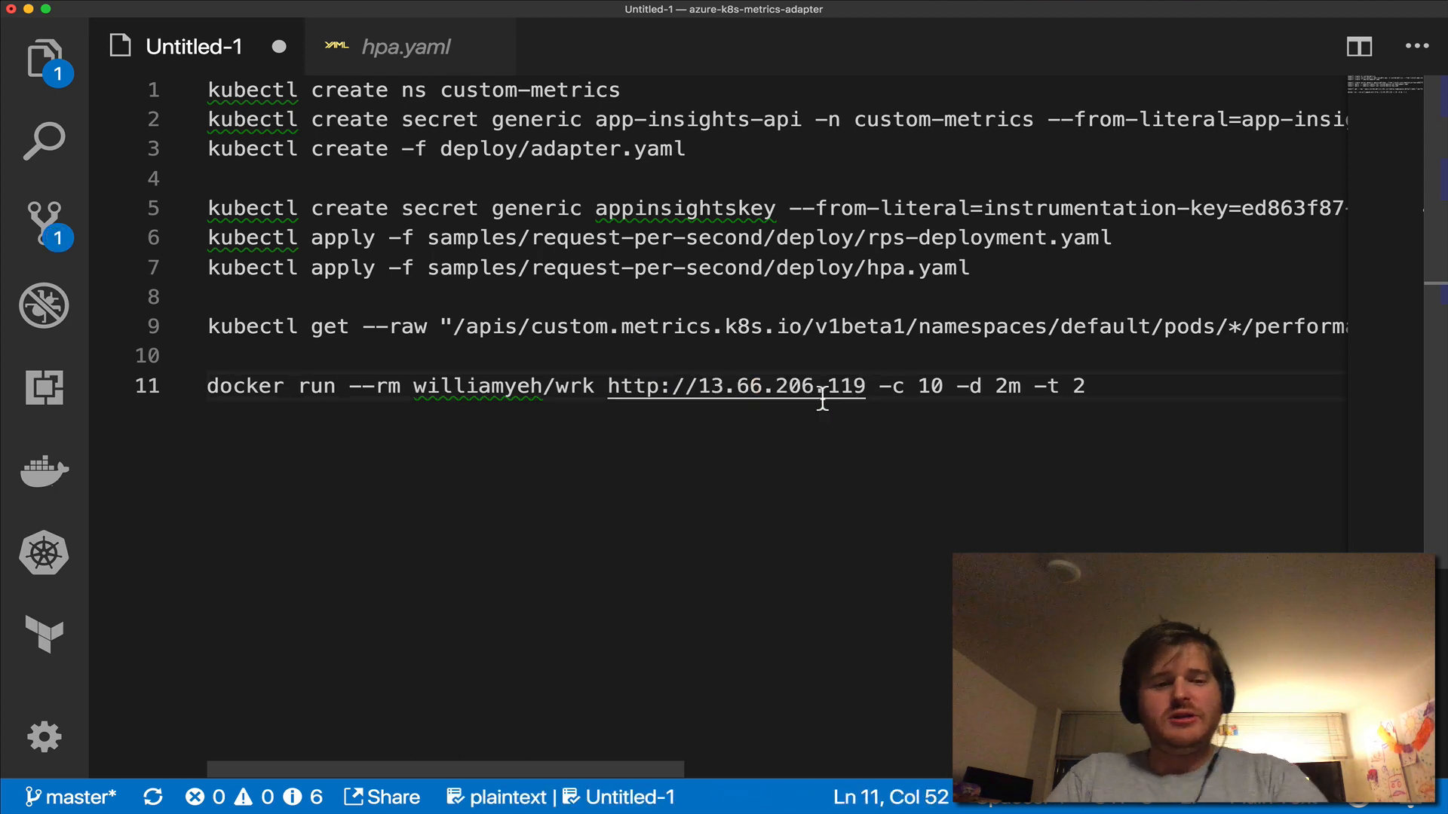
Select the whole docker run wrk load-test command in the notes
triple_click(646, 386)
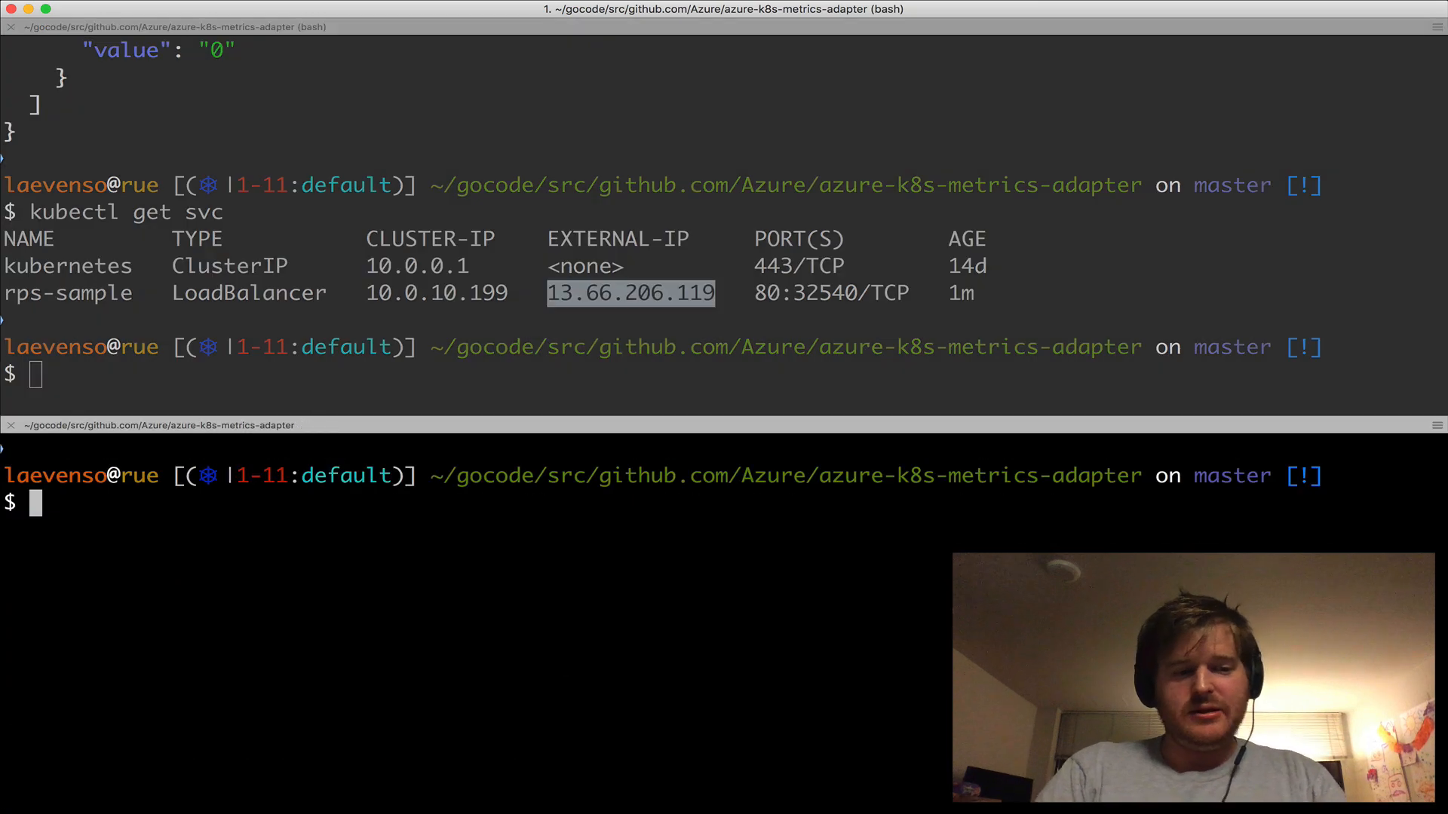
Run kubectl get hpa -w in one pane and start a watch on the pods in another
type("kubectl d")
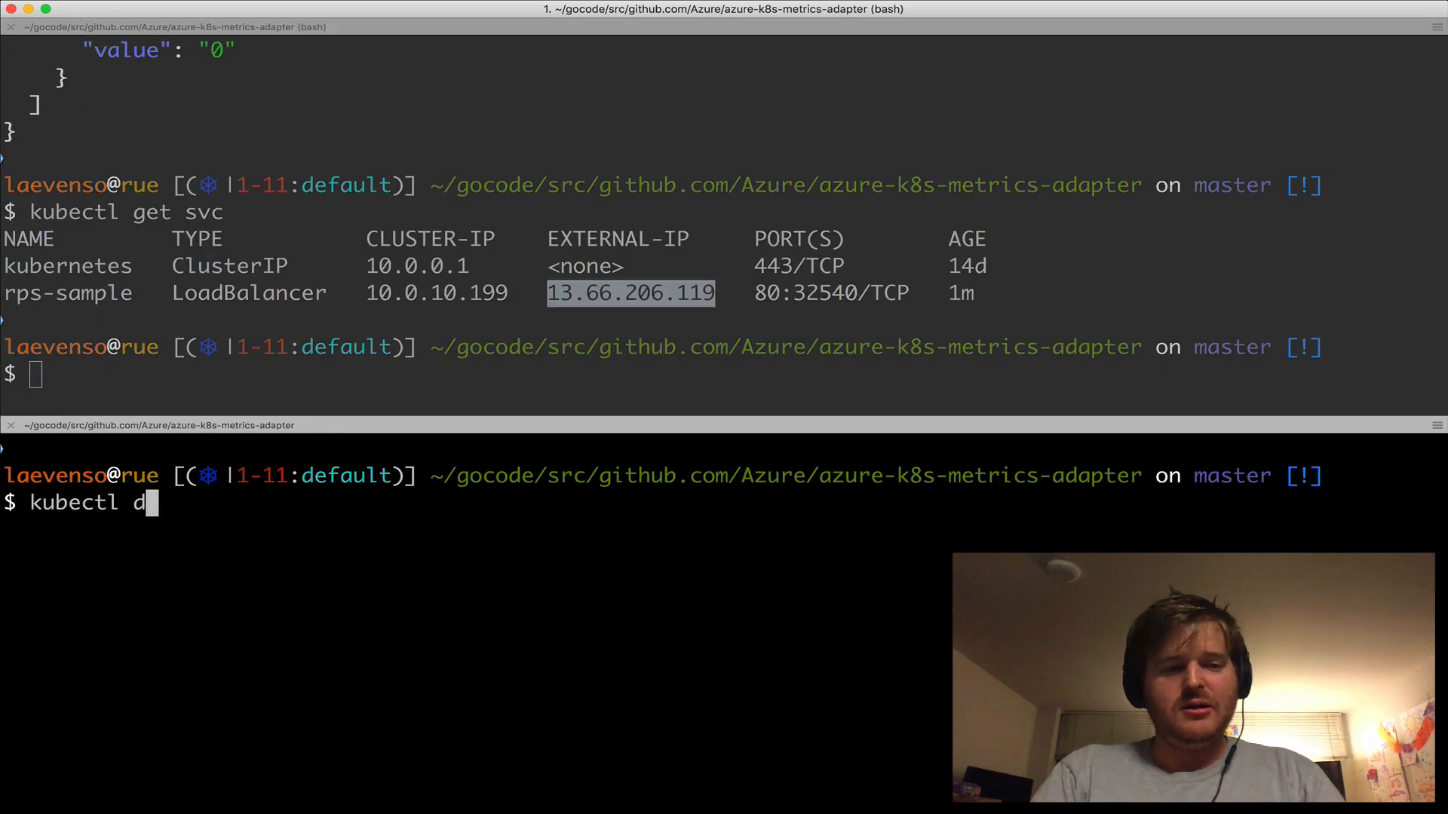
type("get hpa -w")
left_click(723, 374)
type("docker run --rm williamyeh/wrk http://13.66.206.119 -c 10 -d 2m -t 2")
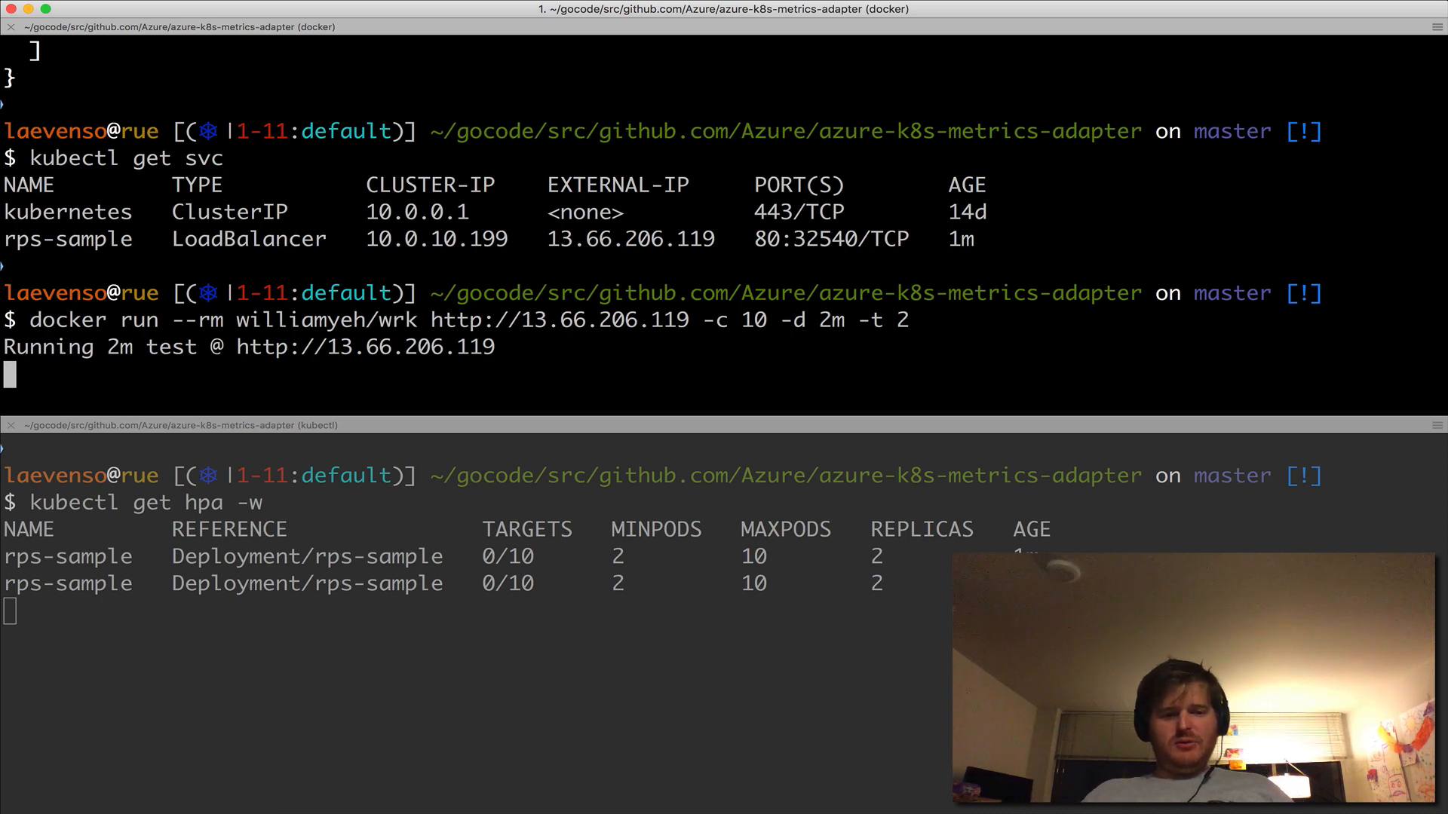
mouse_move(589, 478)
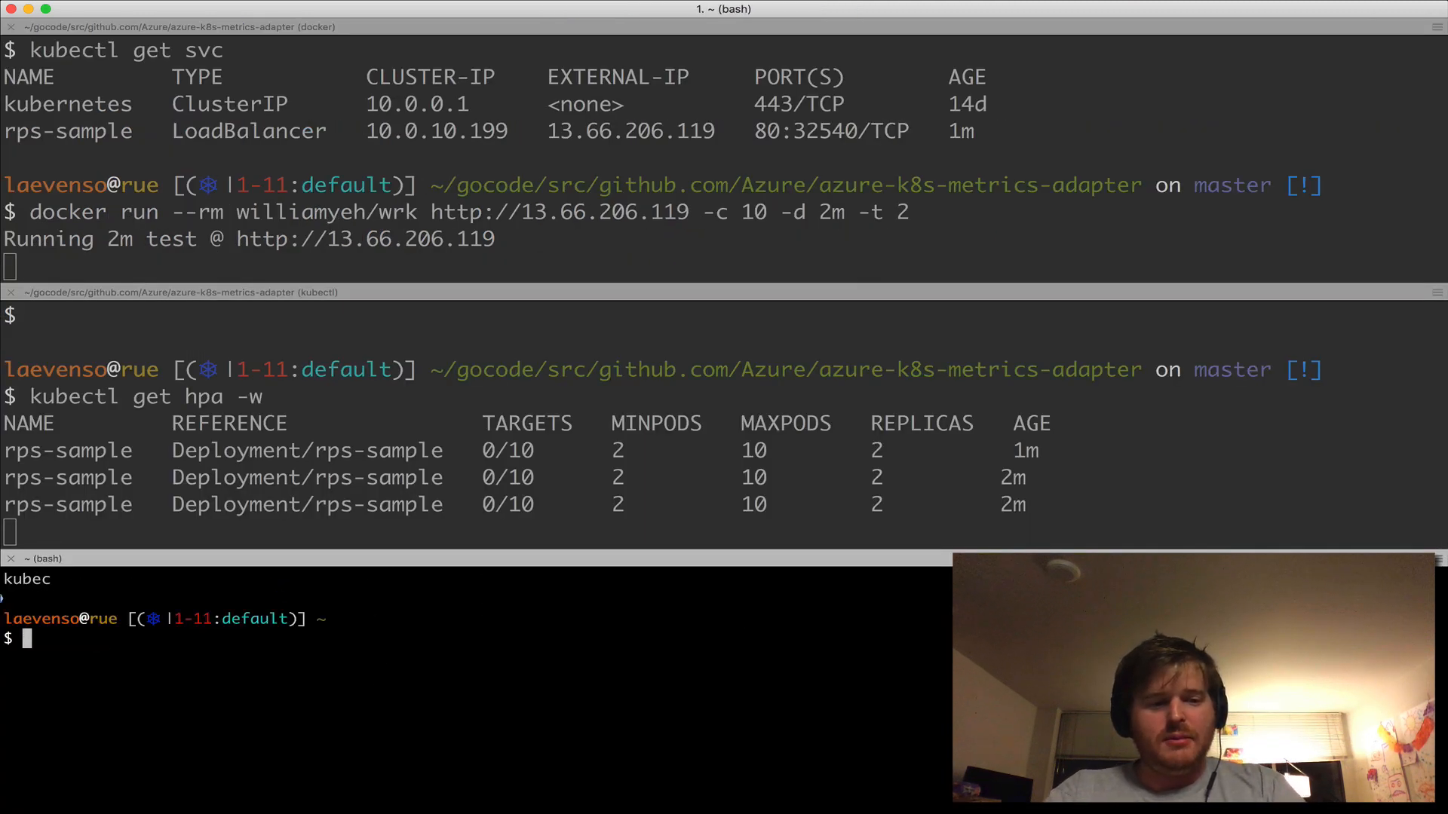
type("watc")
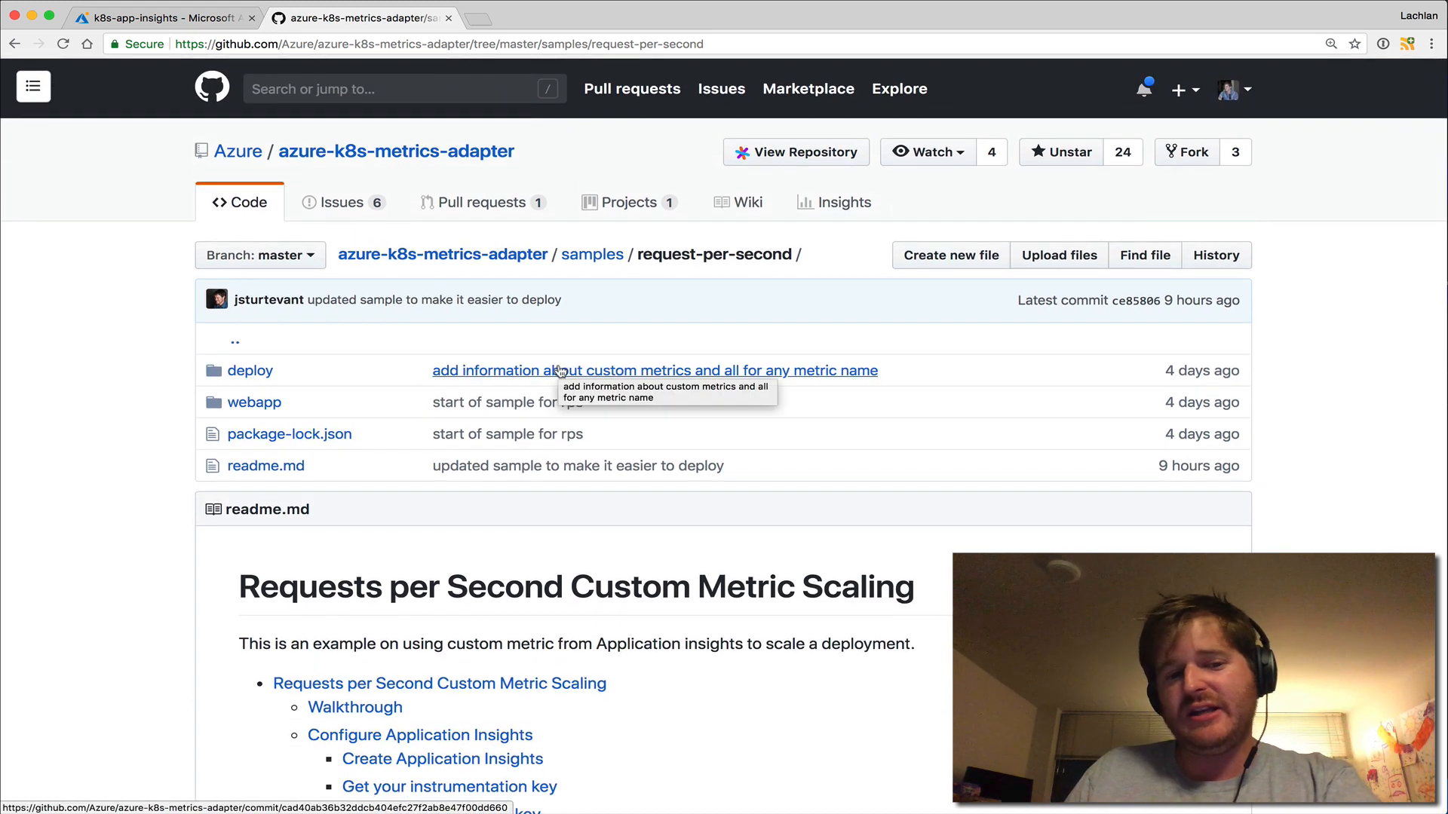
Scroll the request-per-second README to its clean-up steps, then return to the azure-k8s-metrics-adapter main page
scroll("down", 3)
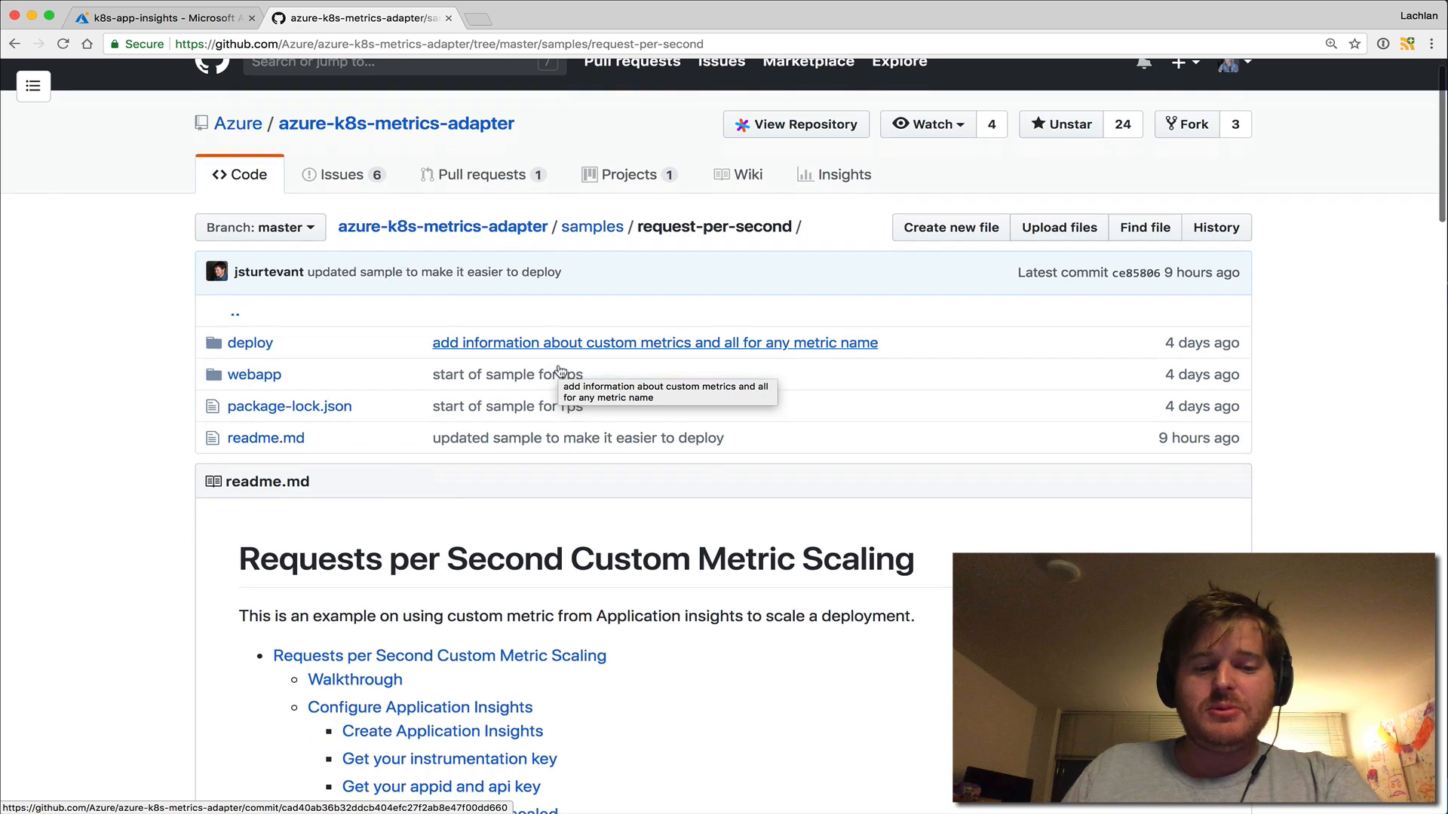
scroll("down", 3)
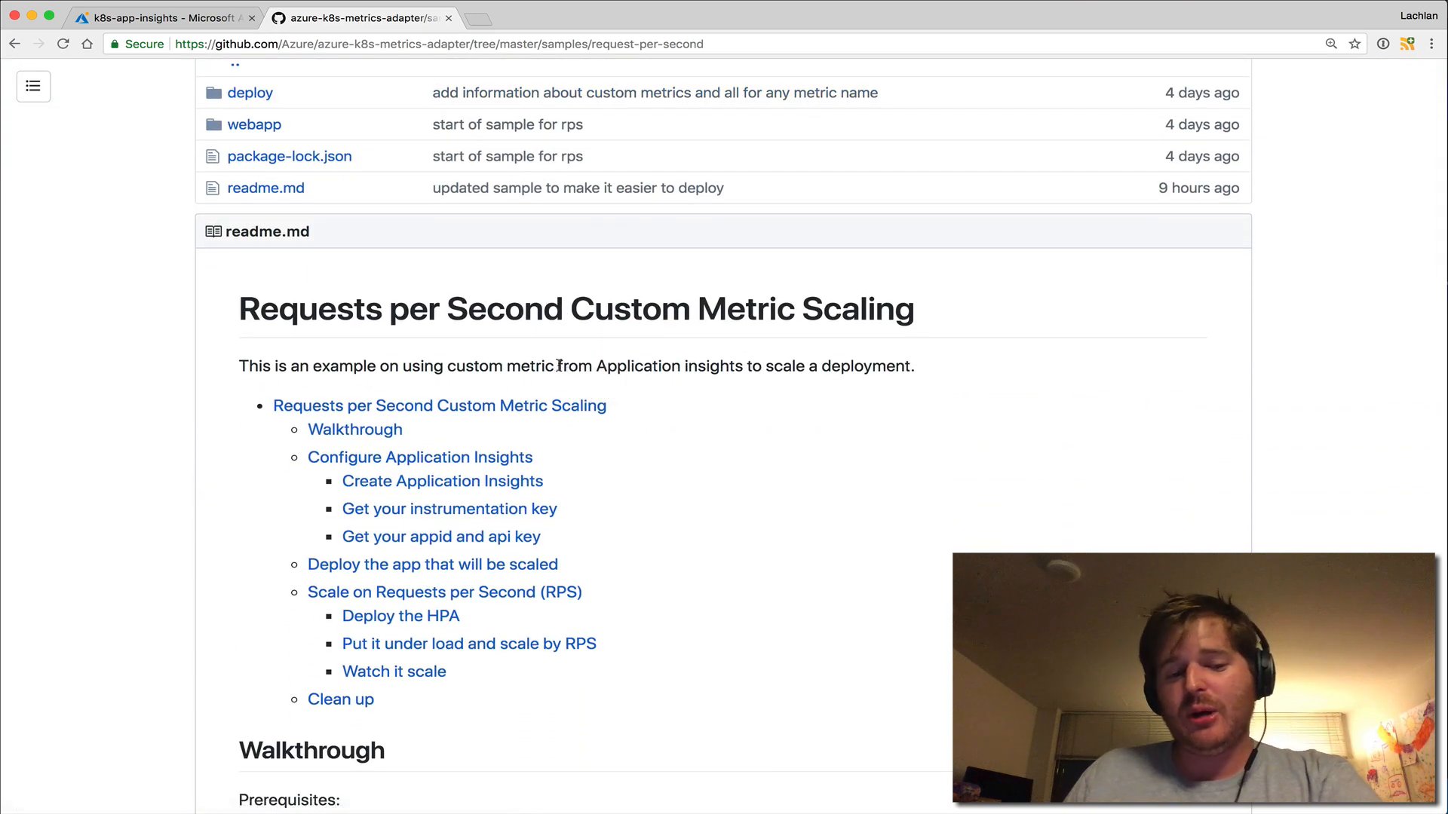
scroll("down", 3)
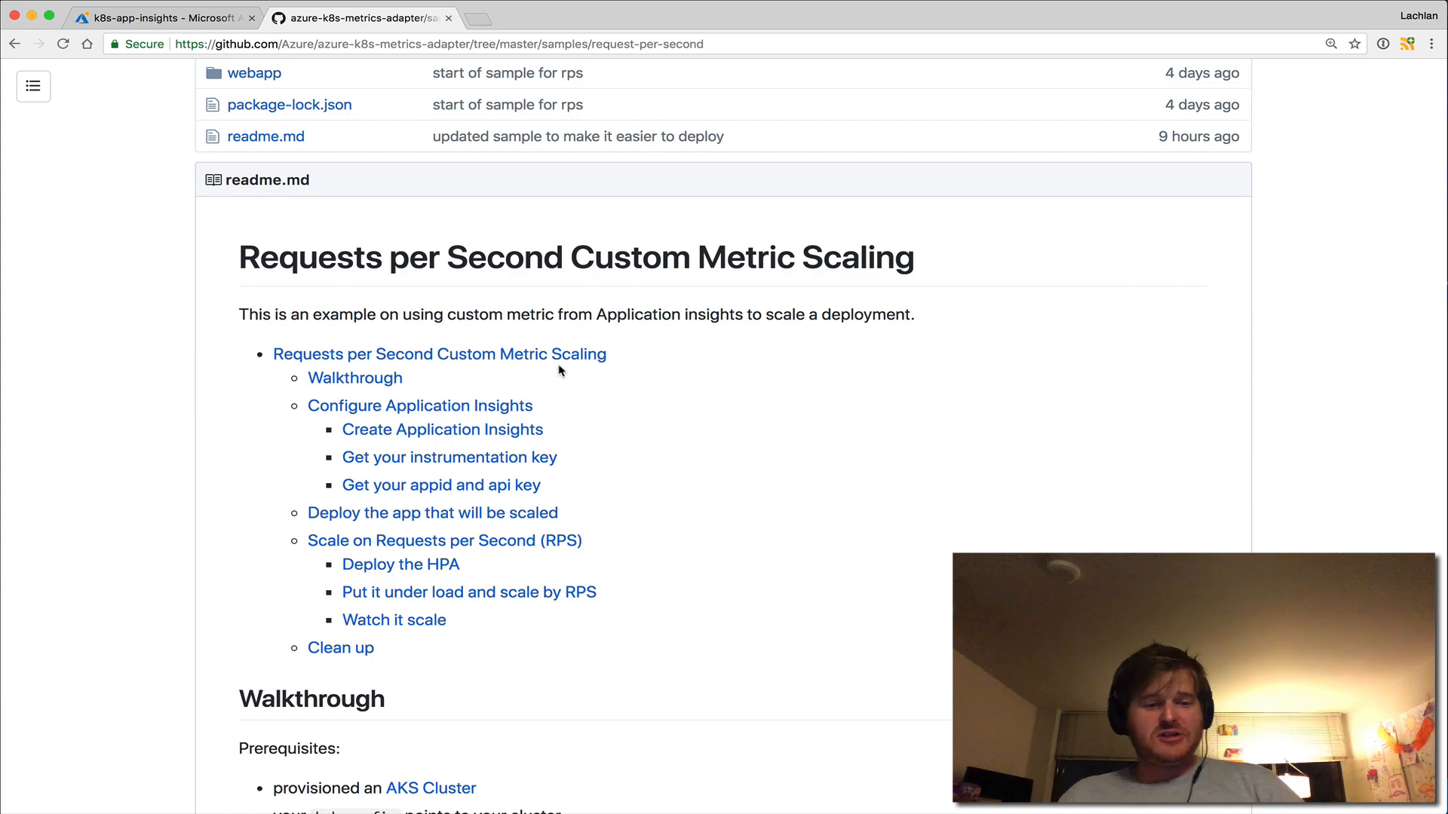
mouse_move(653, 485)
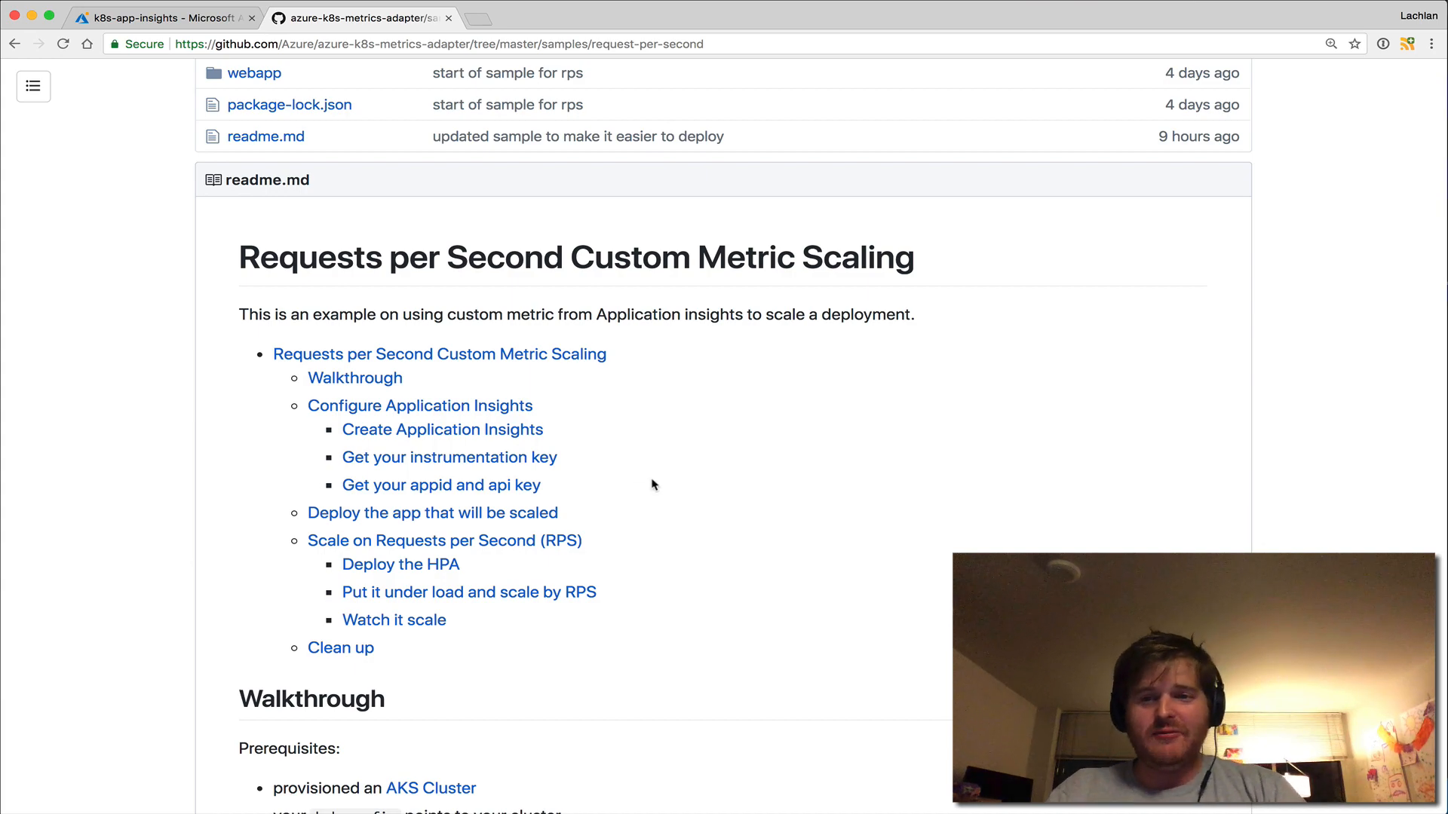
scroll("down", 3)
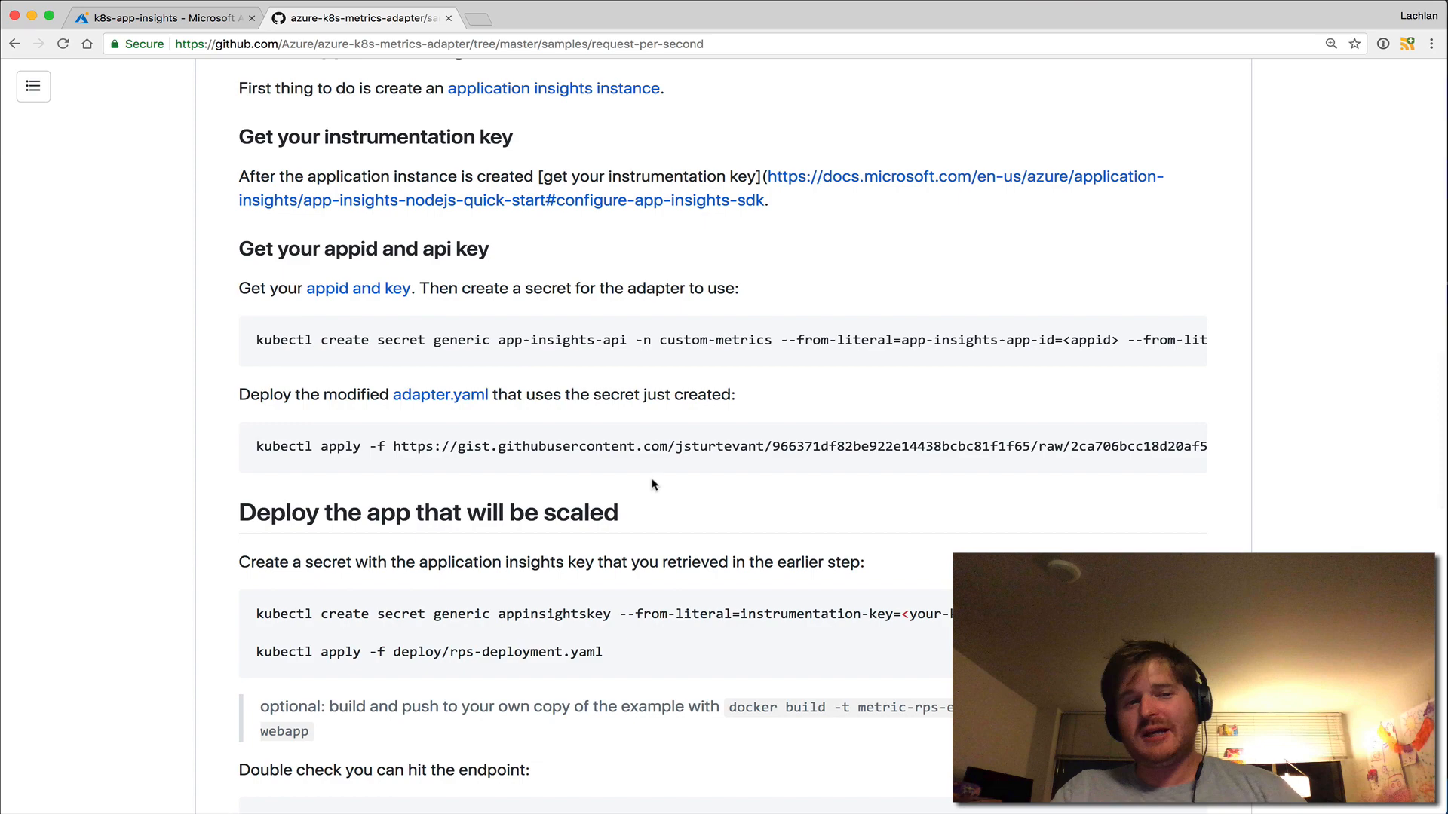
scroll("up", 3)
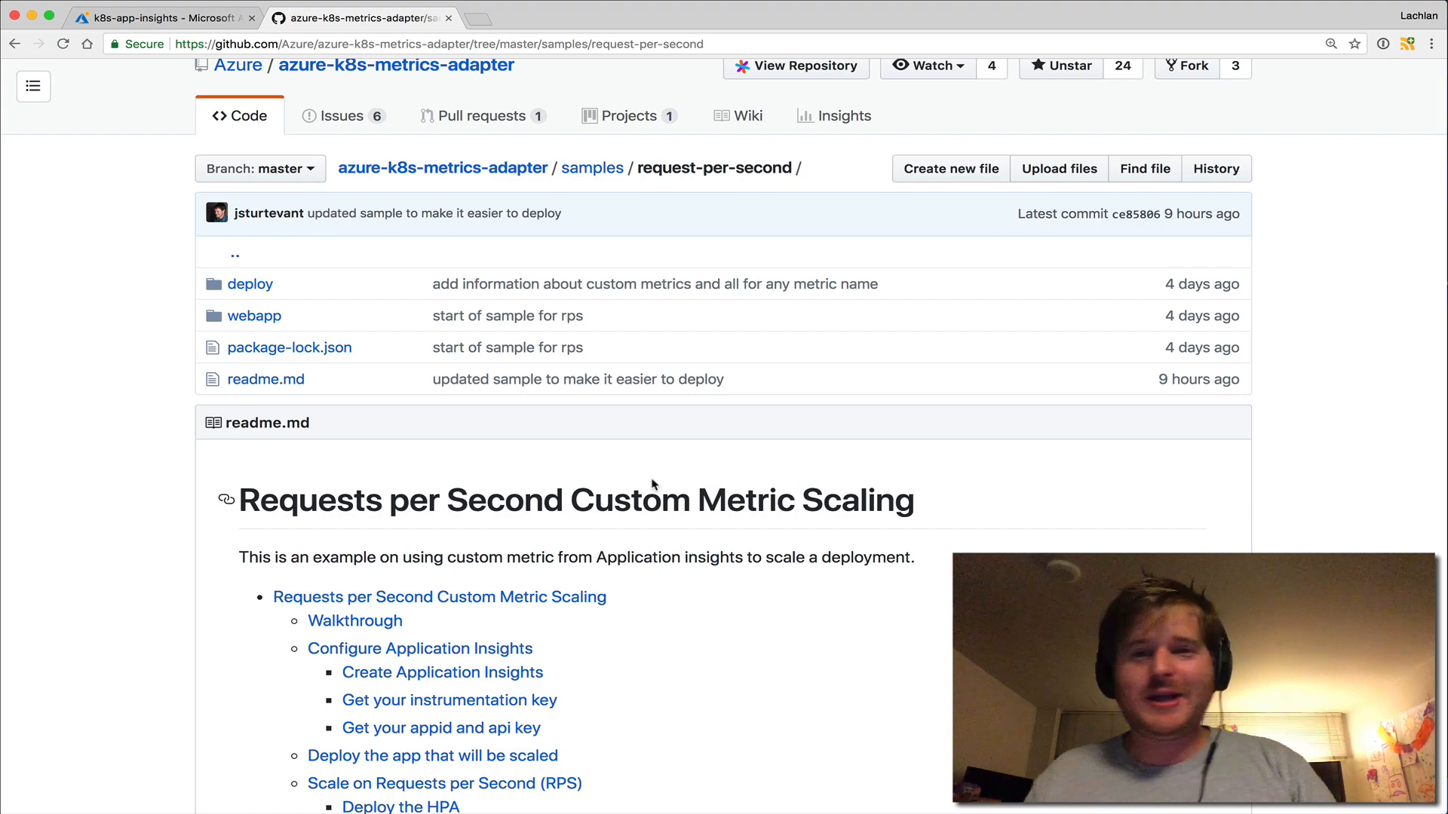
scroll("down", 3)
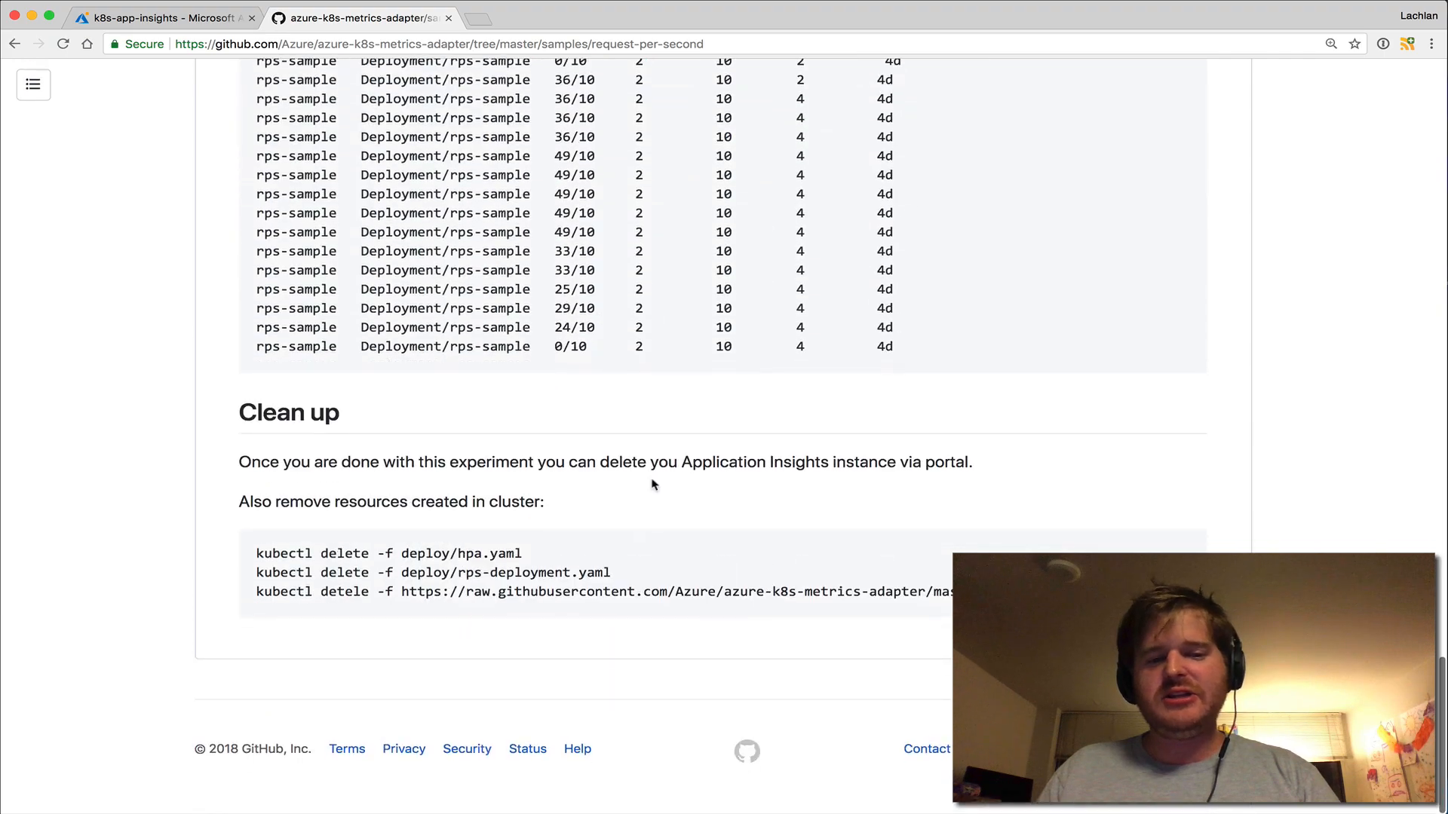
scroll("up", 3)
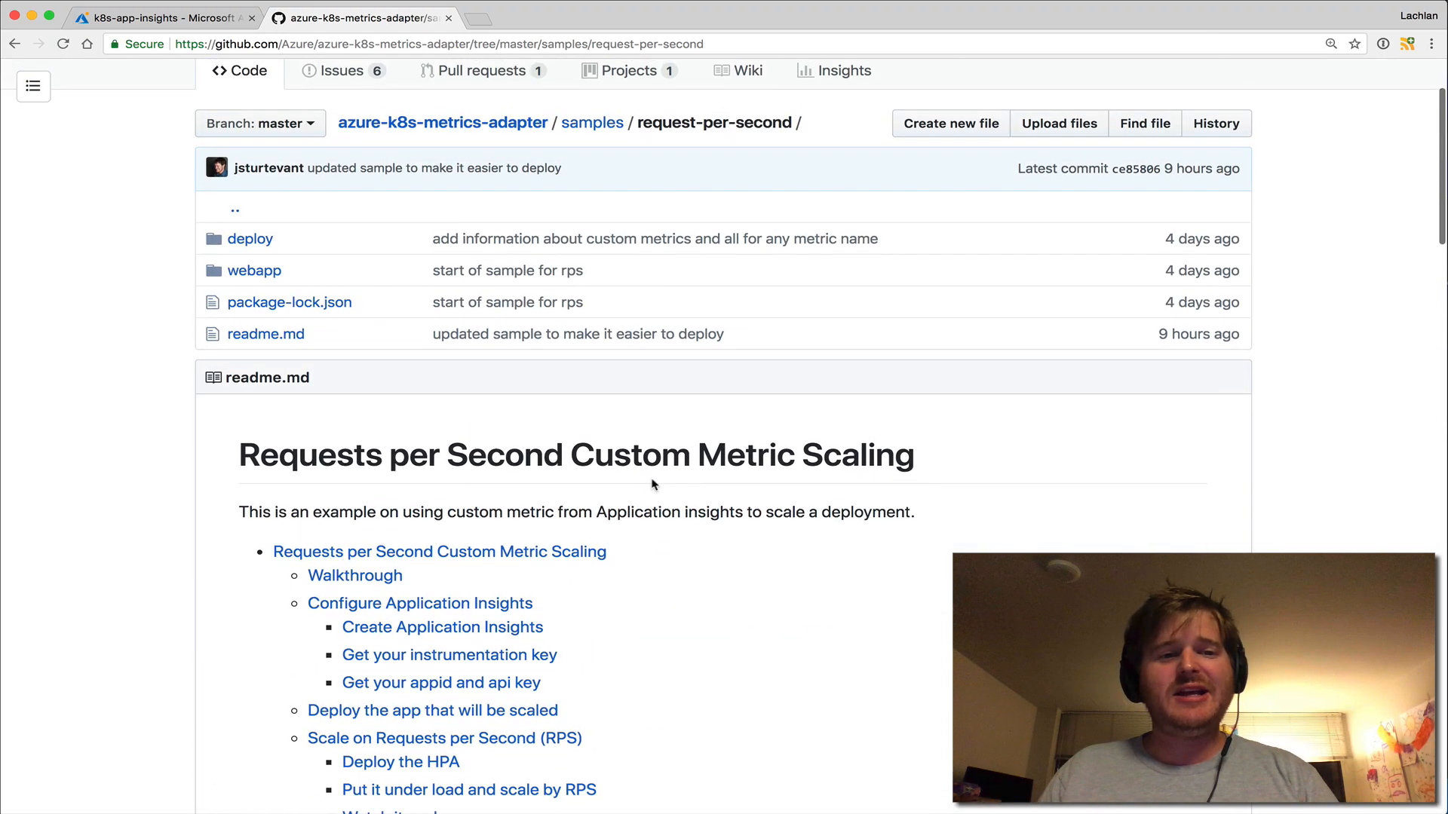
left_click(443, 122)
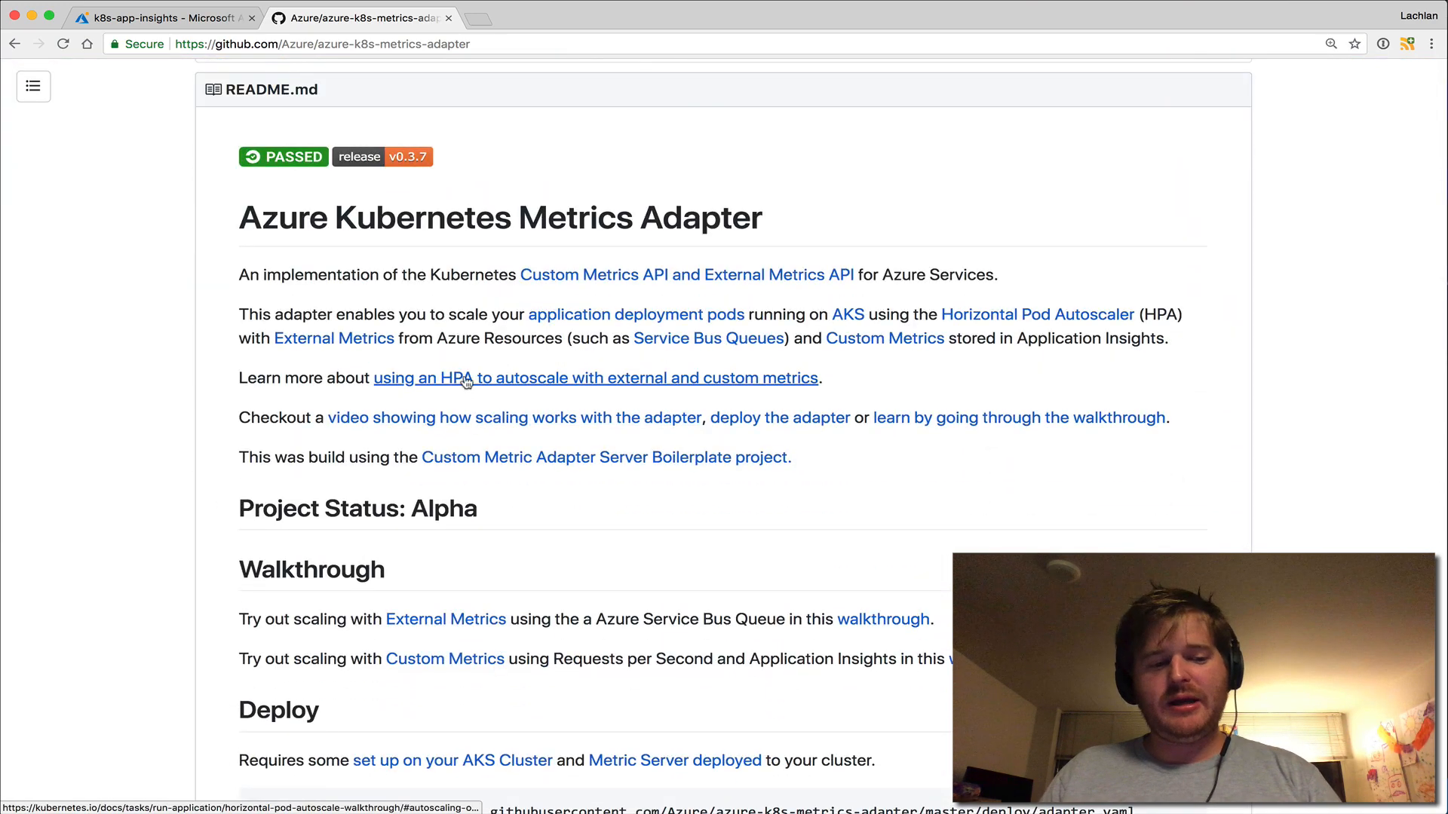
left_click(462, 377)
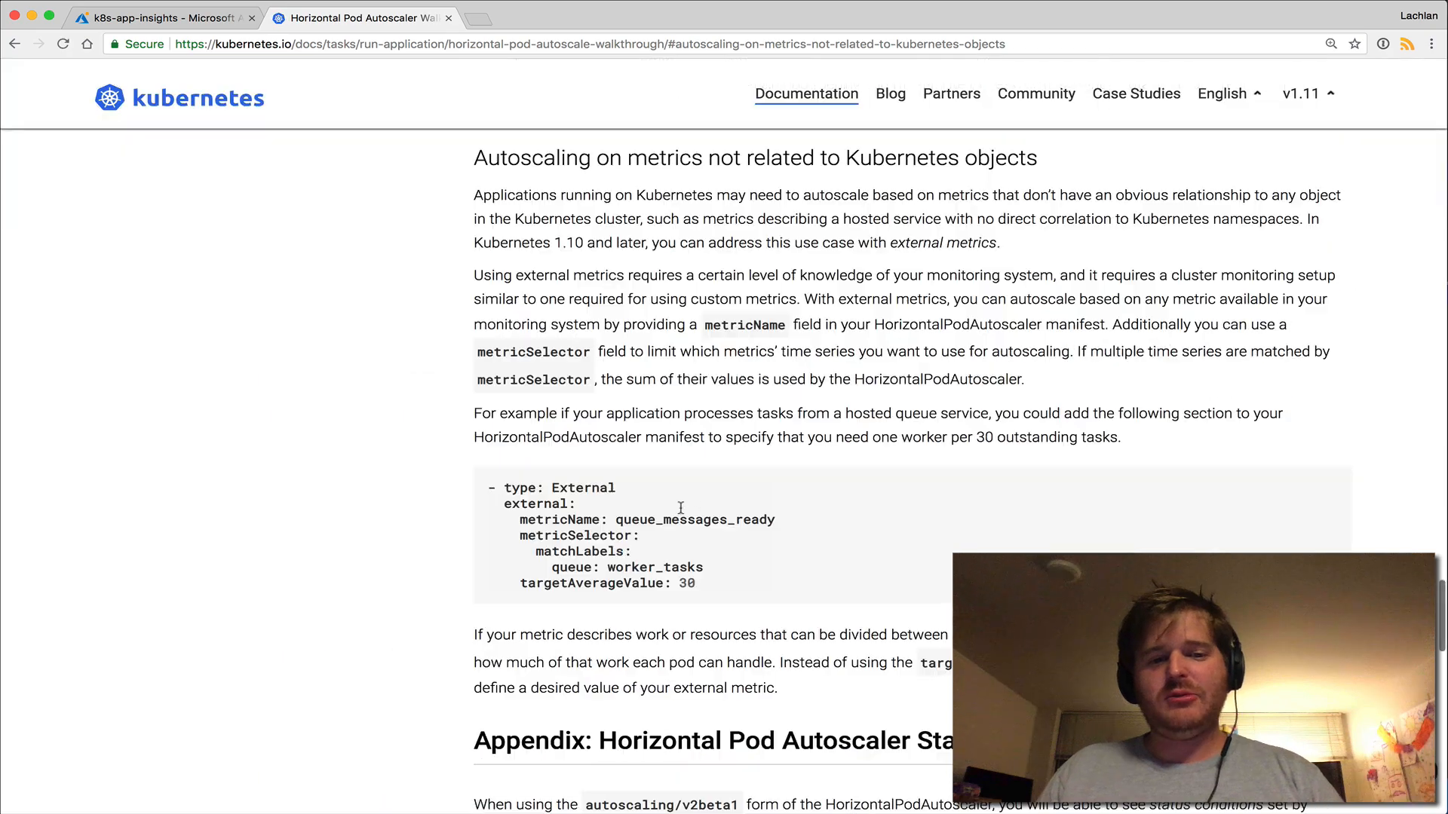
scroll("down", 3)
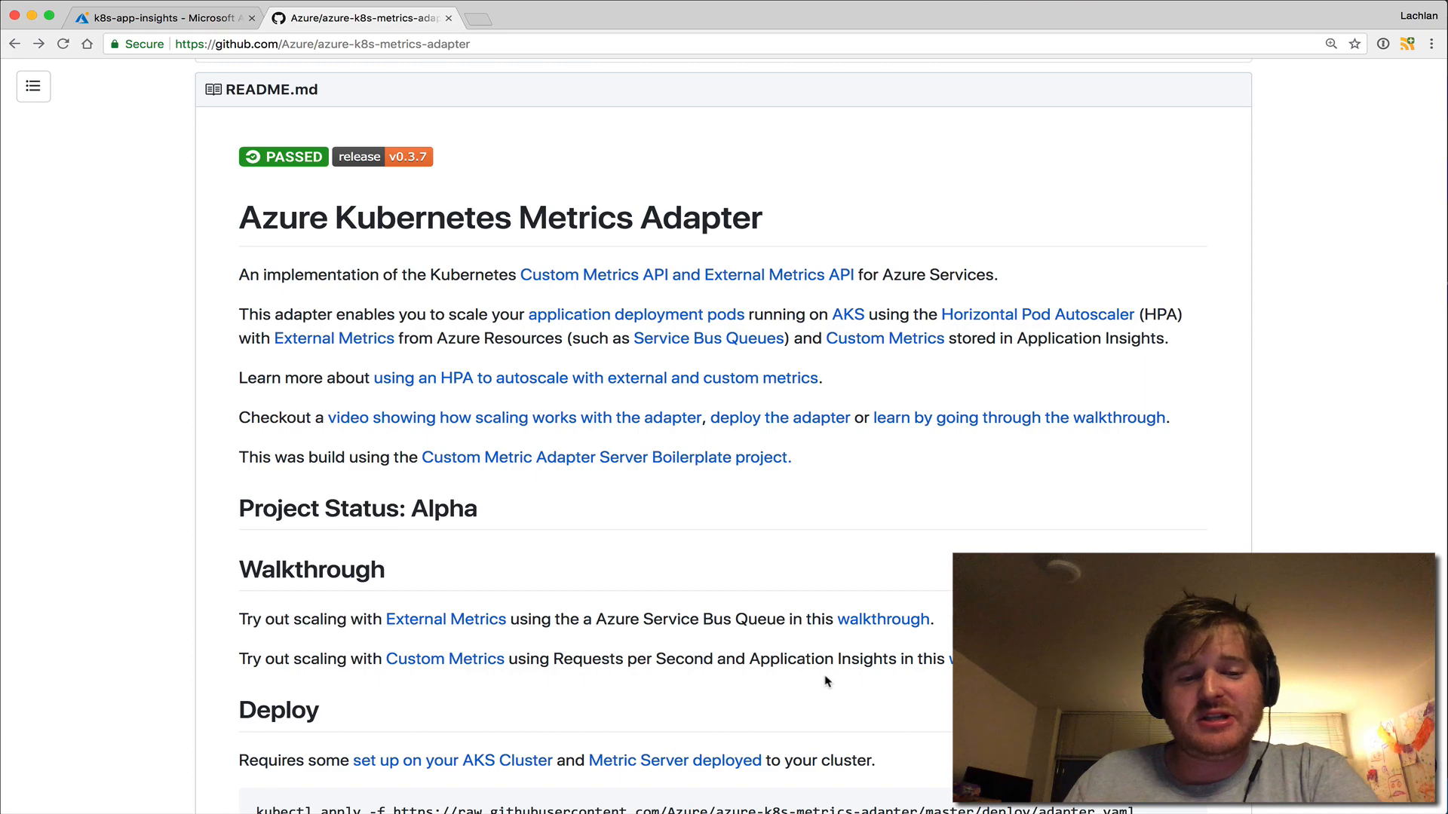
scroll("down", 3)
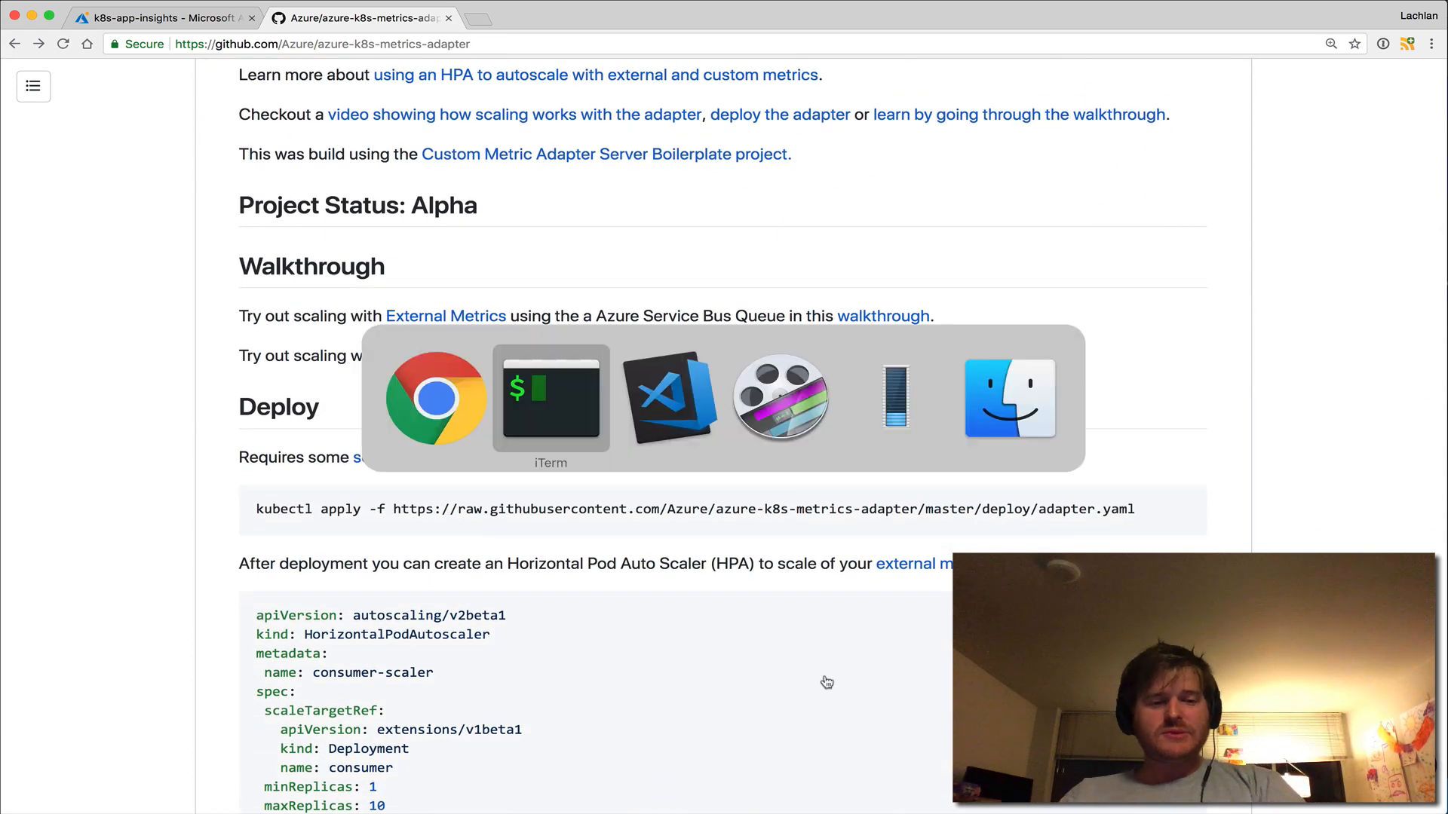
left_click(550, 399)
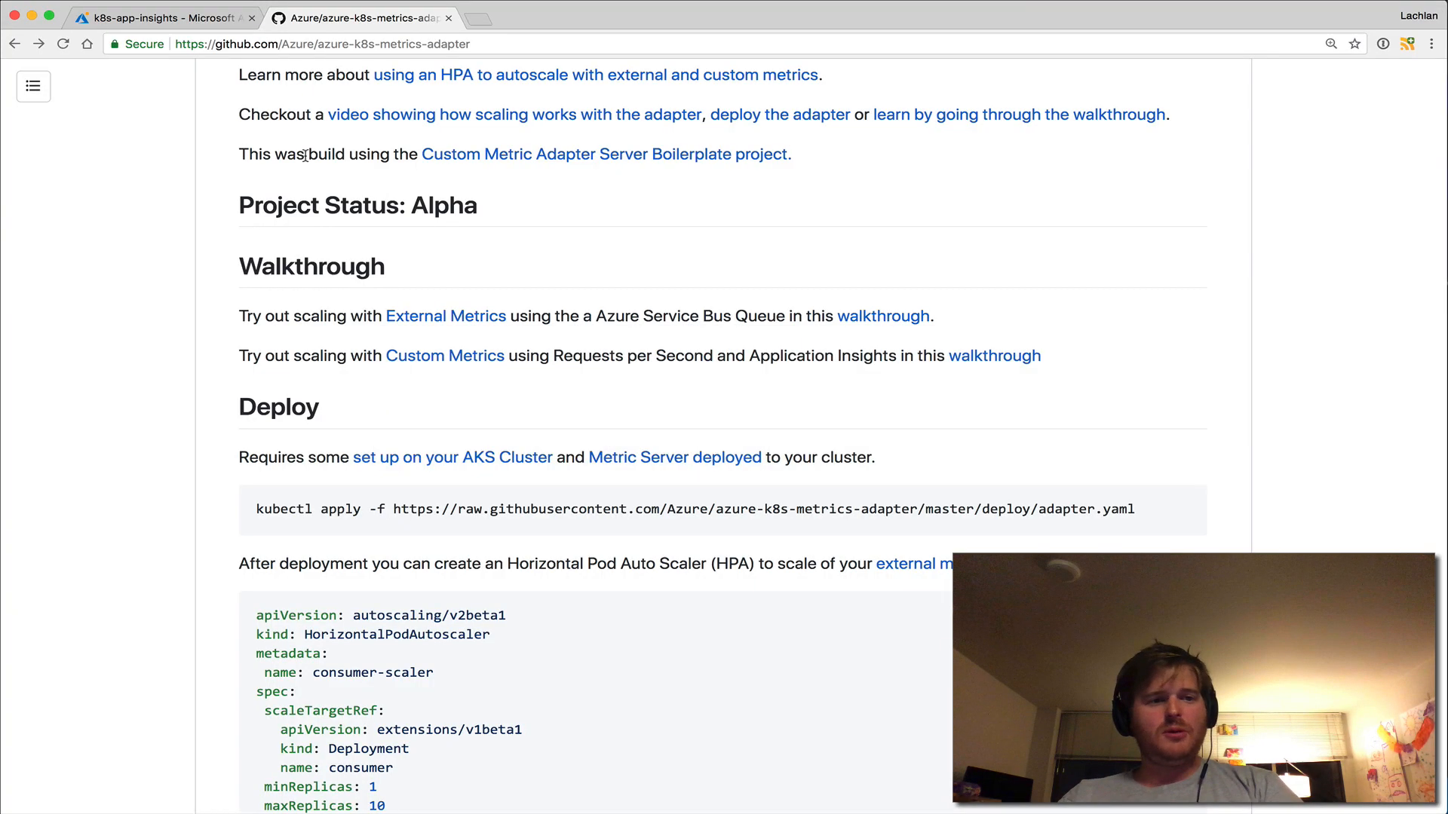
left_click(166, 17)
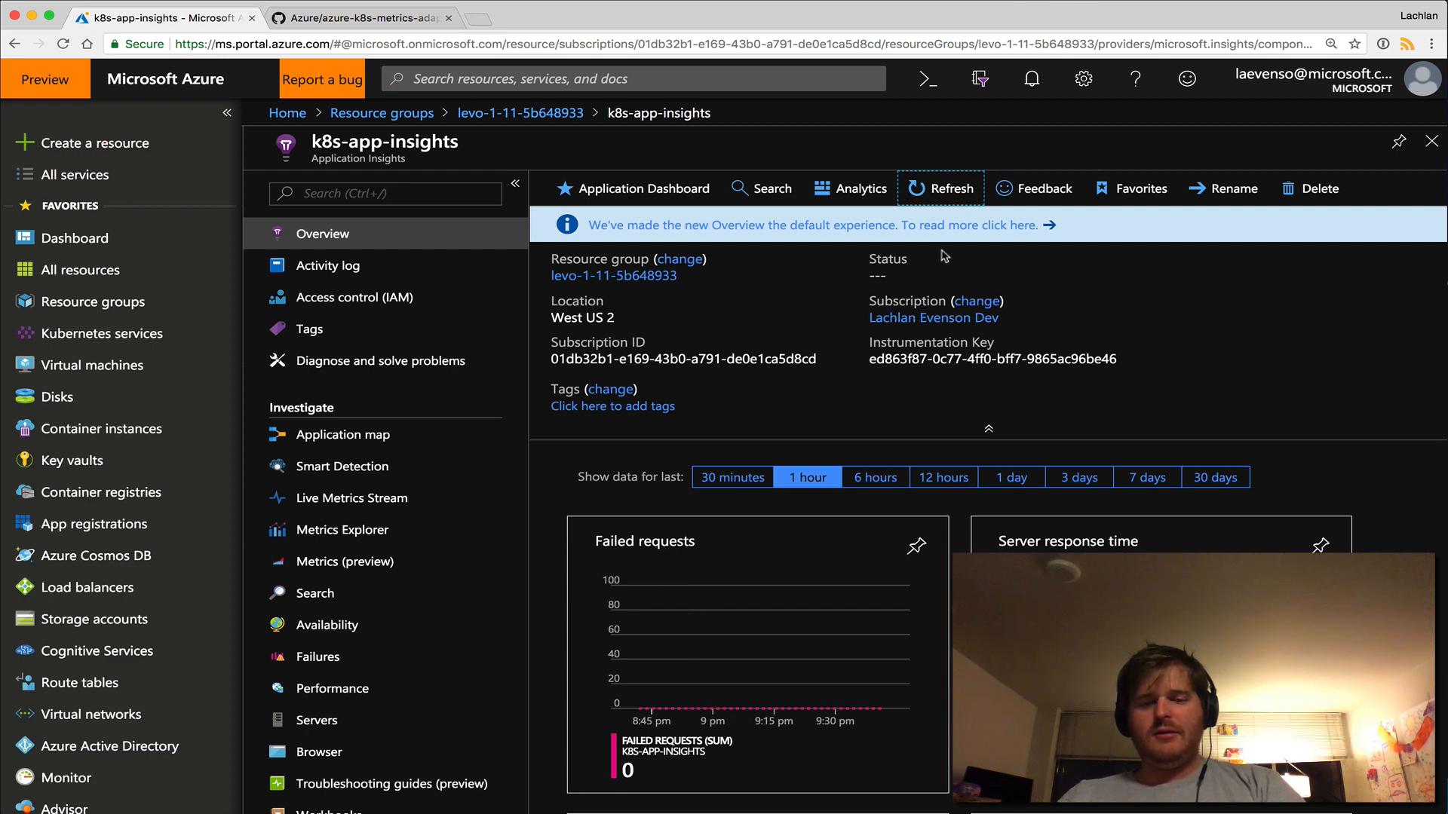
Switch from the Azure portal back to iTerm to check the rps-sample autoscaler
key("cmd+tab")
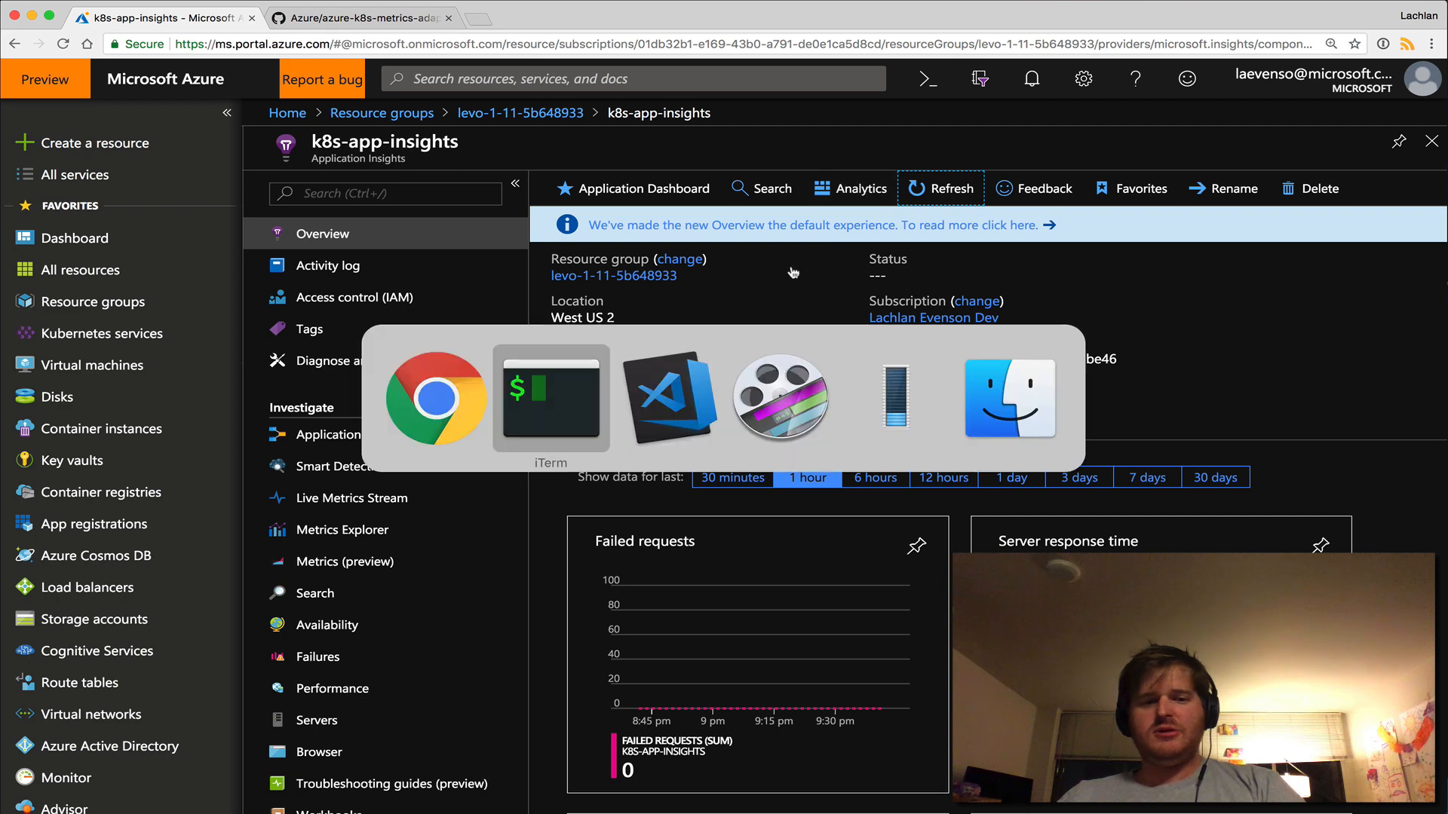
left_click(550, 399)
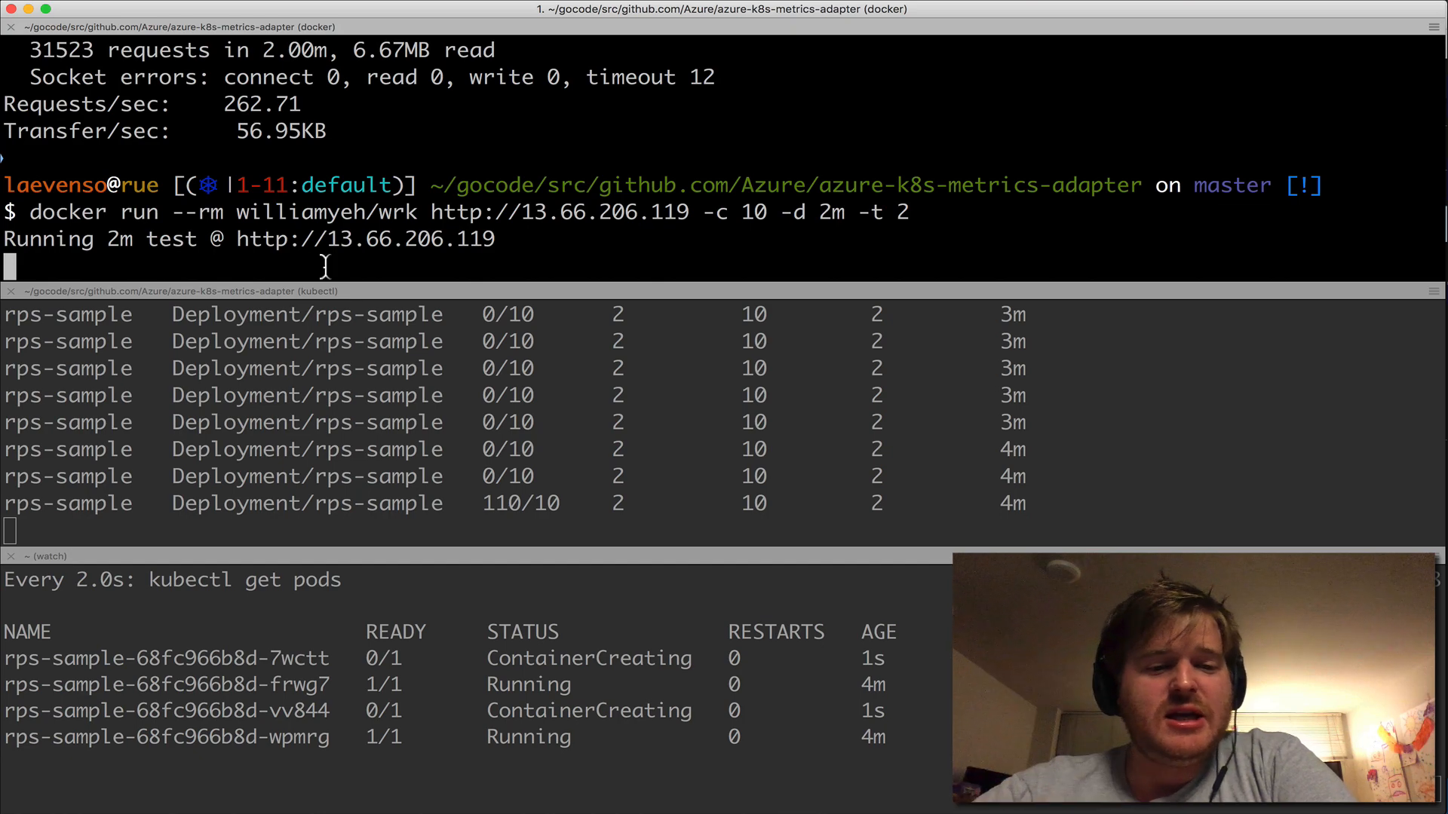
Focus the kubectl get hpa -w pane as rps-sample scales from 2 to 4 replicas at 110/10
left_click(414, 503)
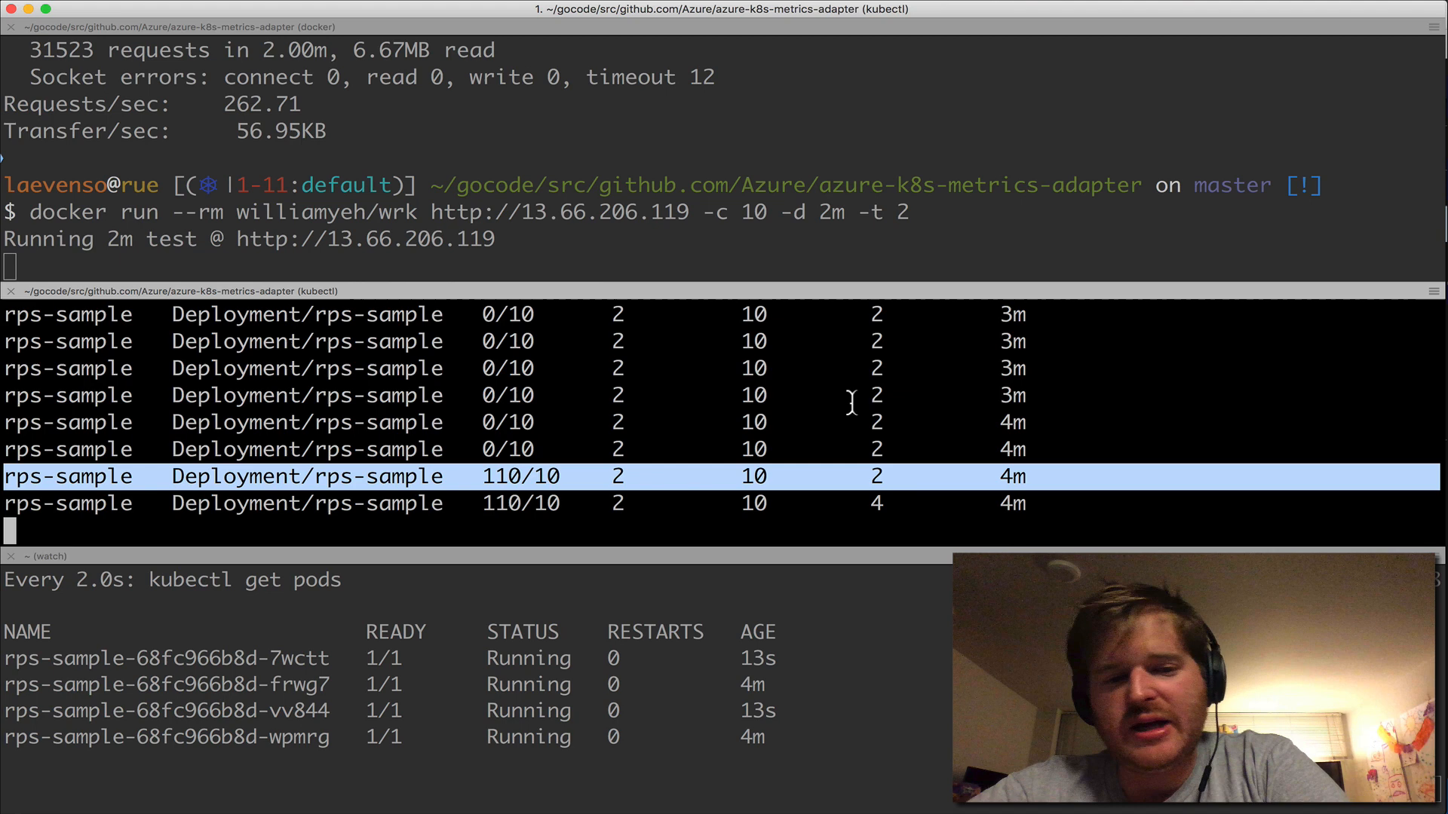
mouse_move(592, 453)
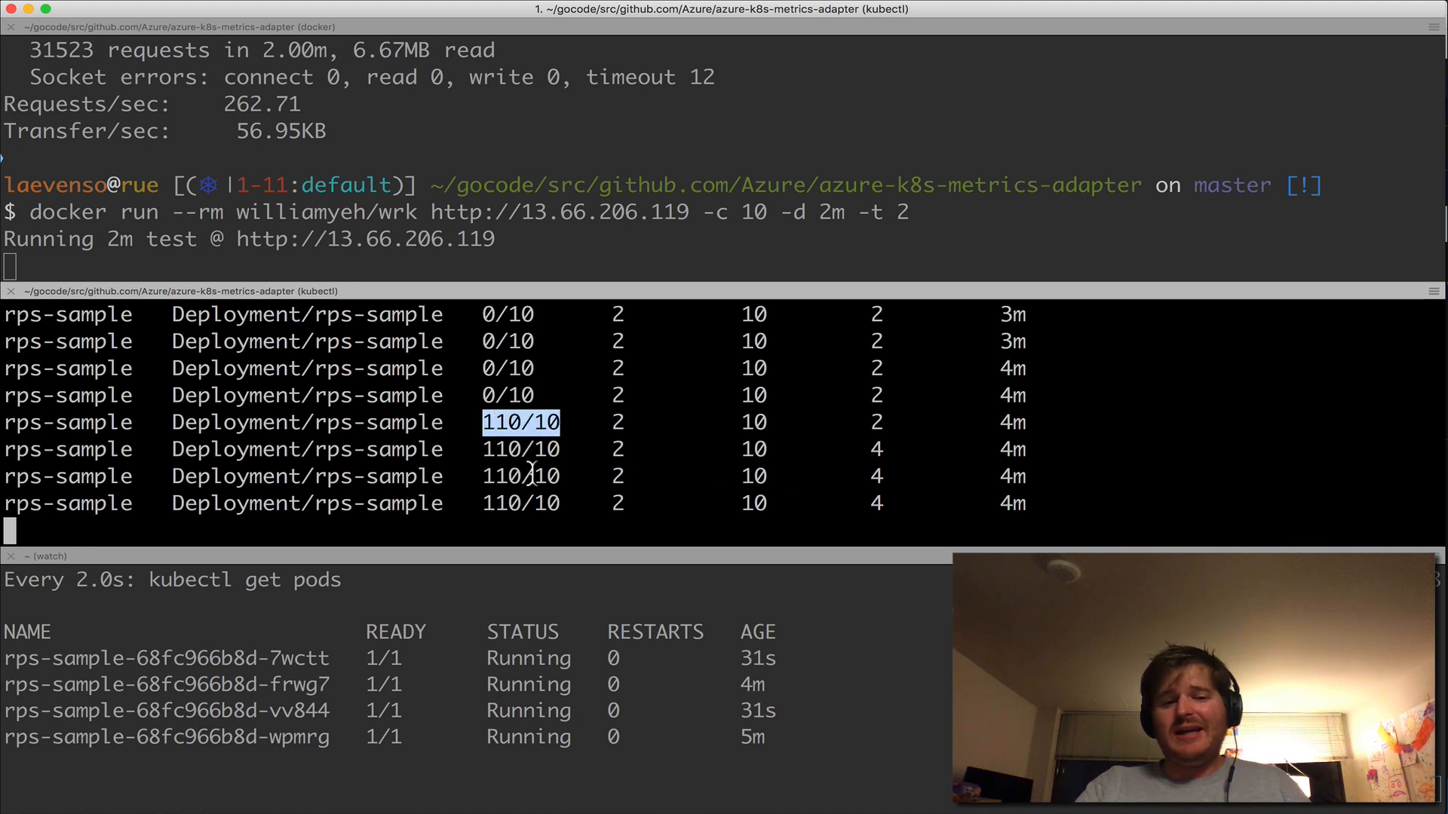
mouse_move(658, 555)
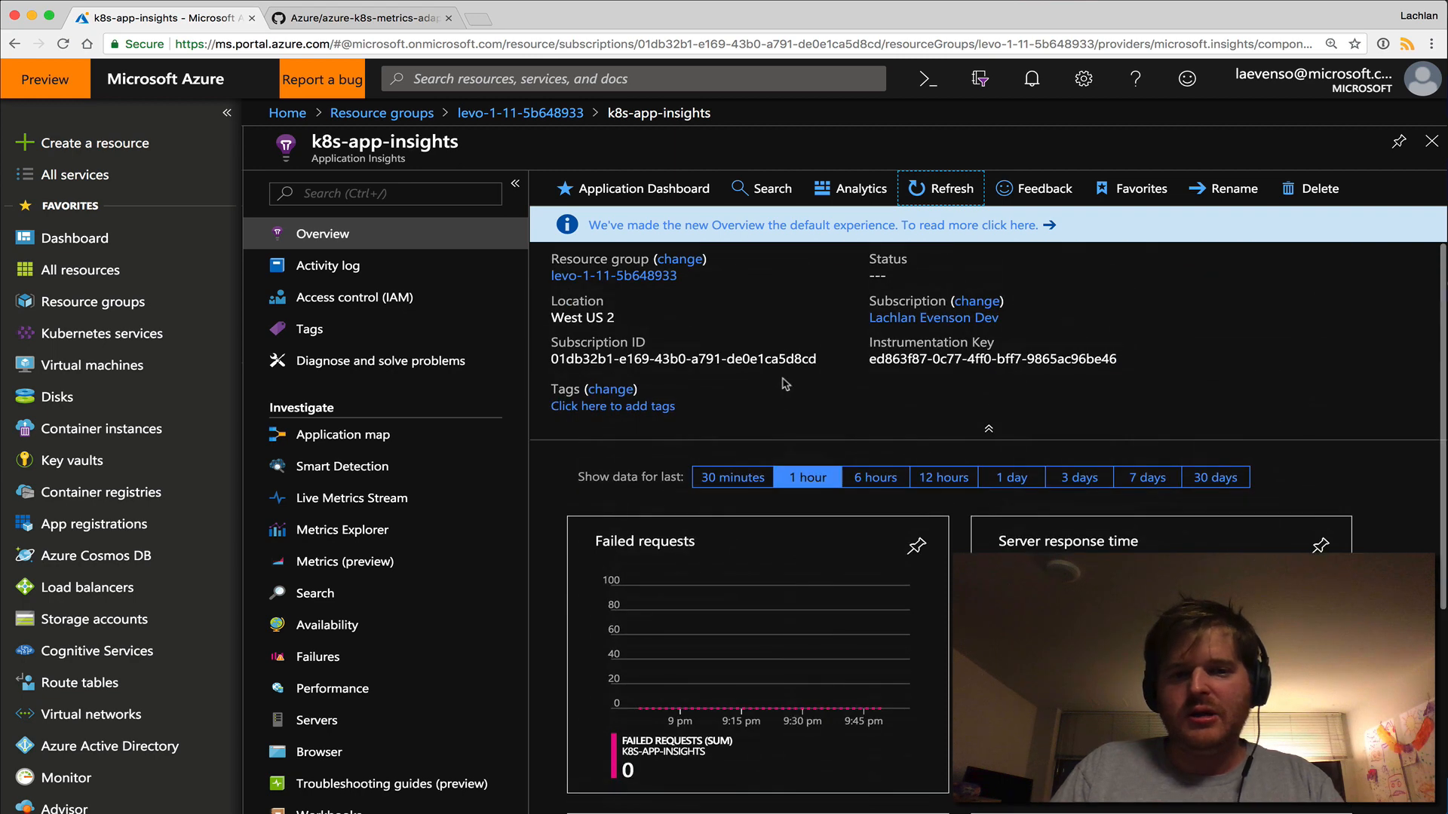
Scroll the 30-minute Application Insights overview down to the Server requests spike near 12k
scroll("down", 3)
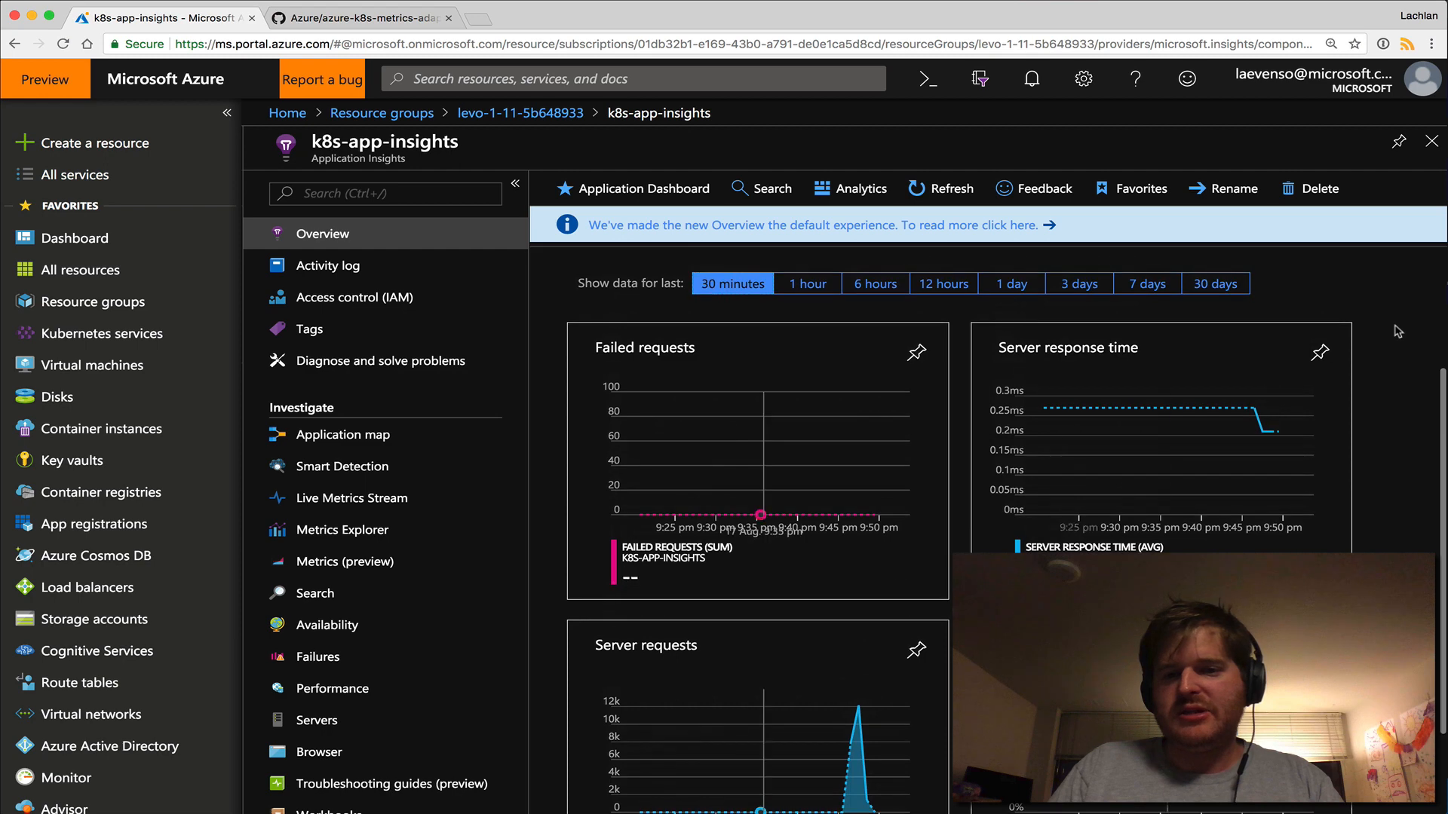
scroll("down", 3)
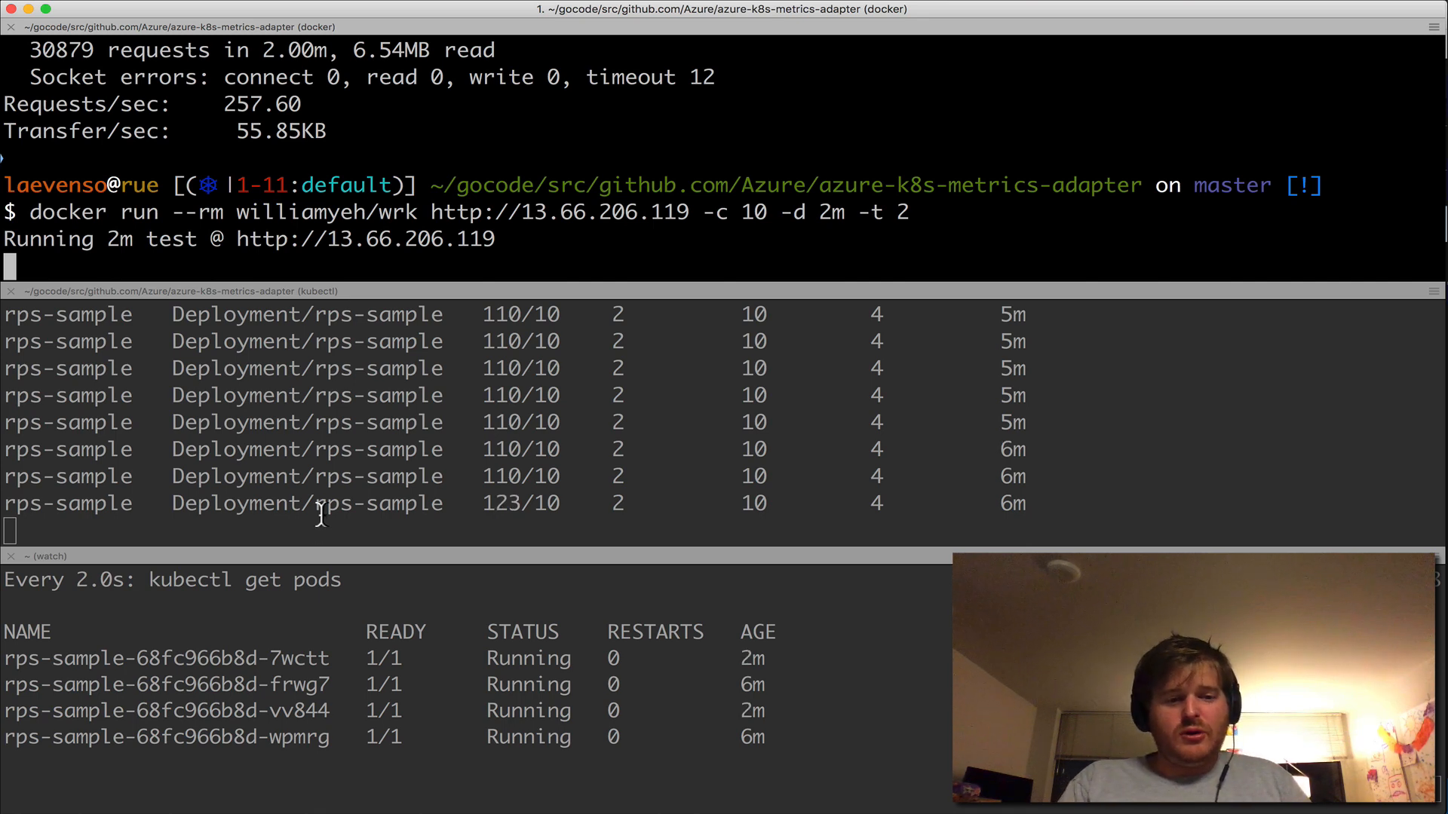
Highlight the 123/10 TARGETS reading in the kubectl get hpa -w output
double_click(520, 503)
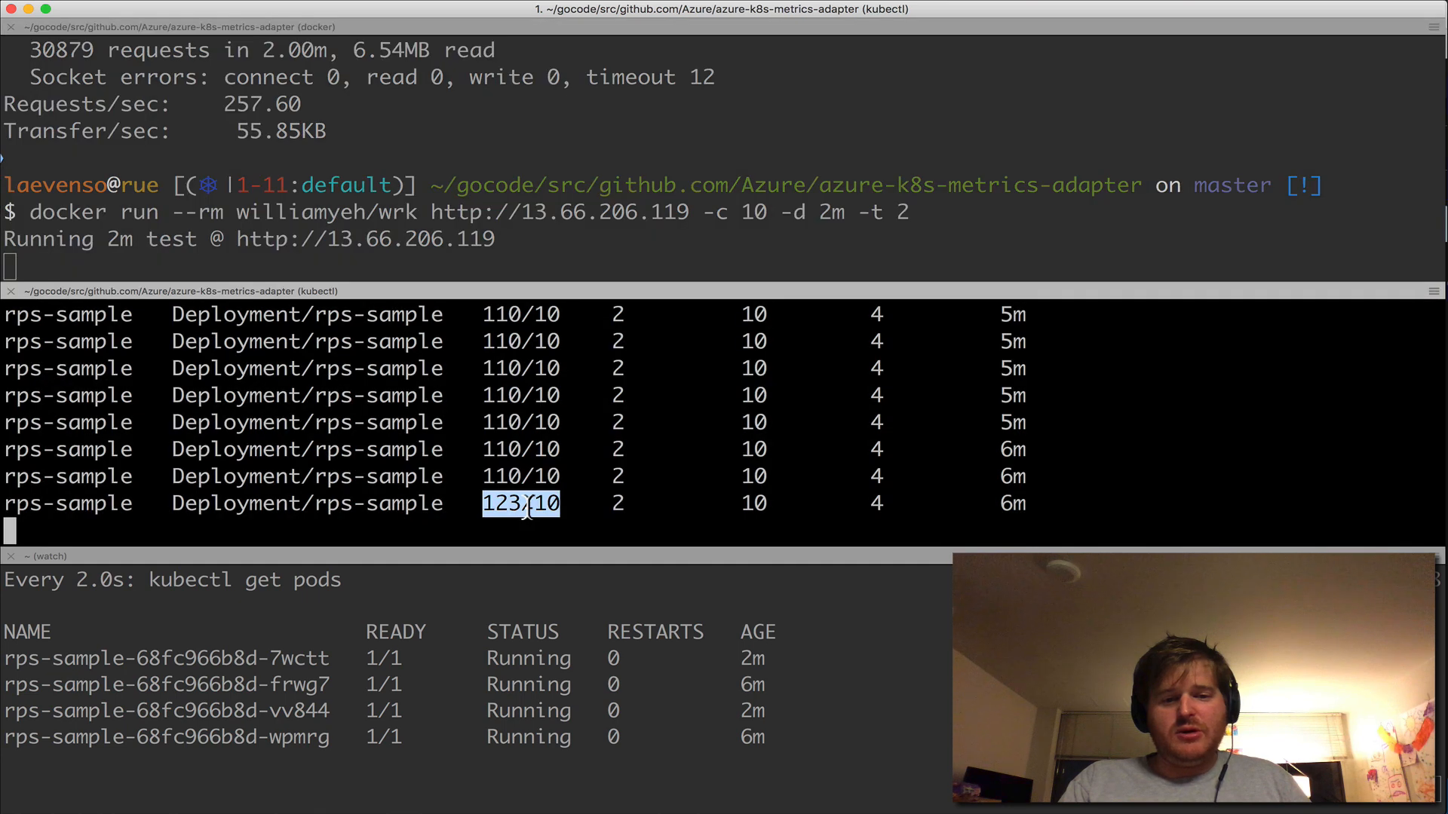